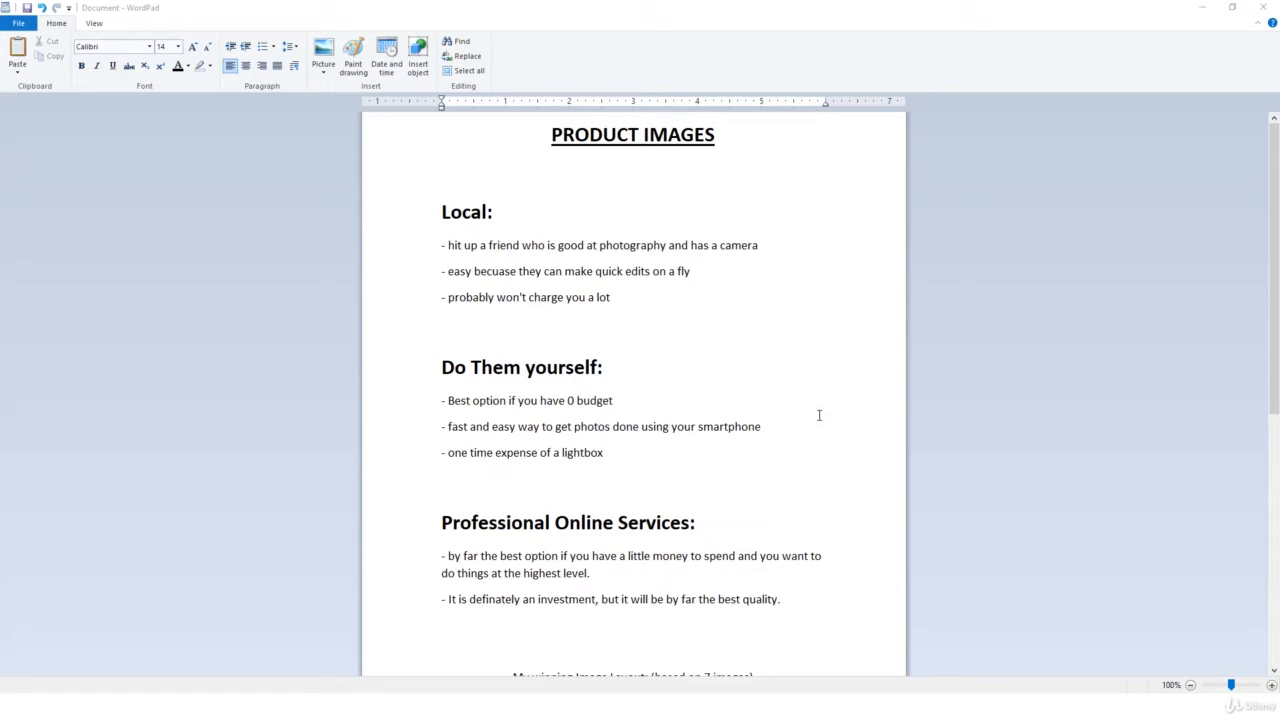
mouse_move(1040, 408)
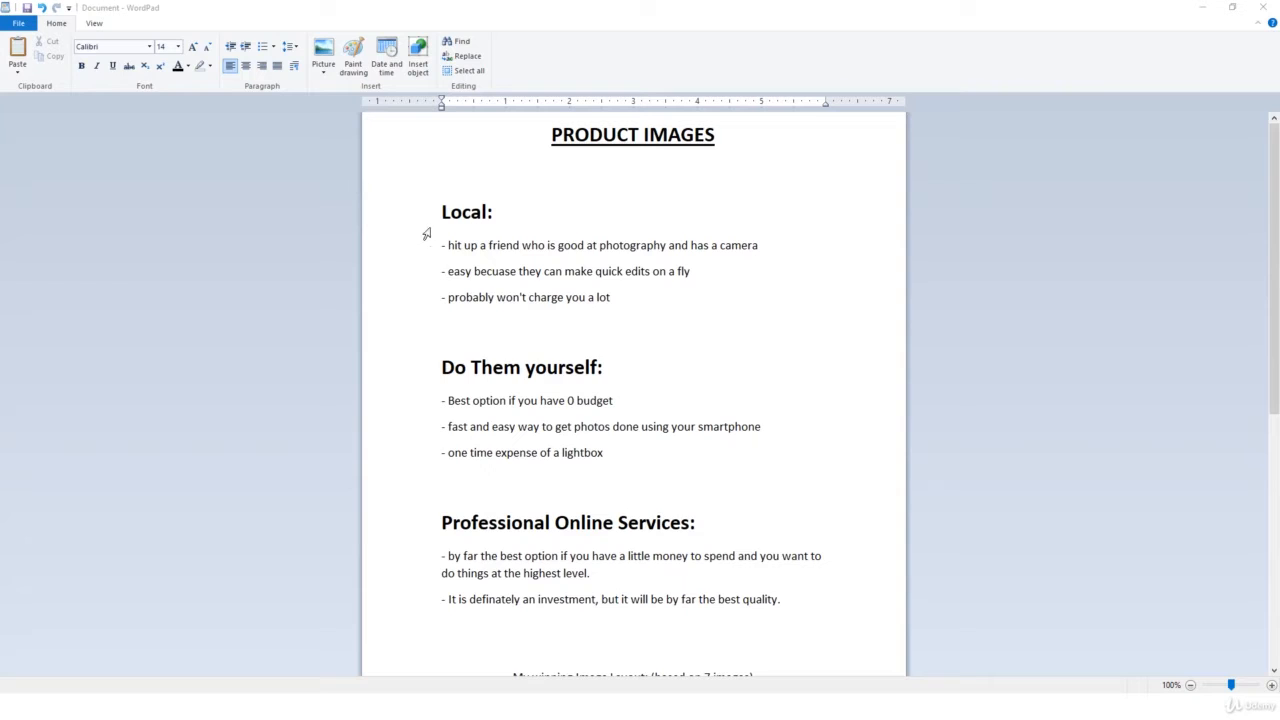
mouse_move(408, 272)
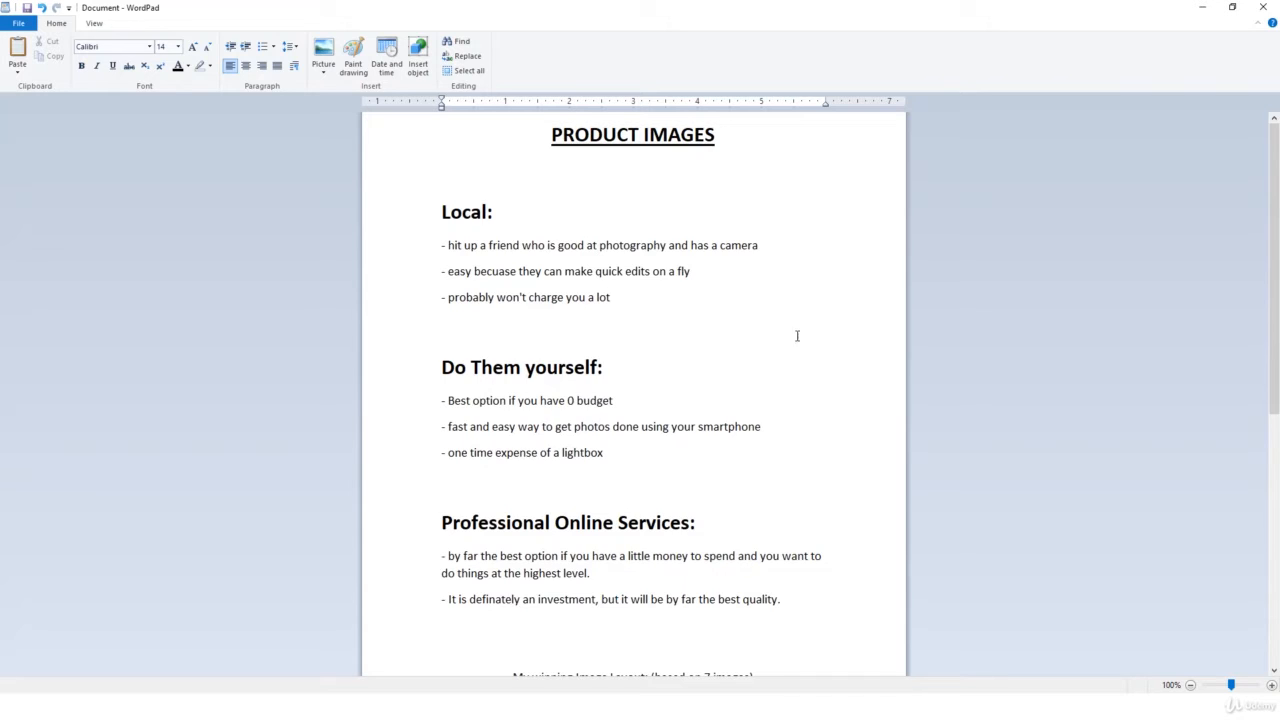
mouse_move(844, 336)
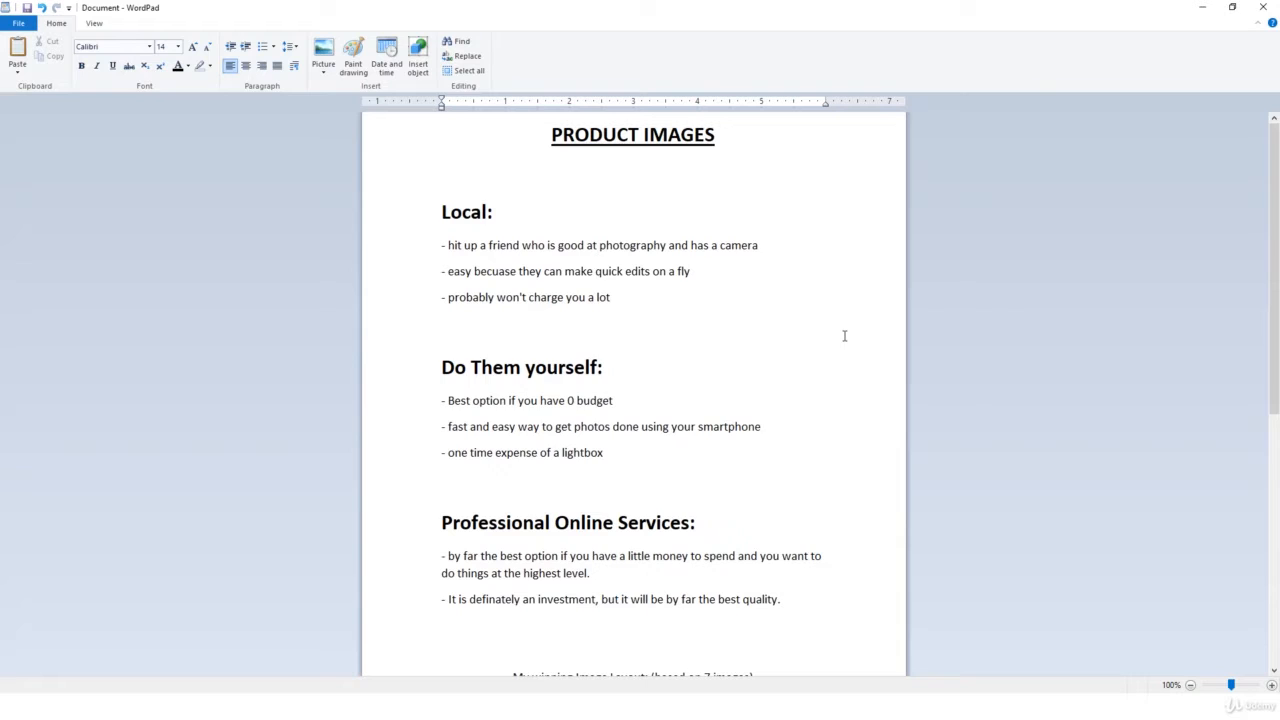
mouse_move(866, 492)
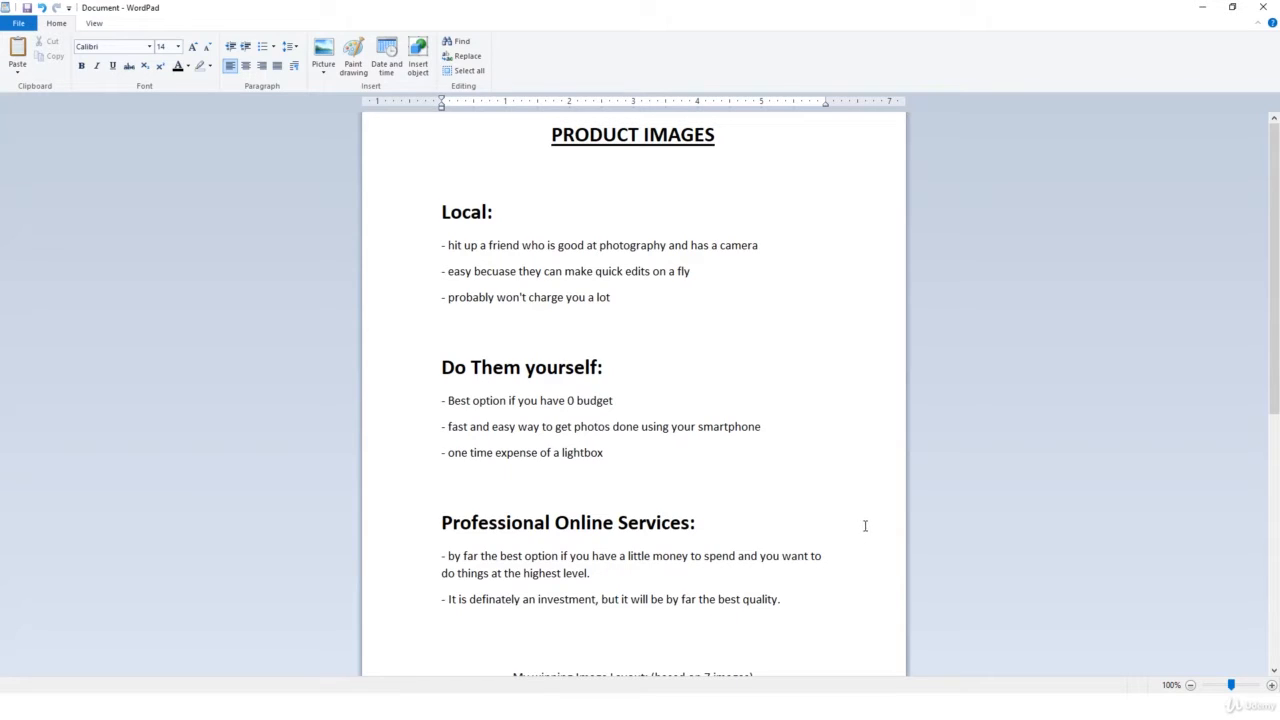
- Scroll further down the PRODUCT IMAGES notes covering local, DIY and professional options
scroll("down", 3)
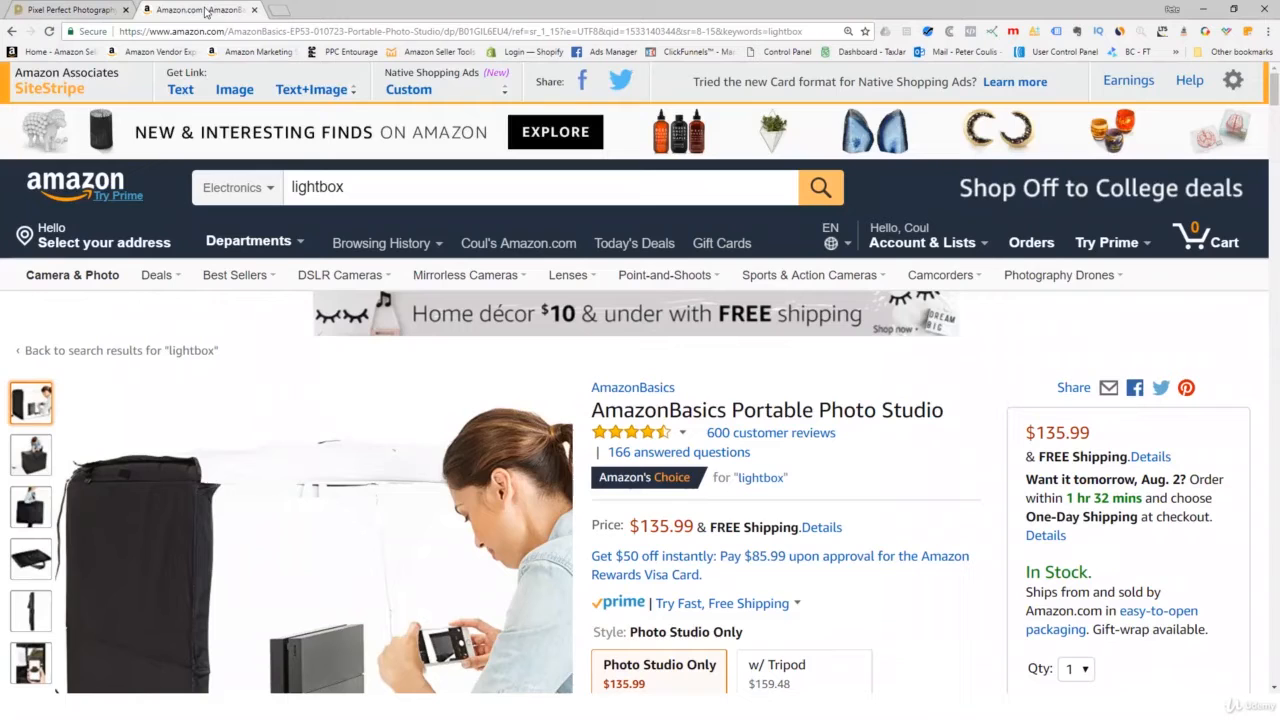
- Scroll through the AmazonBasics photo studio listing, then switch to the Pixel Perfect Photography site
scroll("down", 3)
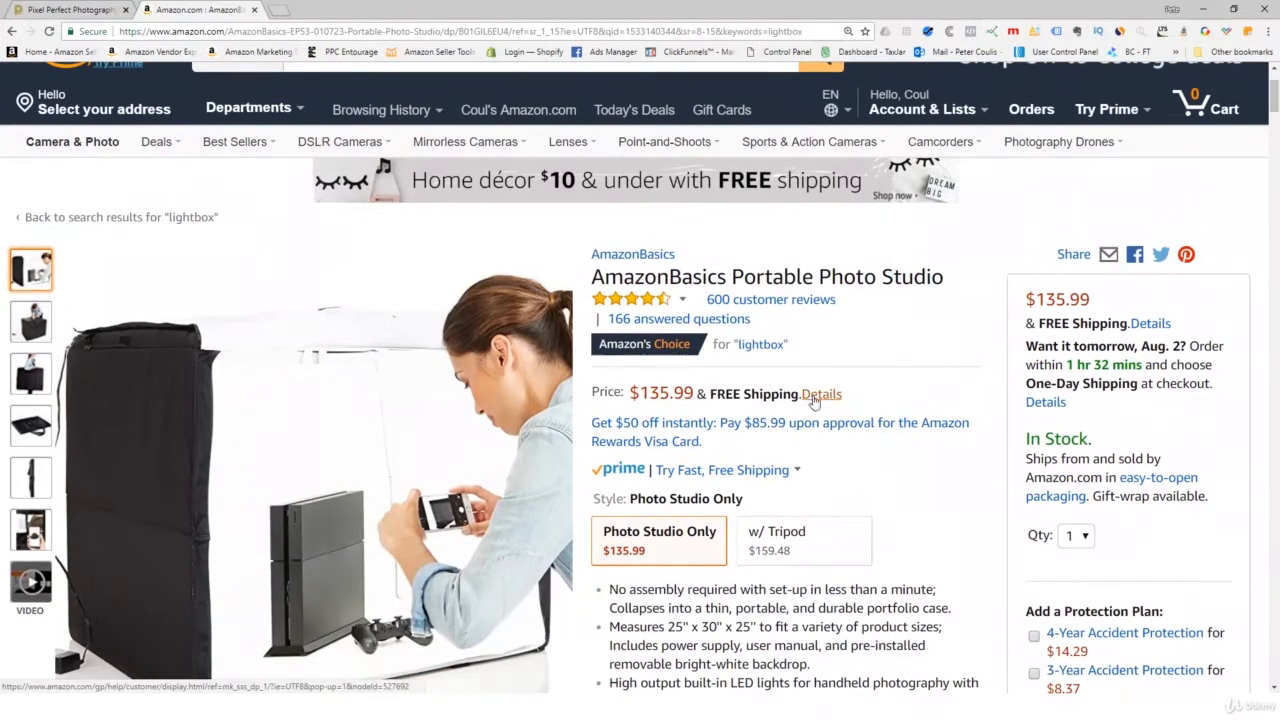
triple_click(768, 276)
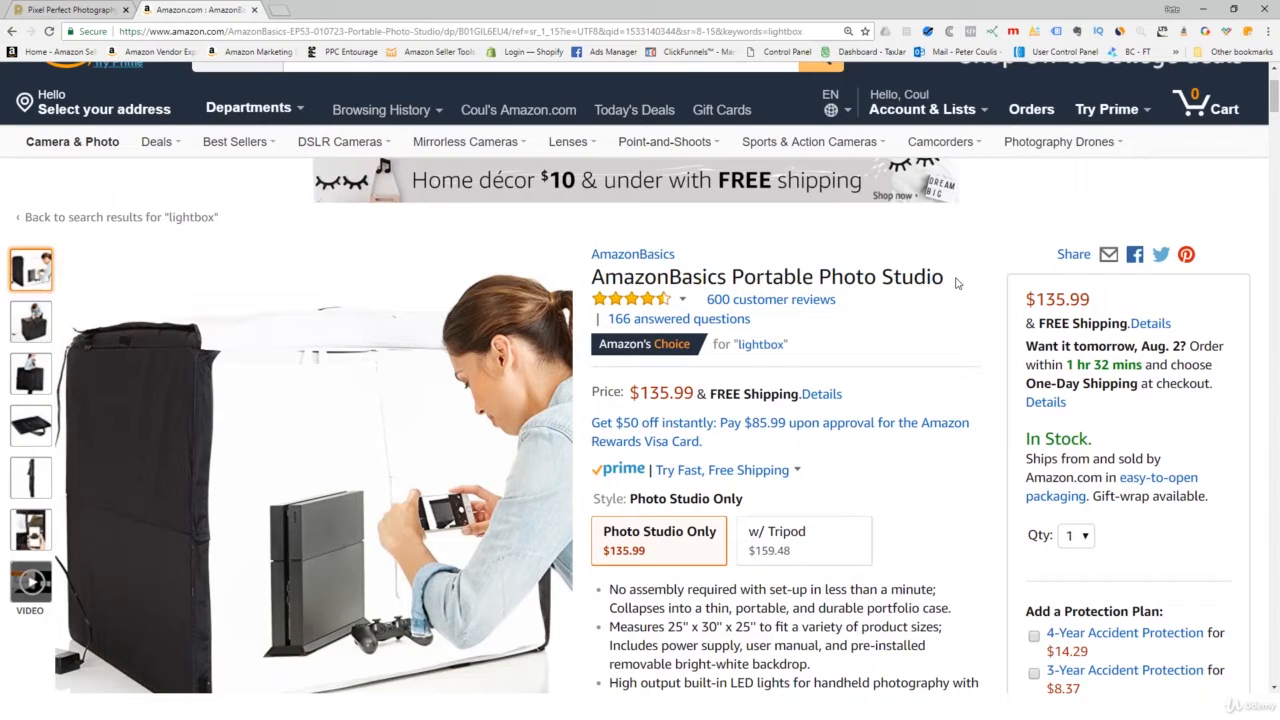
scroll("down", 3)
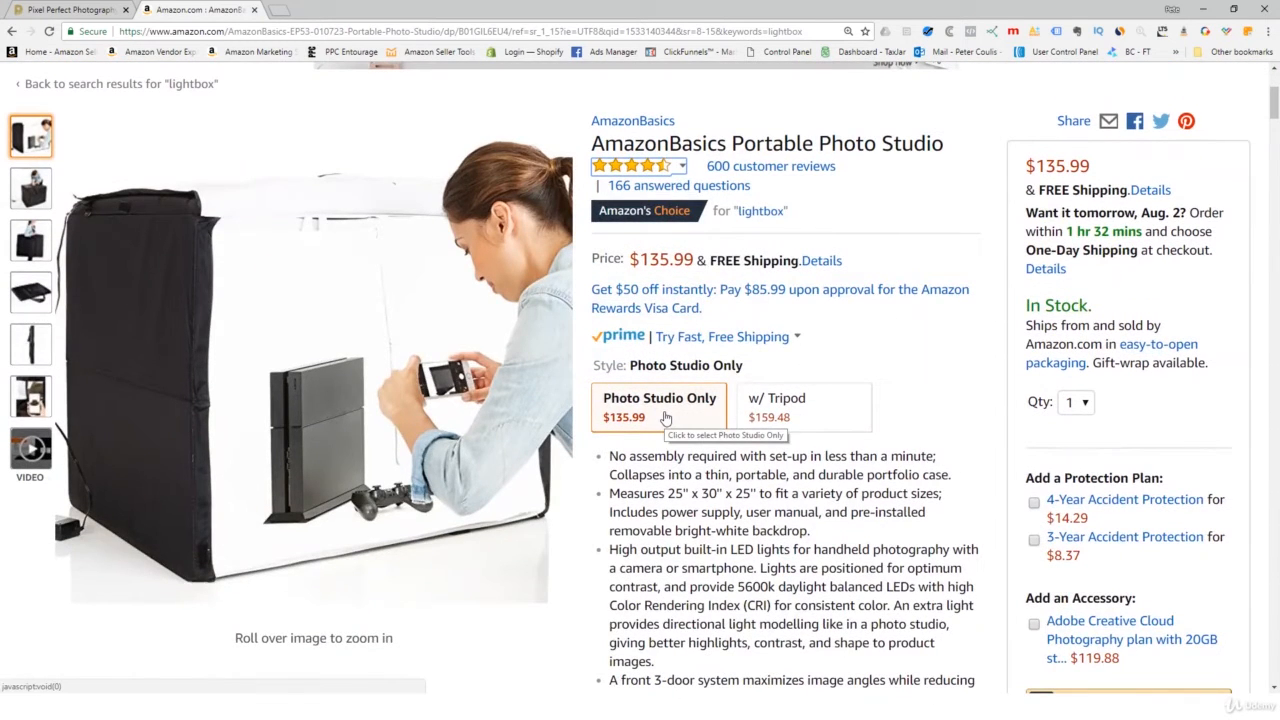
scroll("down", 3)
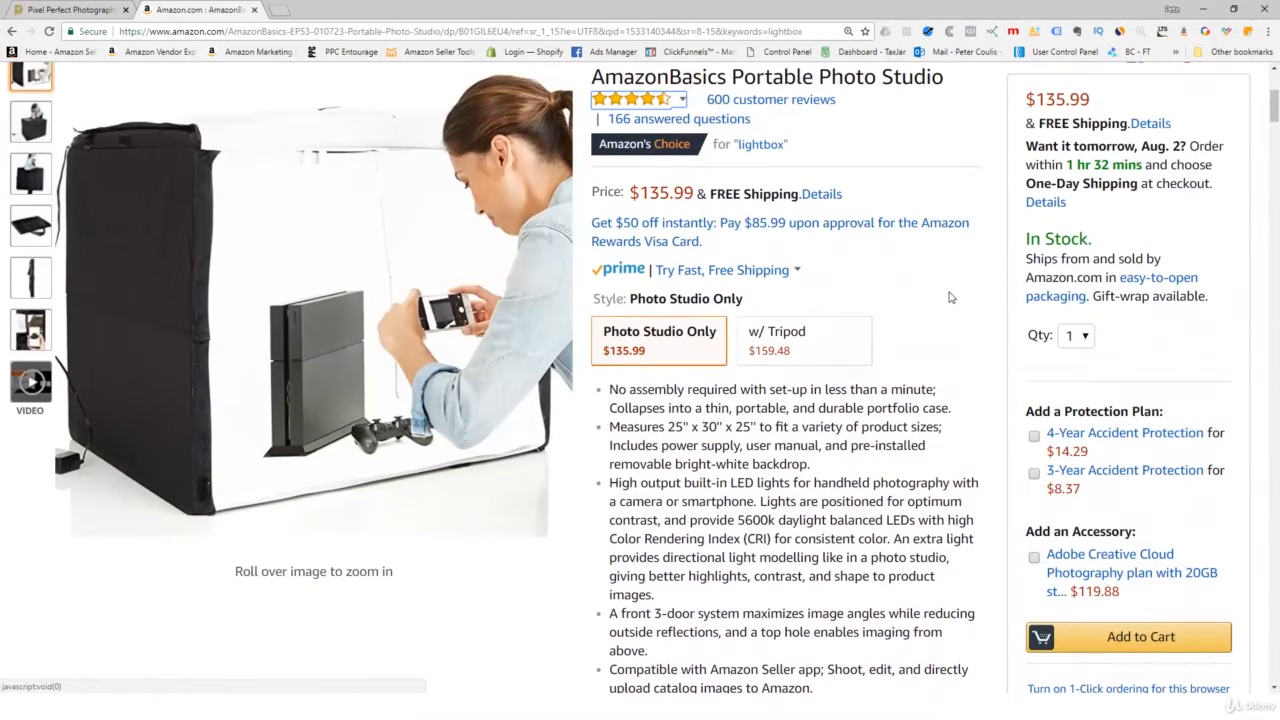
mouse_move(944, 296)
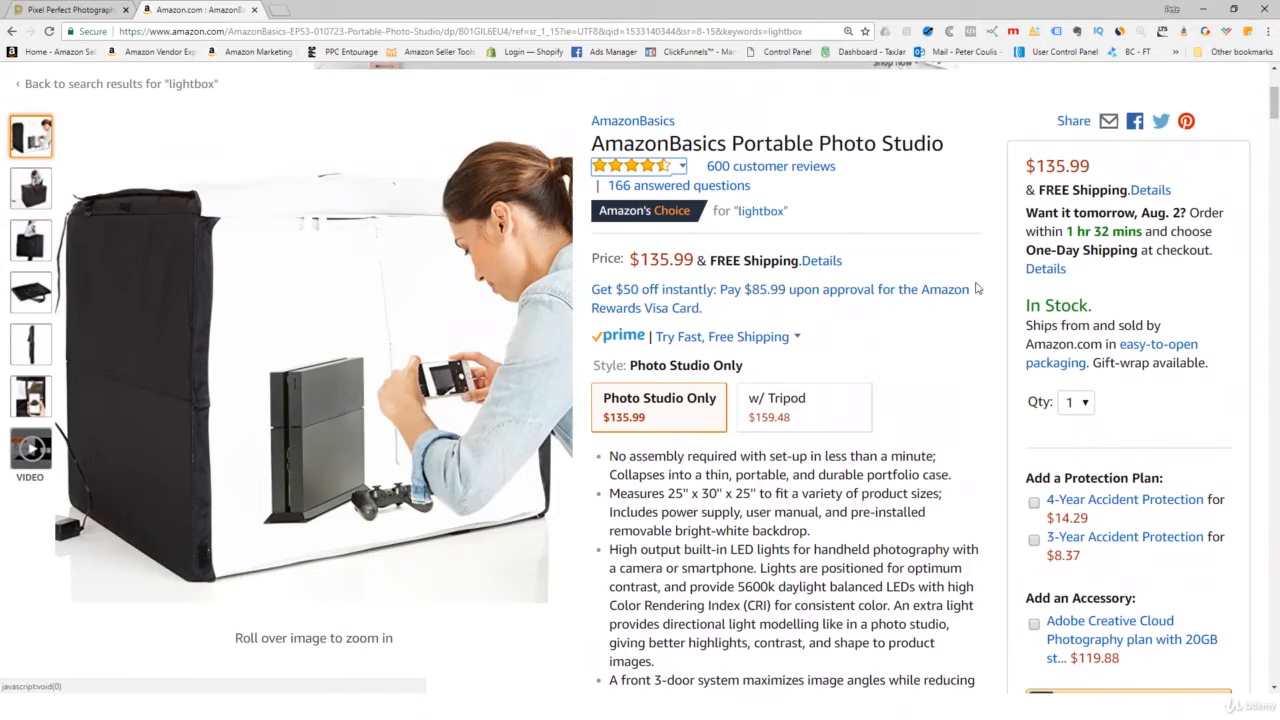
mouse_move(992, 232)
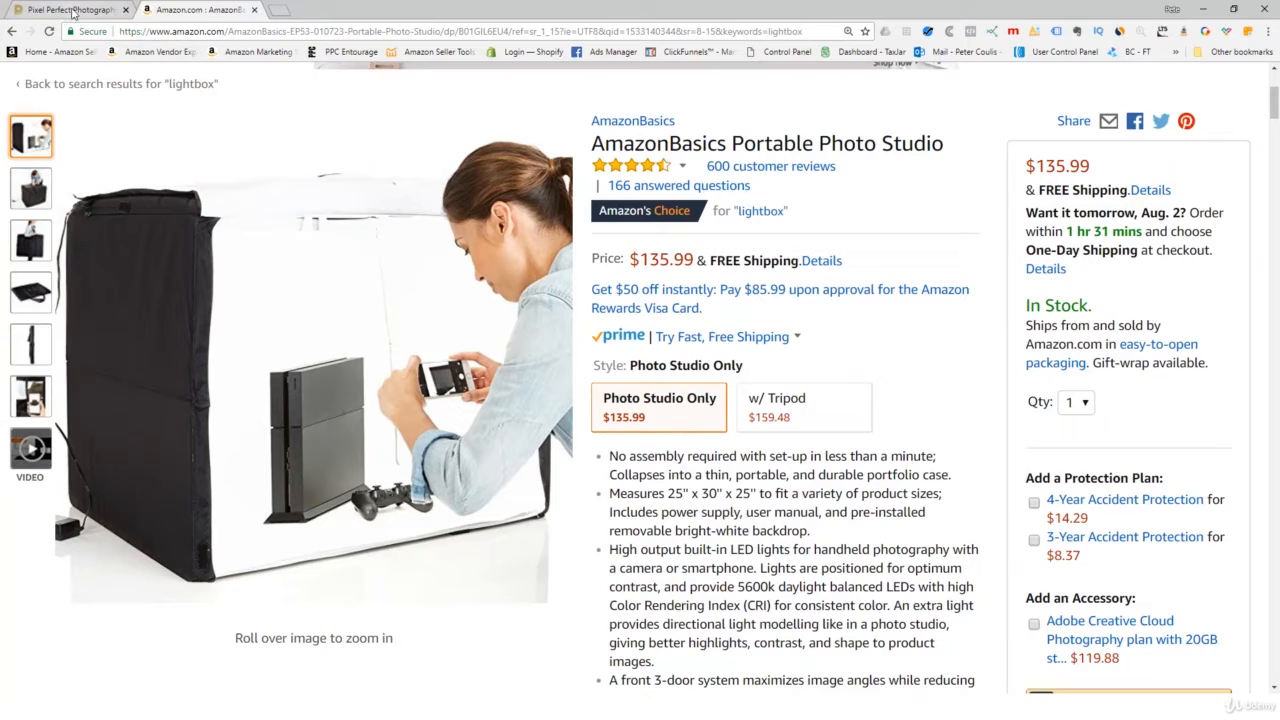
left_click(64, 8)
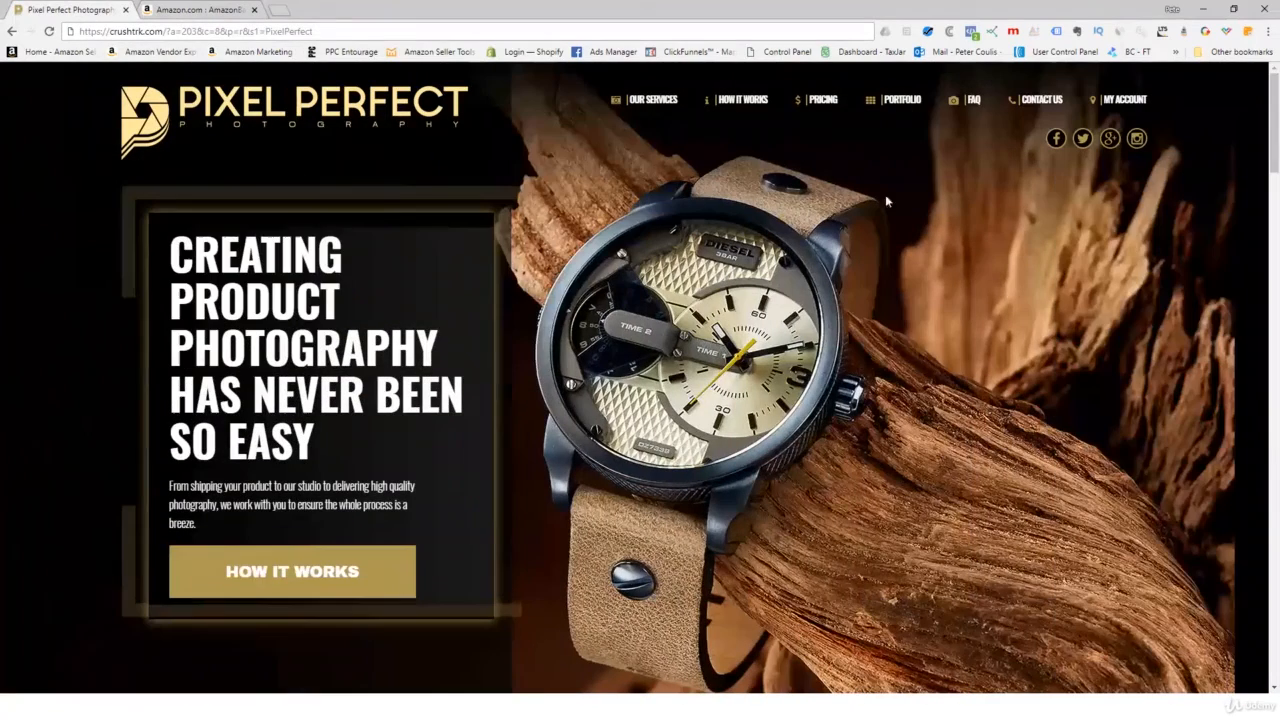
mouse_move(832, 216)
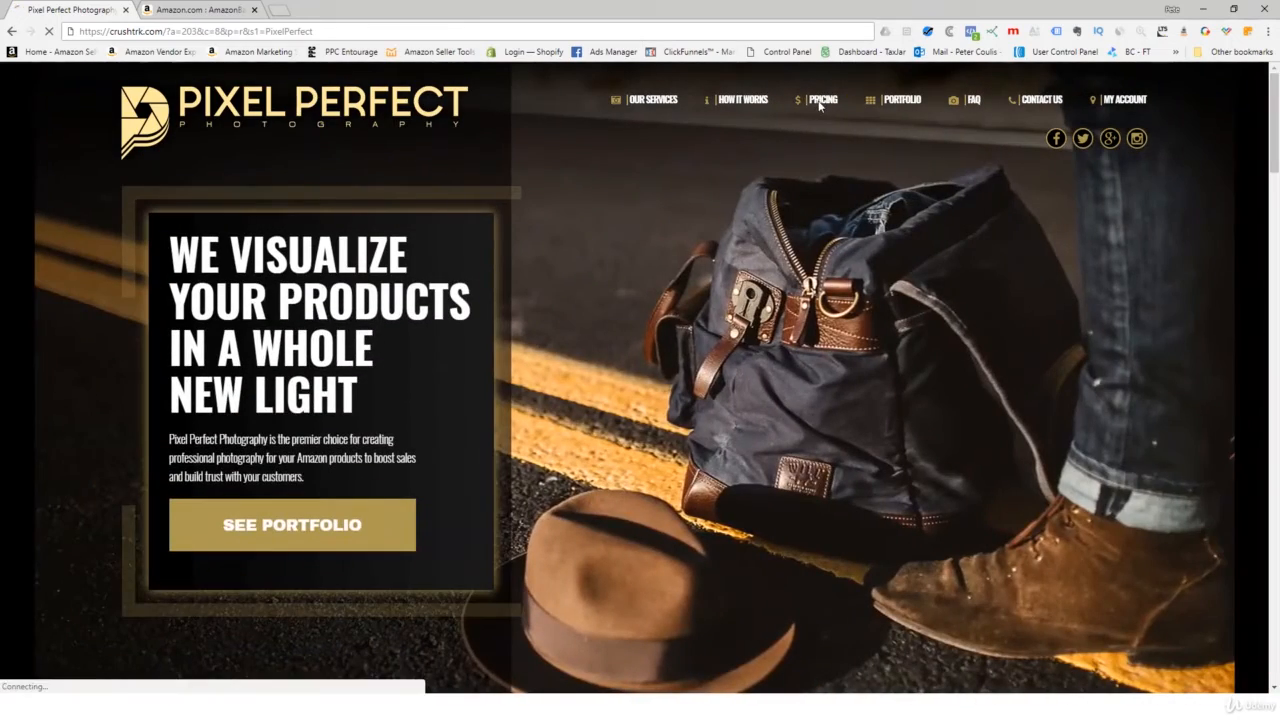
- Go to the site's PRICING page with the Bronze, Silver and Gold packages
left_click(824, 100)
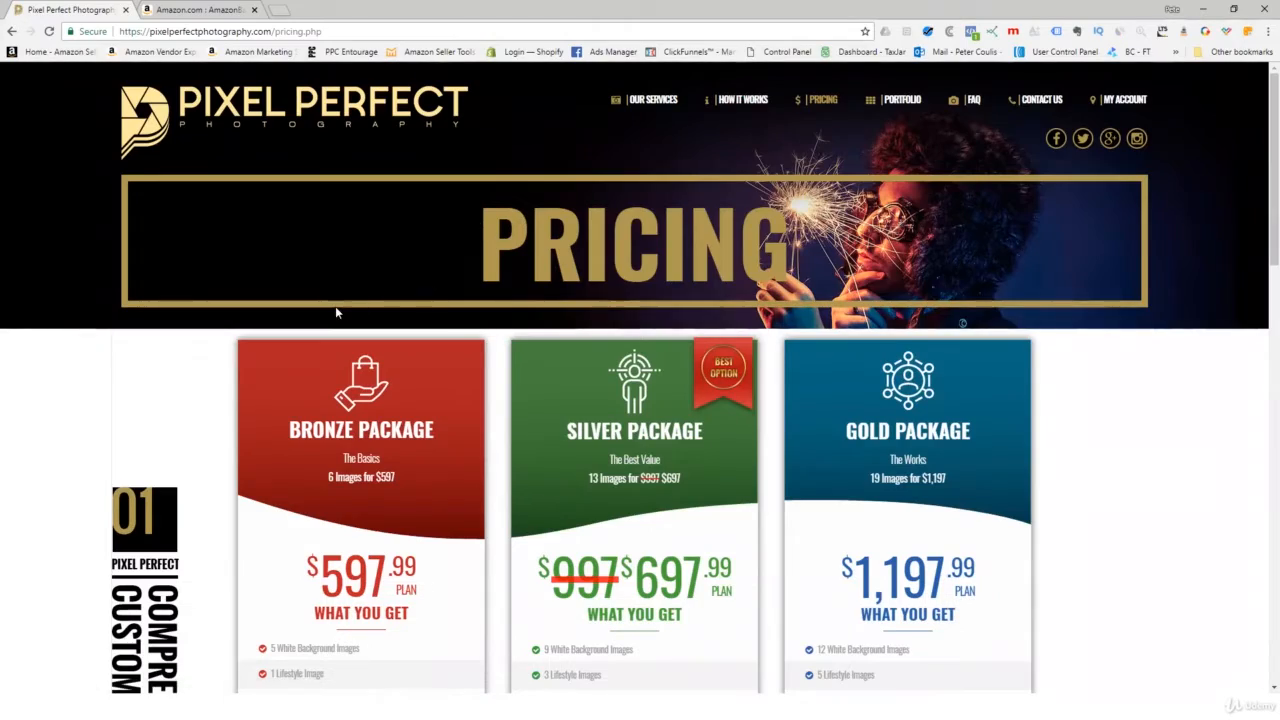
- Scroll through the Bronze, Silver and Gold package details and shipping guidelines, then back up
scroll("down", 3)
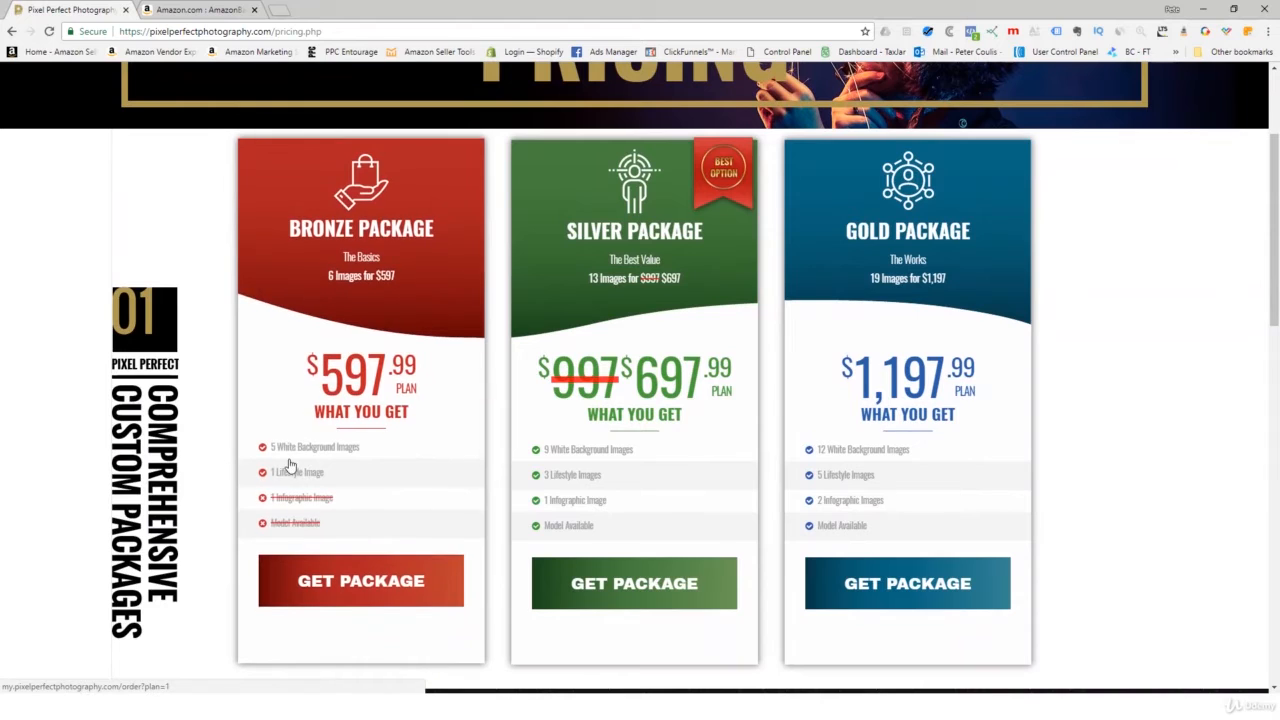
mouse_move(316, 486)
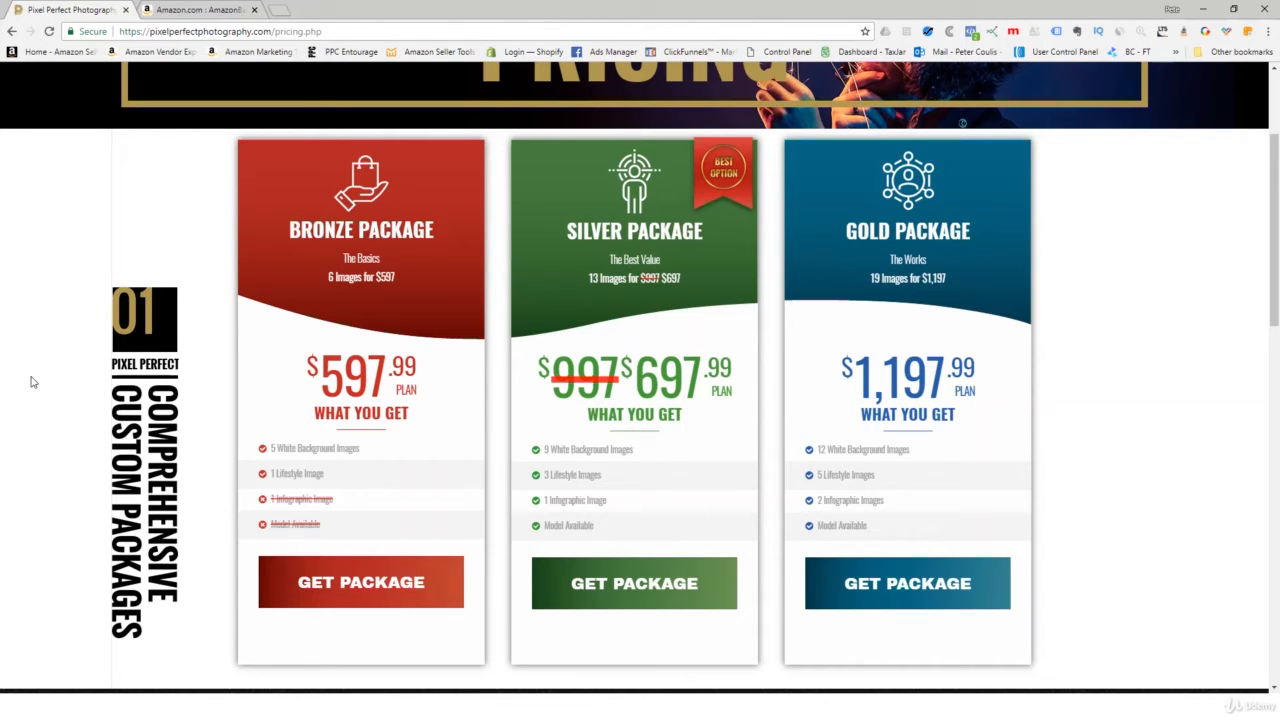
scroll("down", 3)
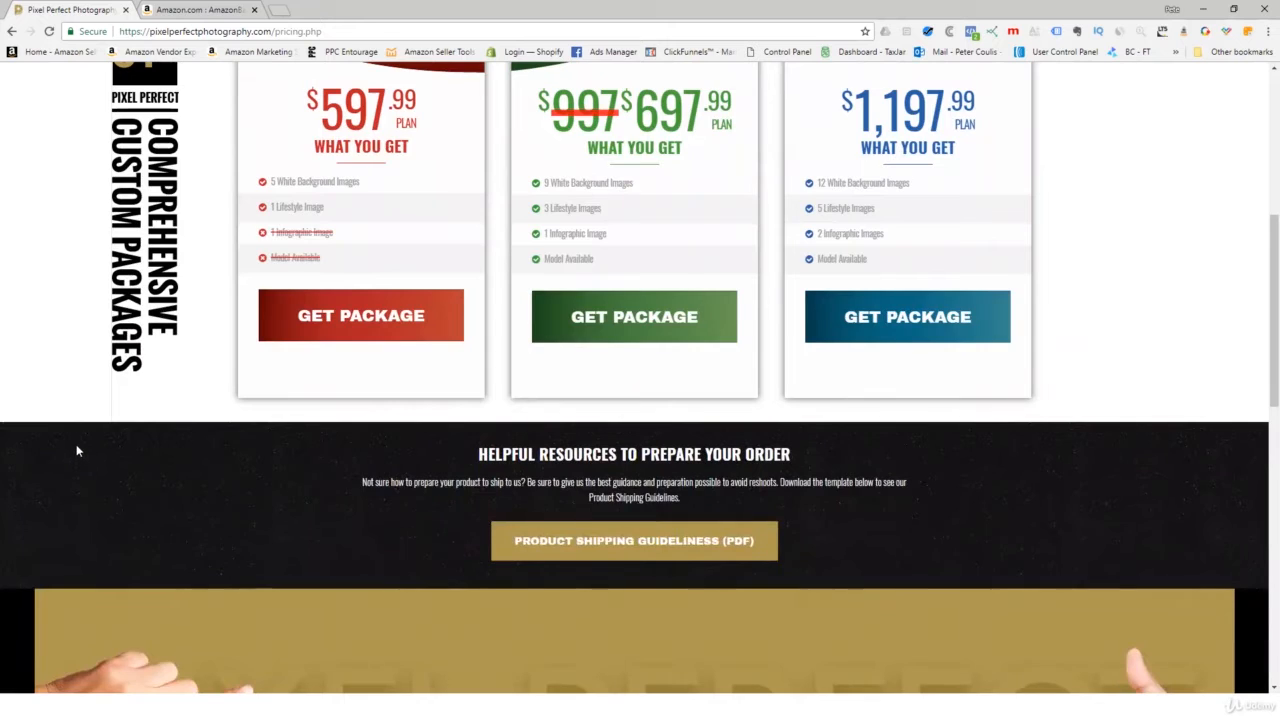
scroll("down", 3)
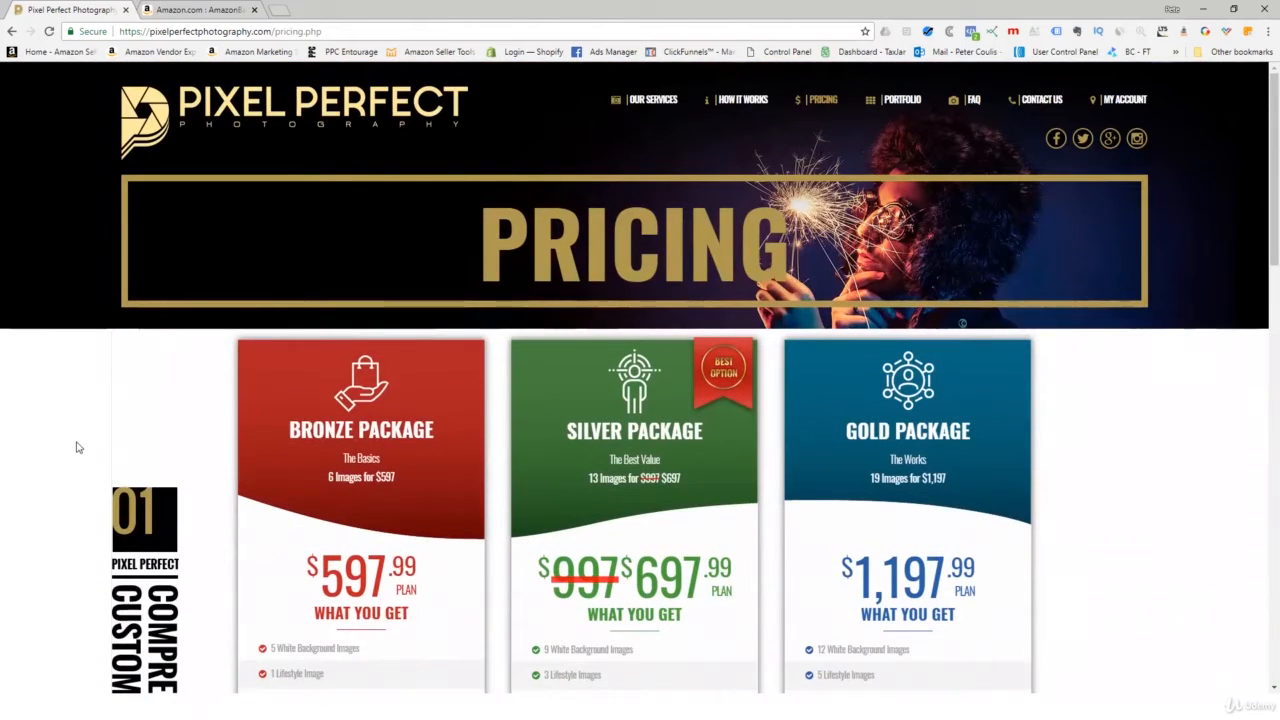
scroll("down", 3)
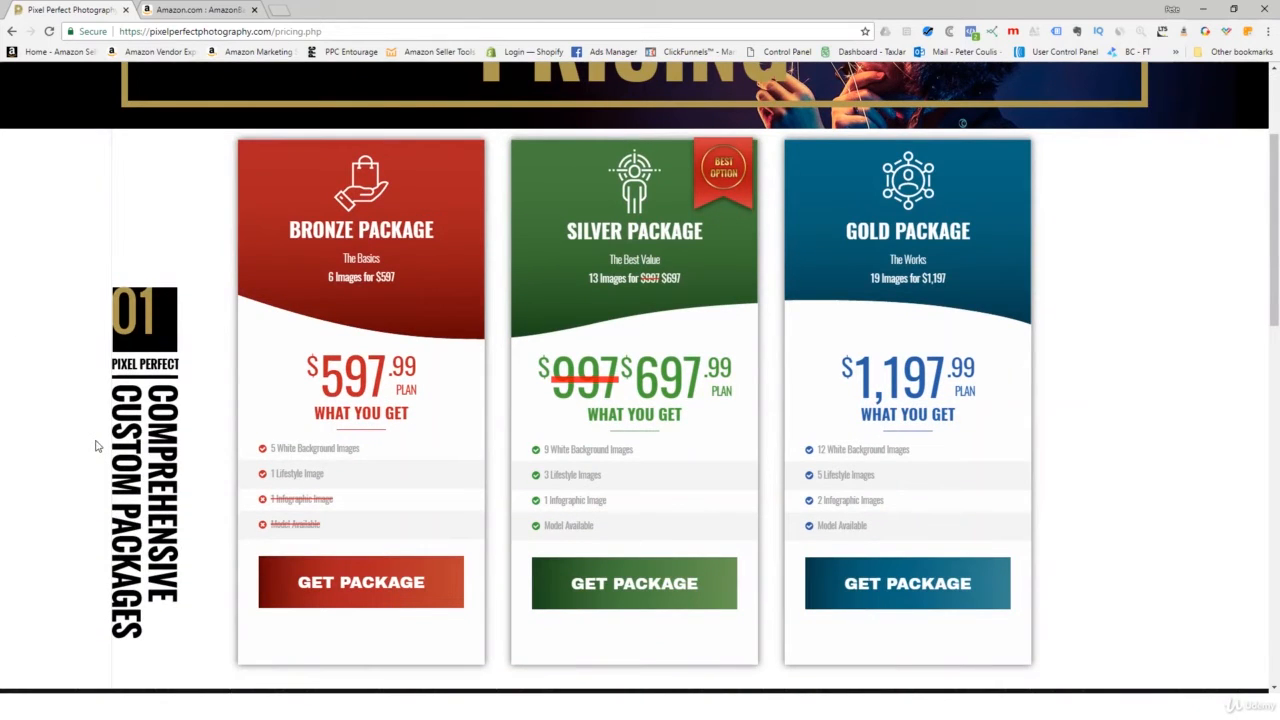
mouse_move(30, 288)
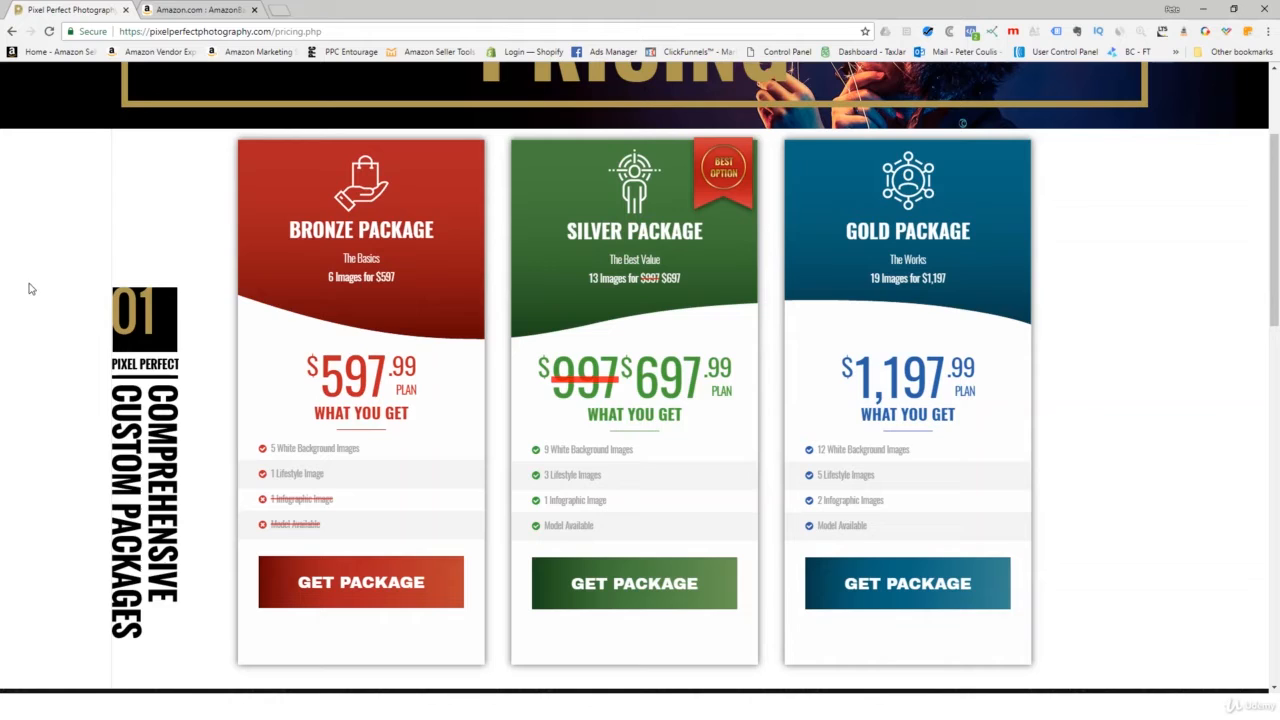
mouse_move(160, 210)
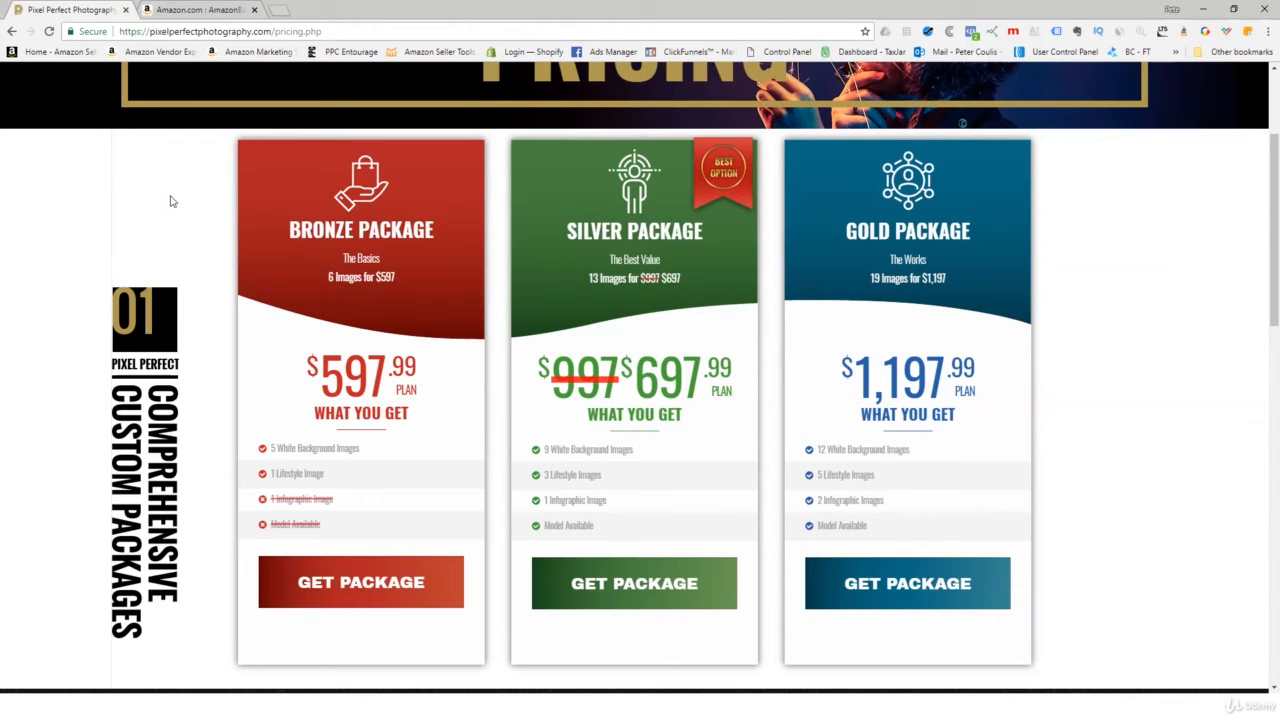
mouse_move(1064, 204)
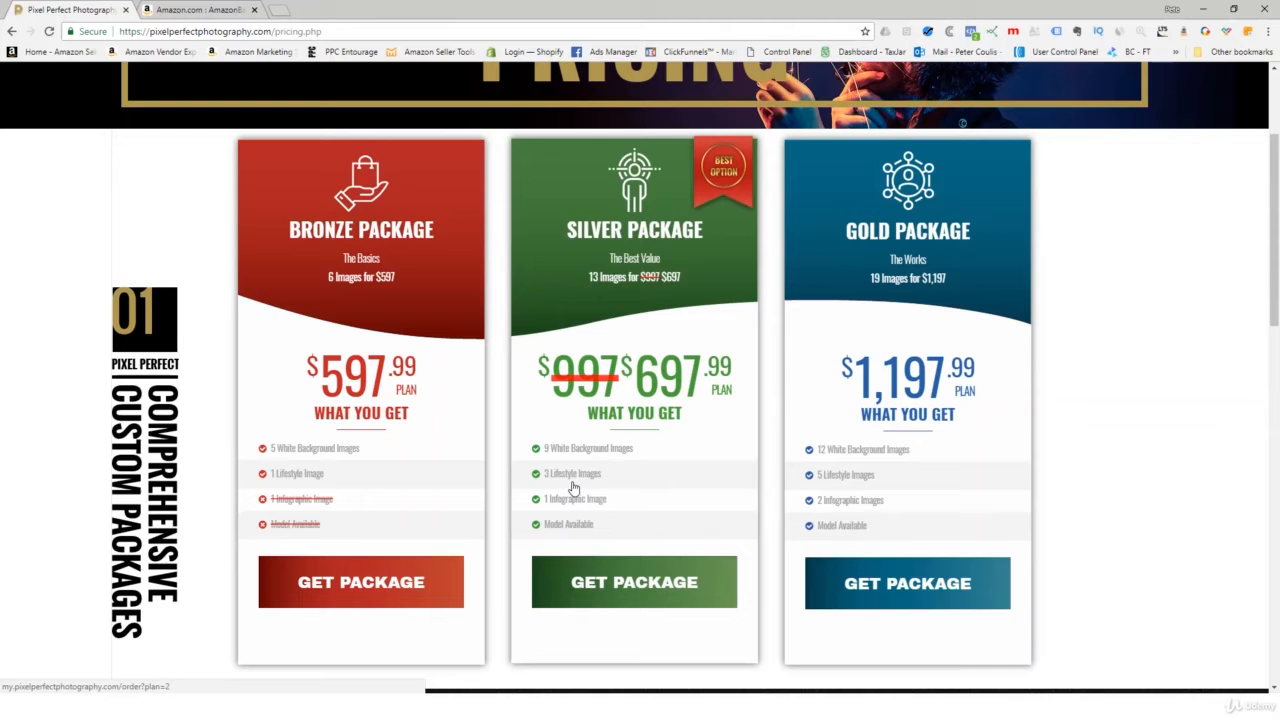
mouse_move(536, 504)
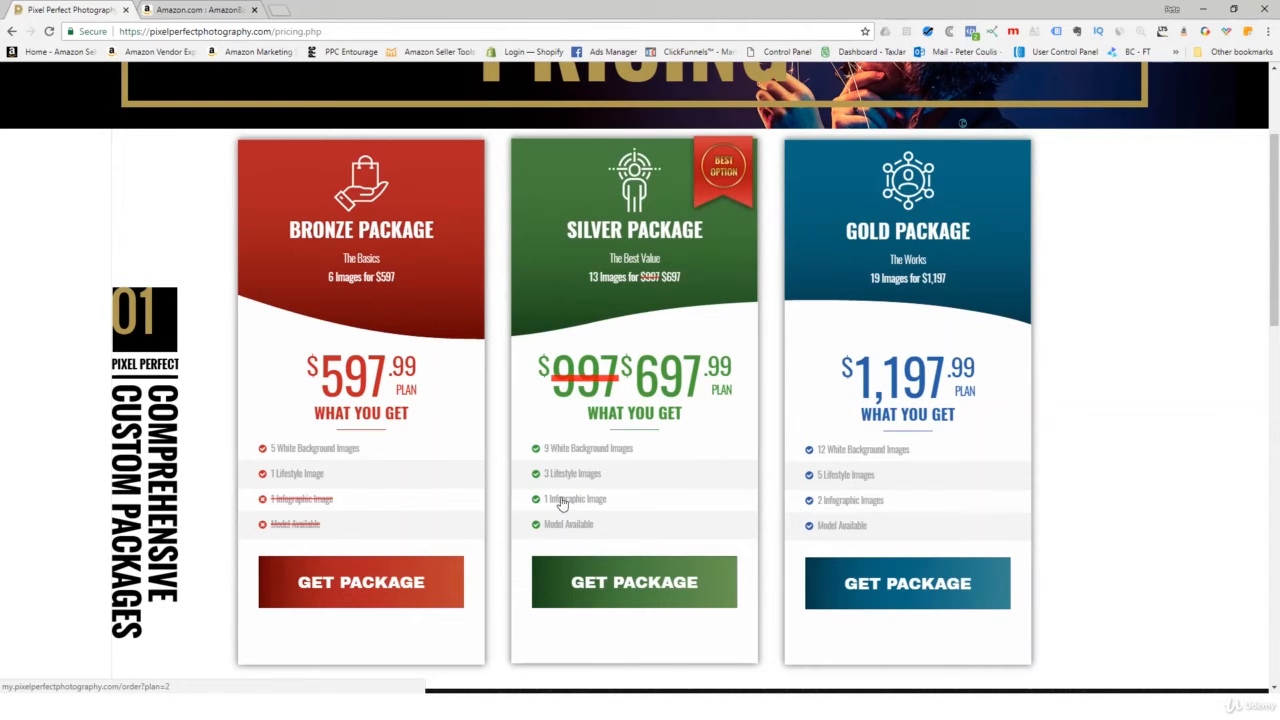
mouse_move(586, 530)
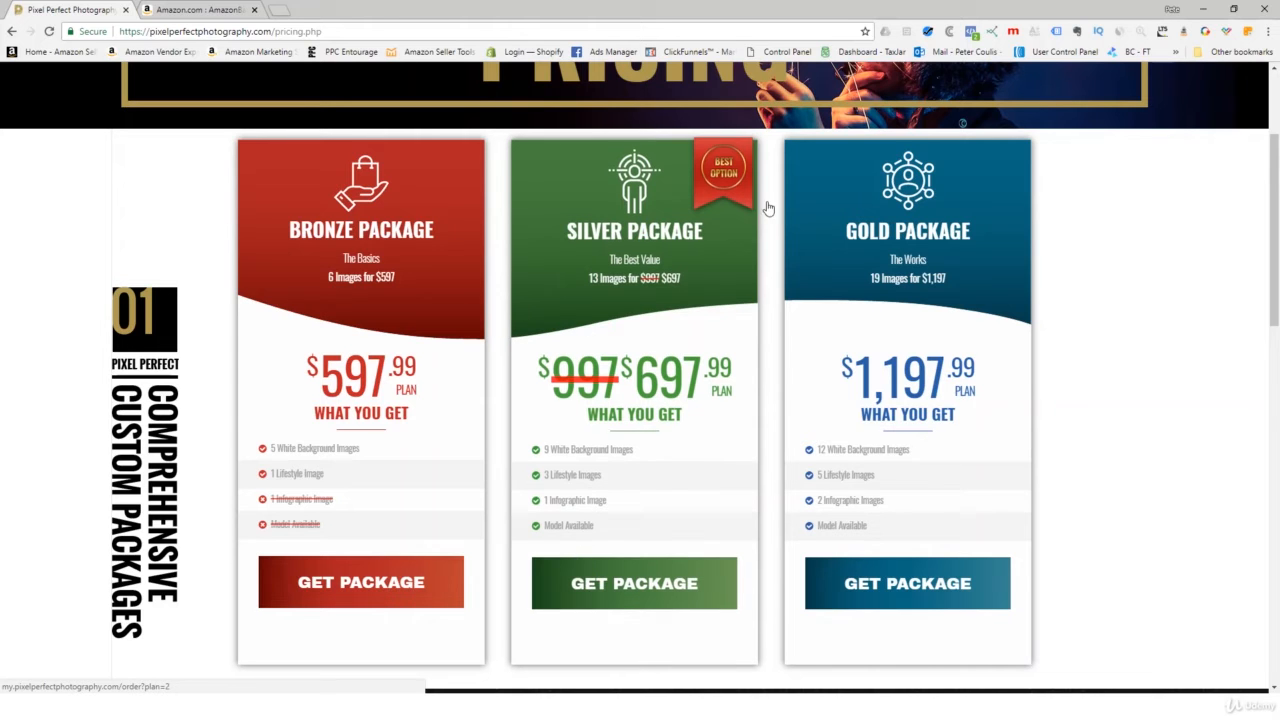
mouse_move(628, 488)
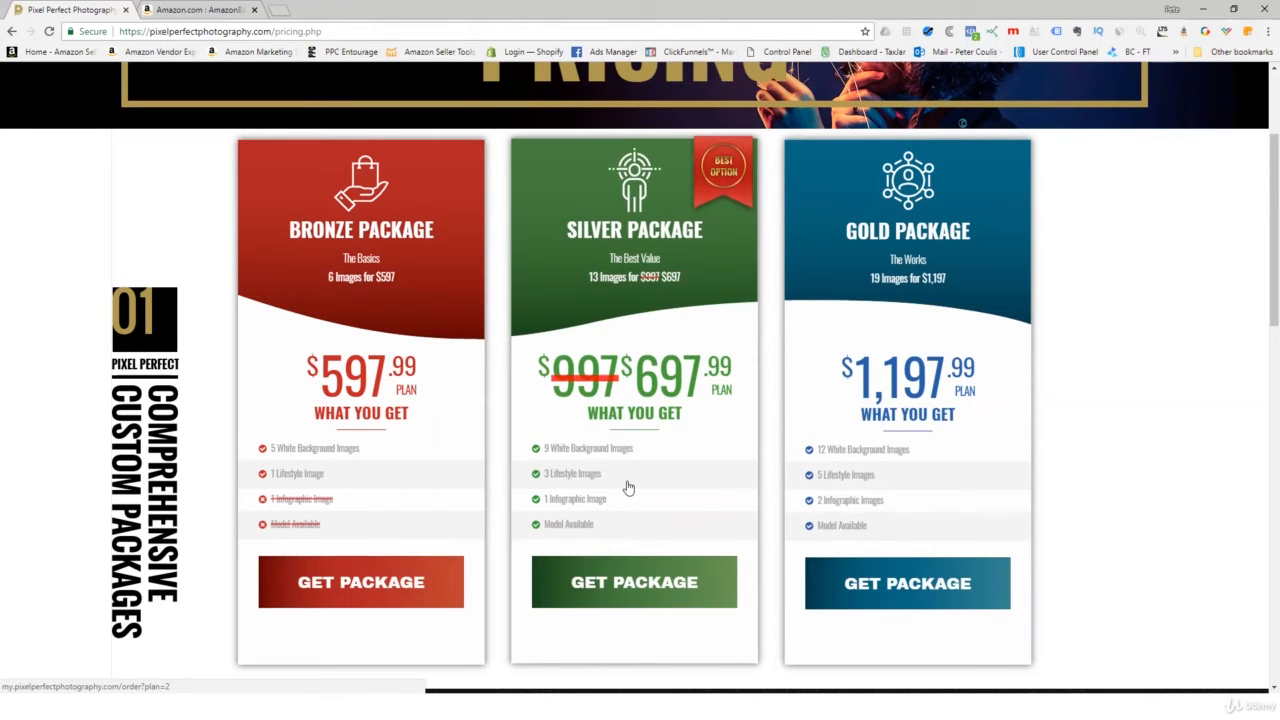
scroll("down", 3)
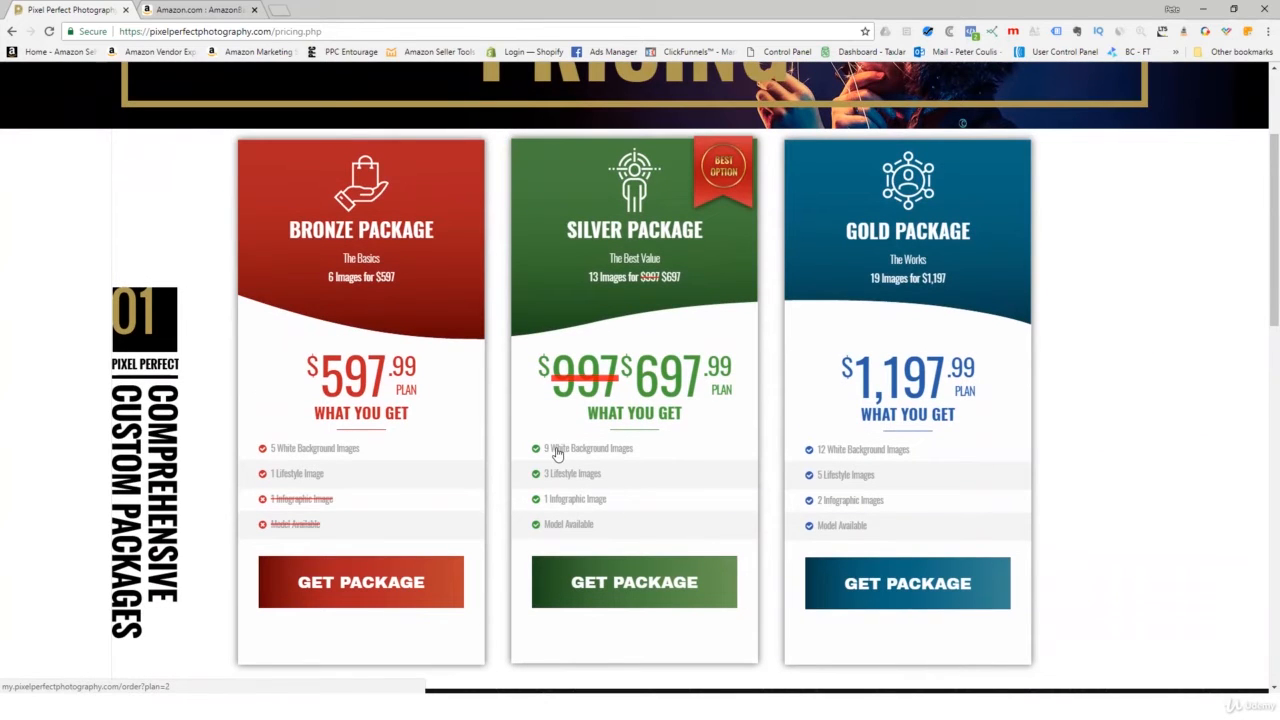
mouse_move(558, 510)
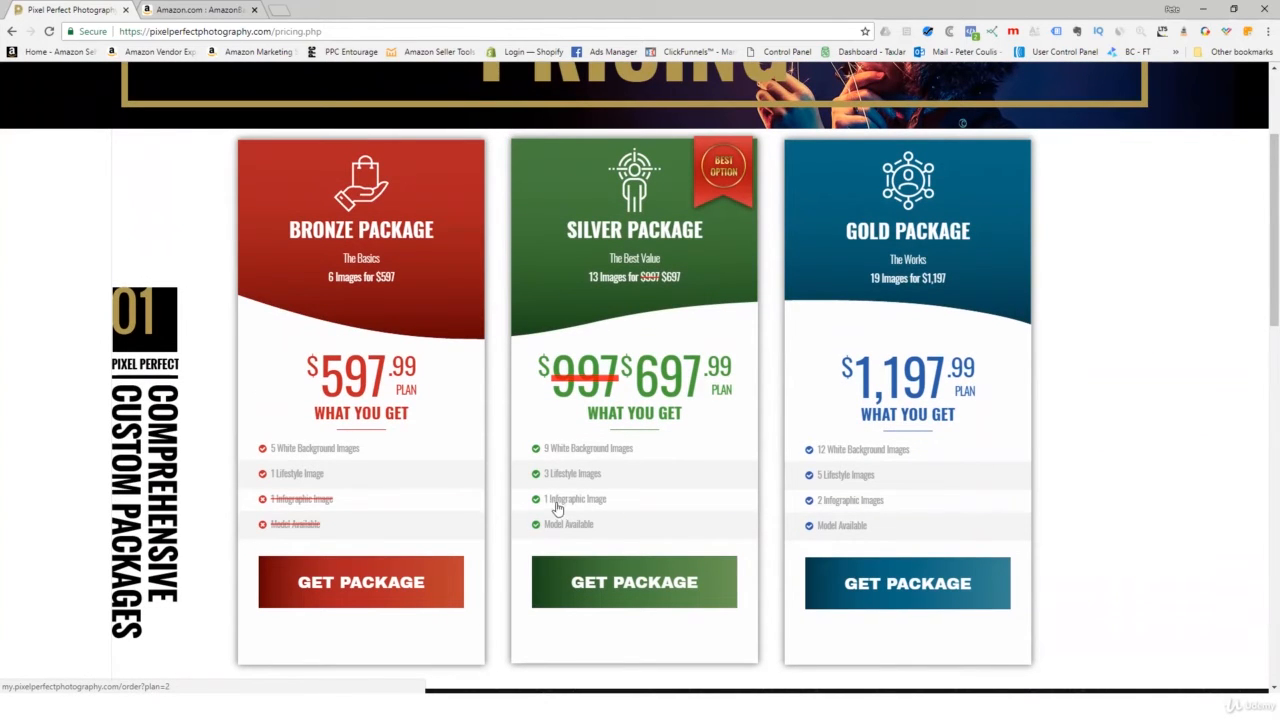
mouse_move(578, 460)
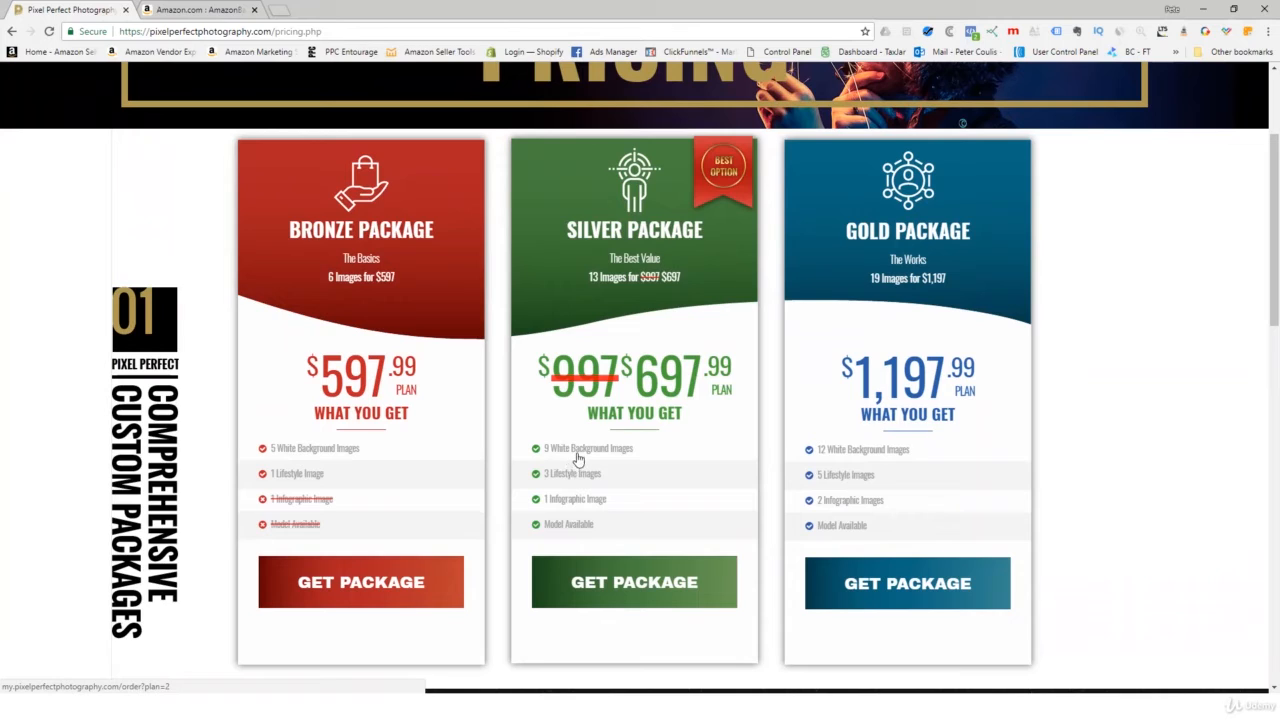
mouse_move(658, 374)
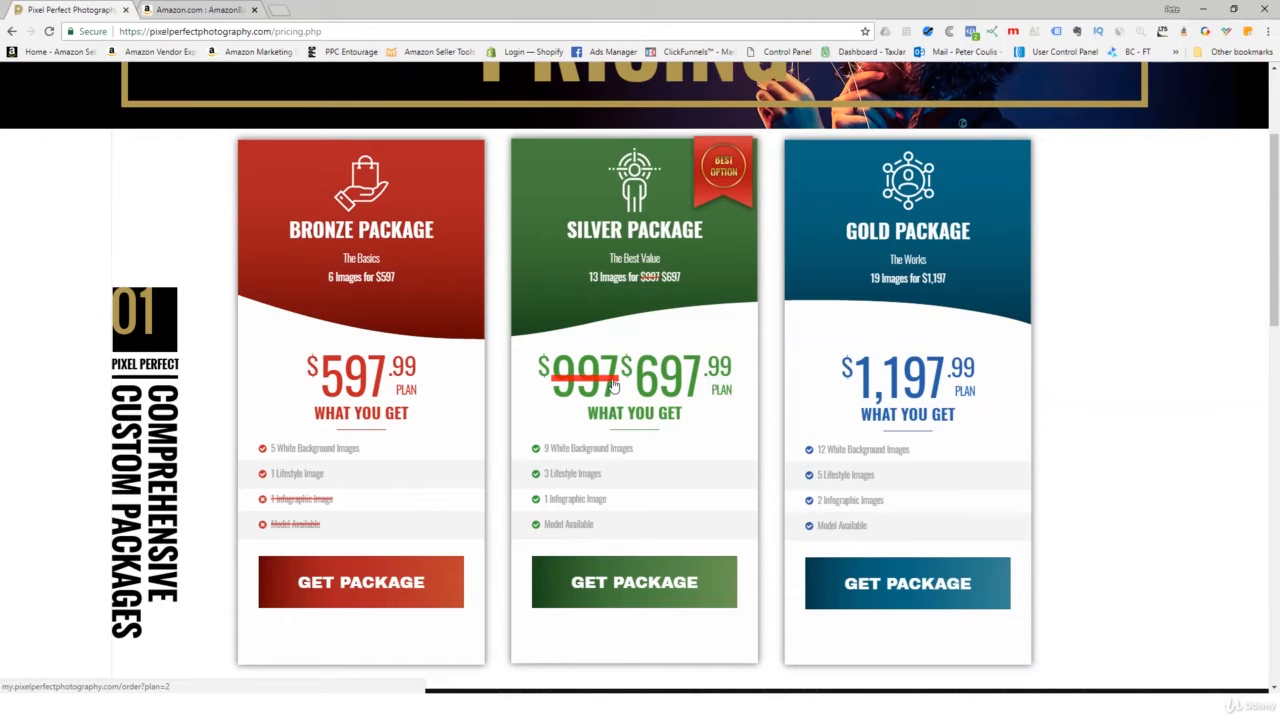
mouse_move(696, 382)
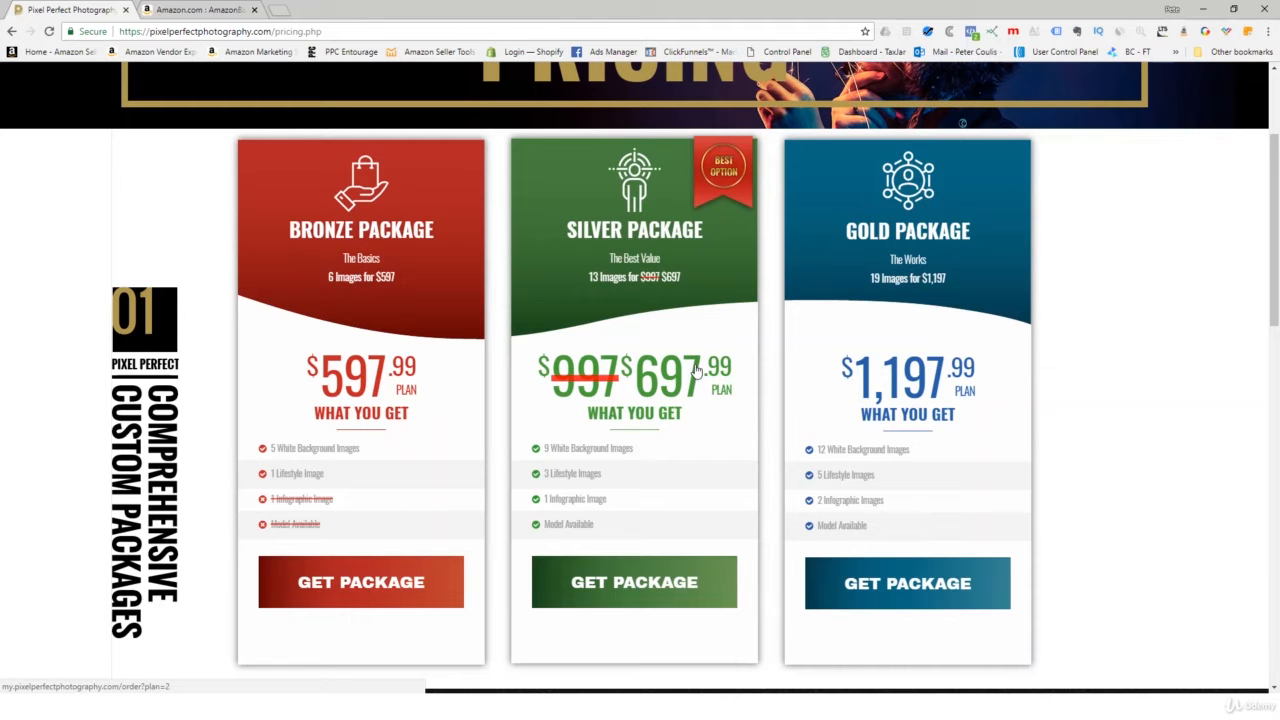
scroll("down", 3)
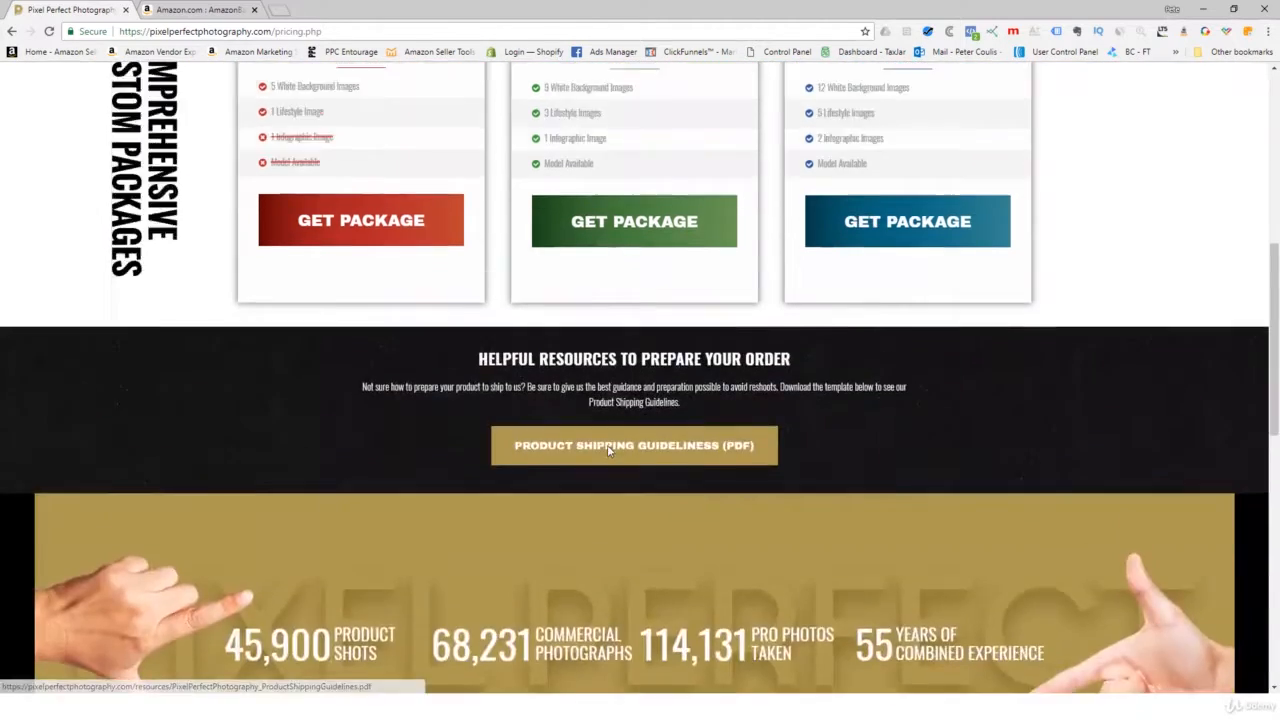
scroll("up", 3)
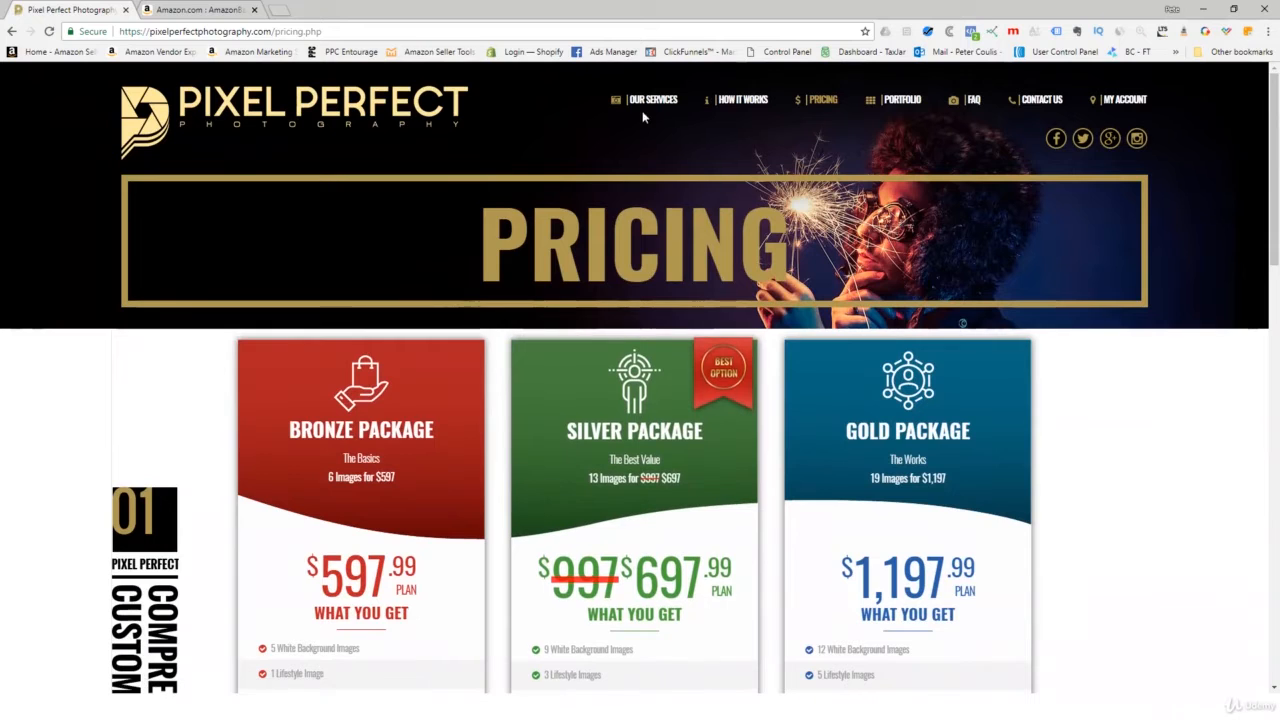
left_click(652, 100)
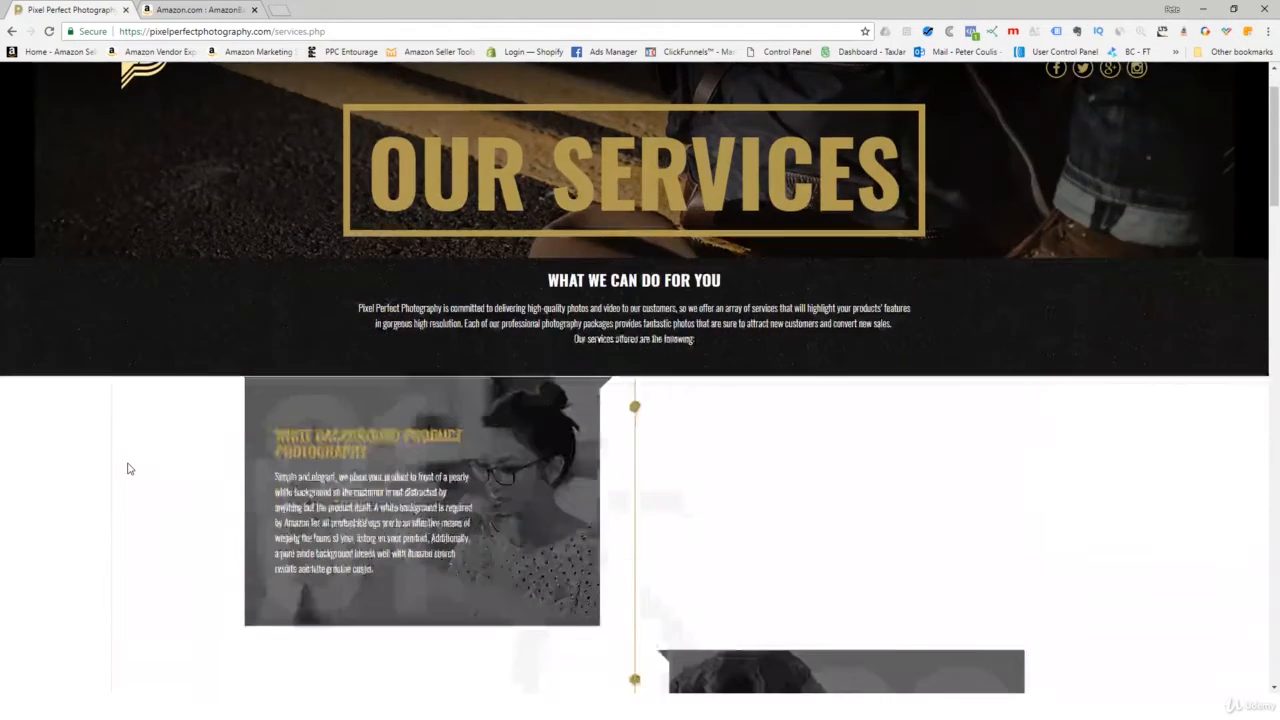
scroll("down", 3)
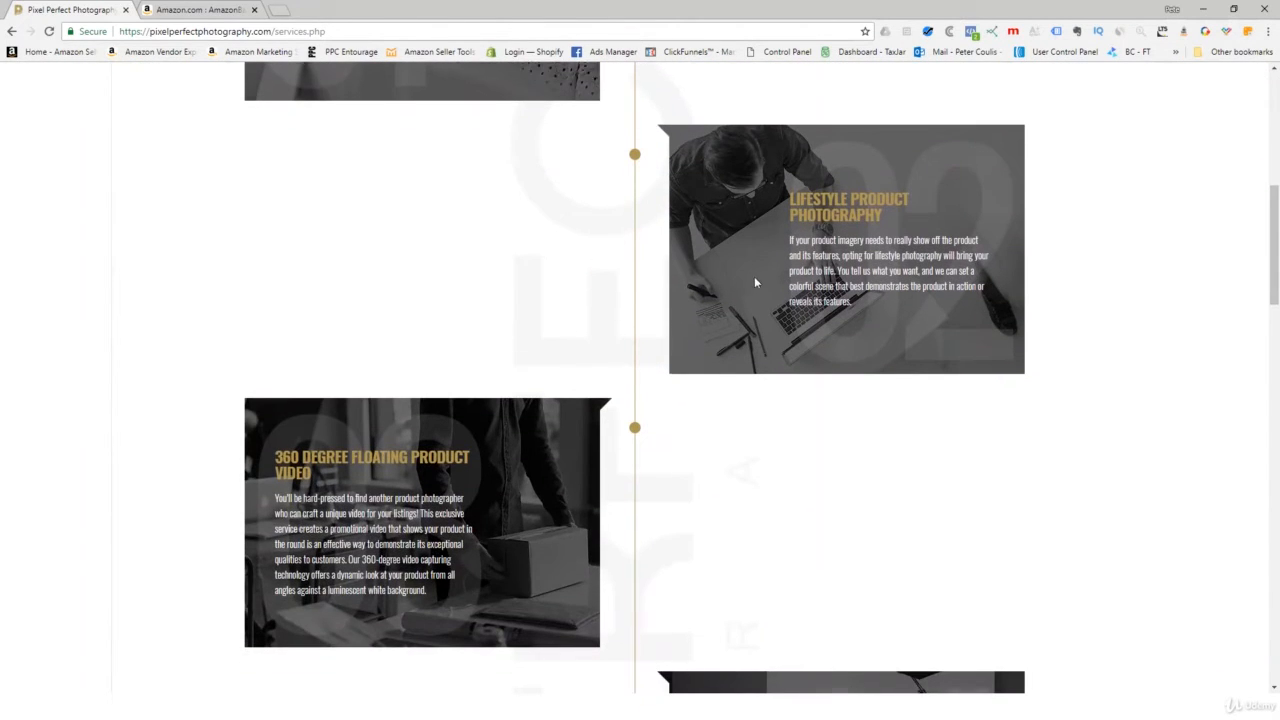
scroll("down", 3)
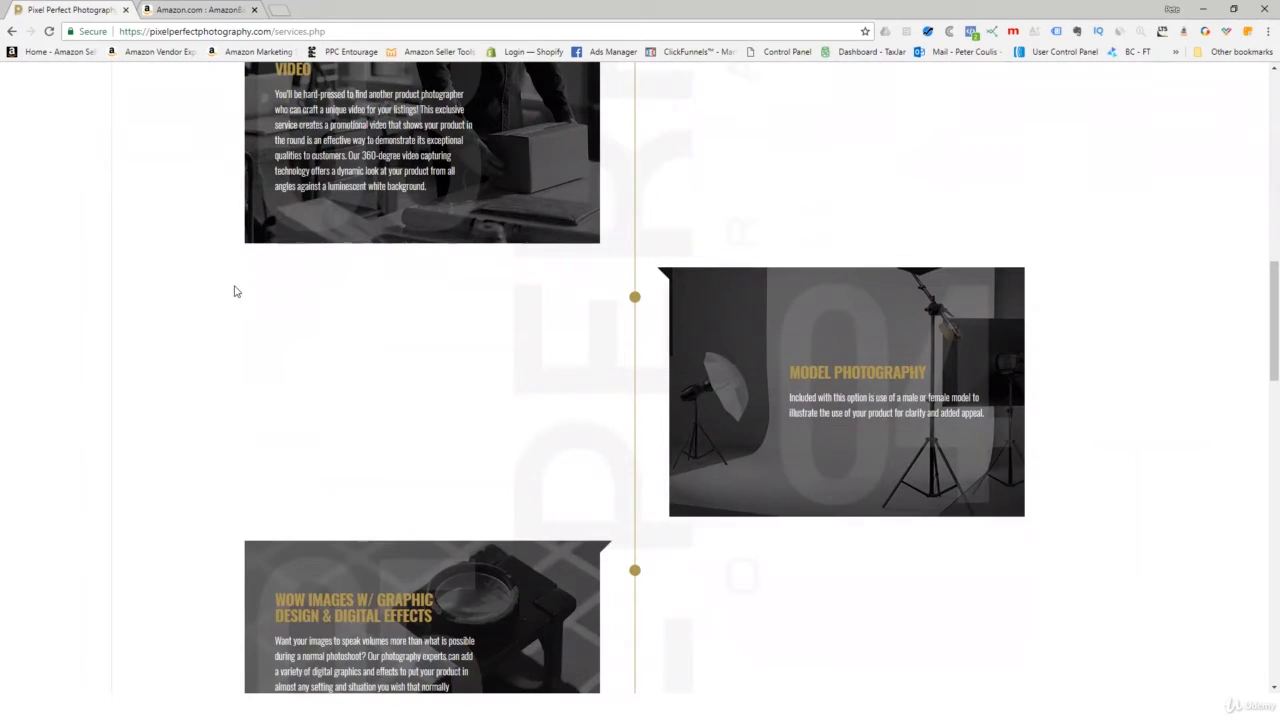
scroll("down", 3)
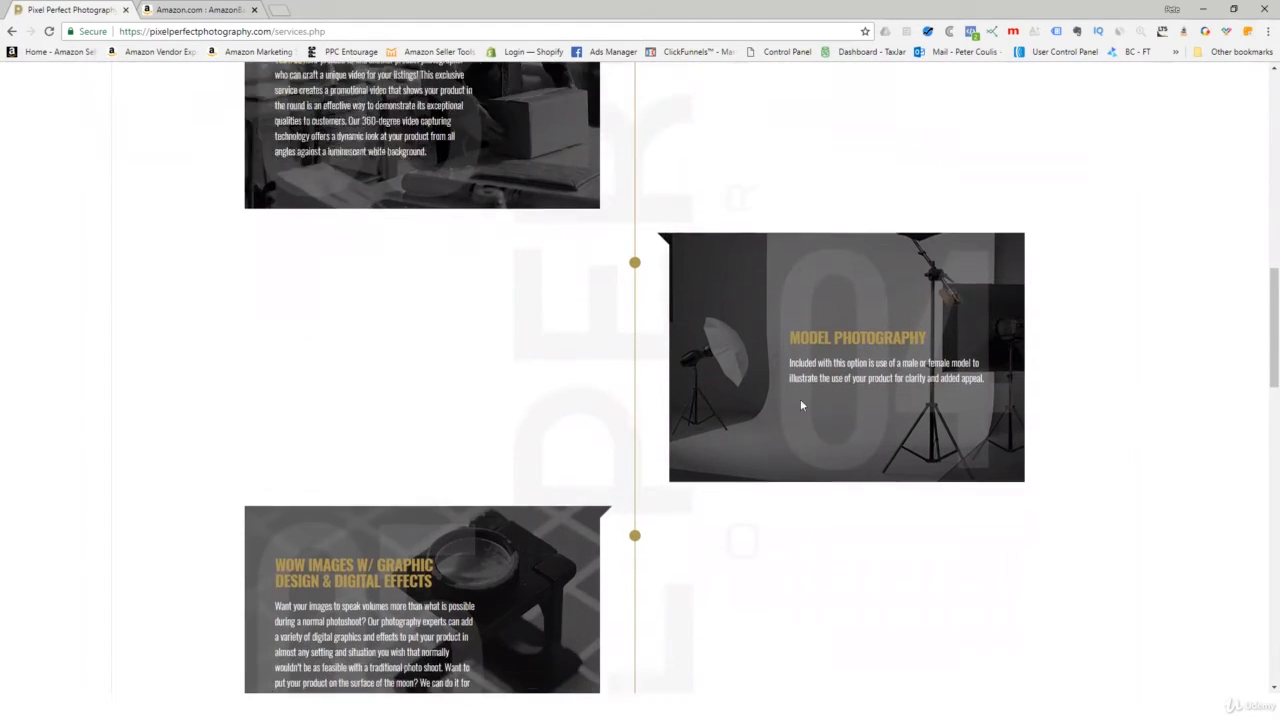
scroll("down", 3)
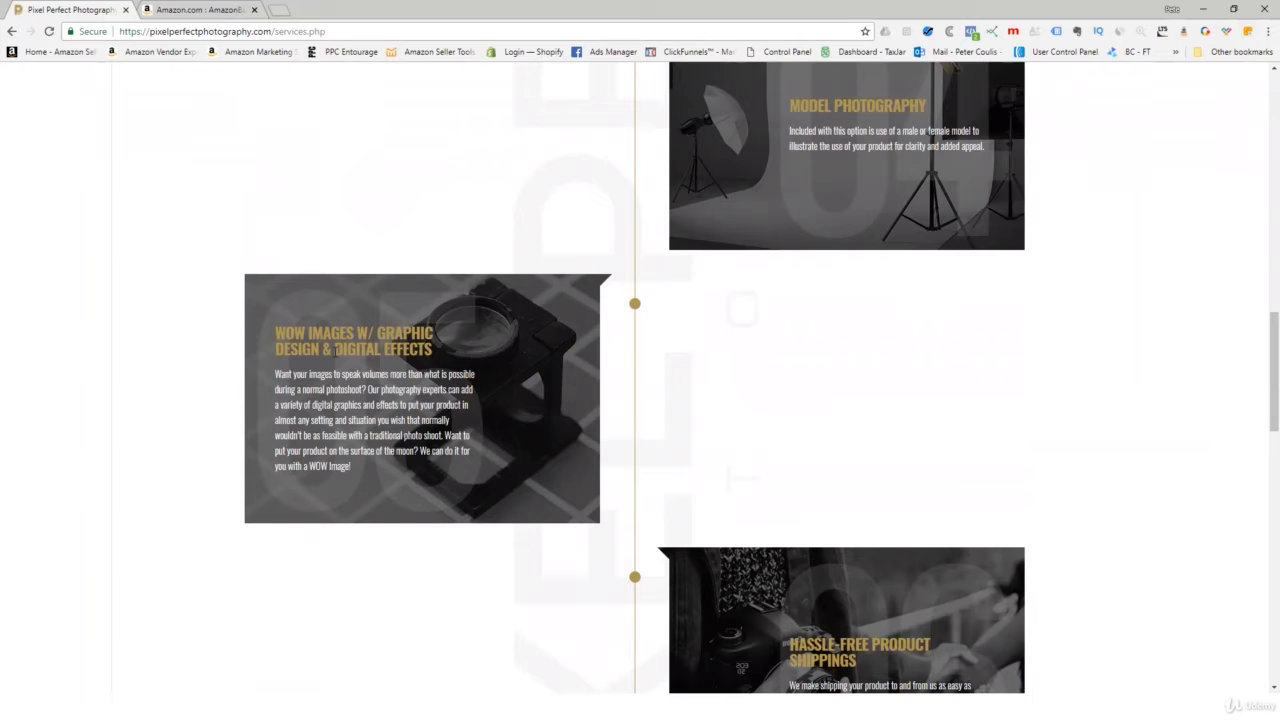
scroll("down", 3)
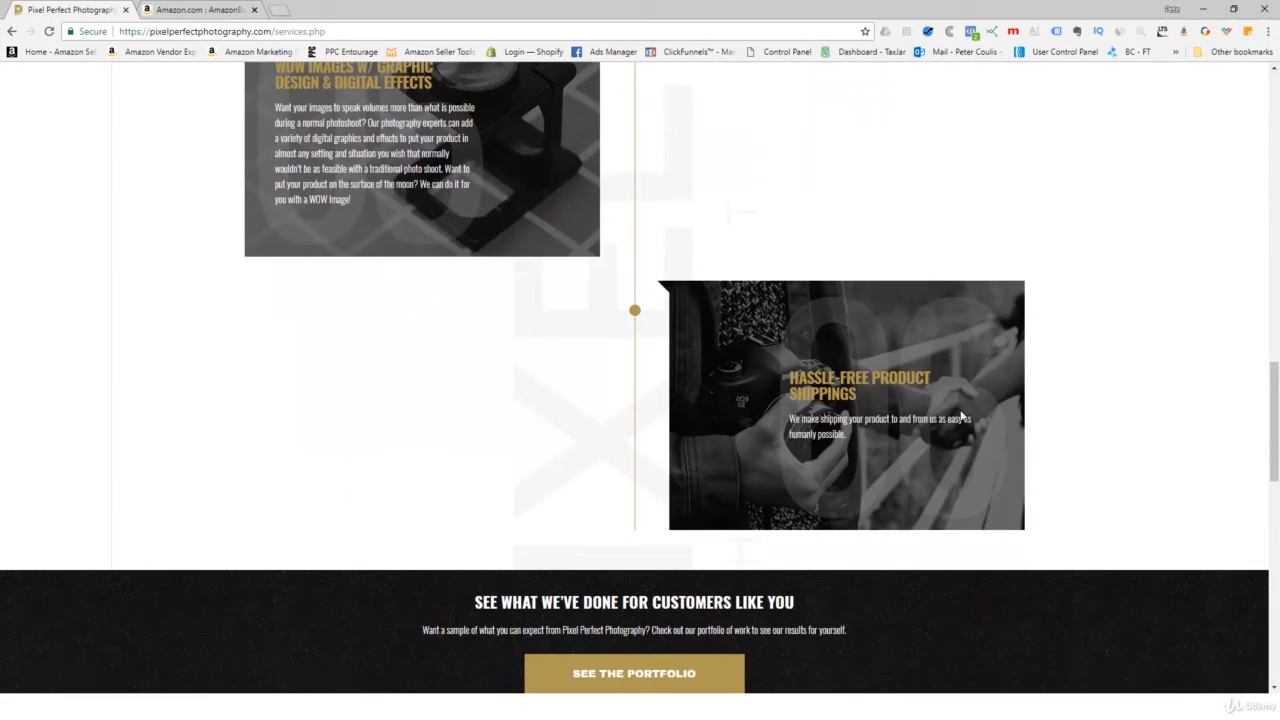
mouse_move(1232, 420)
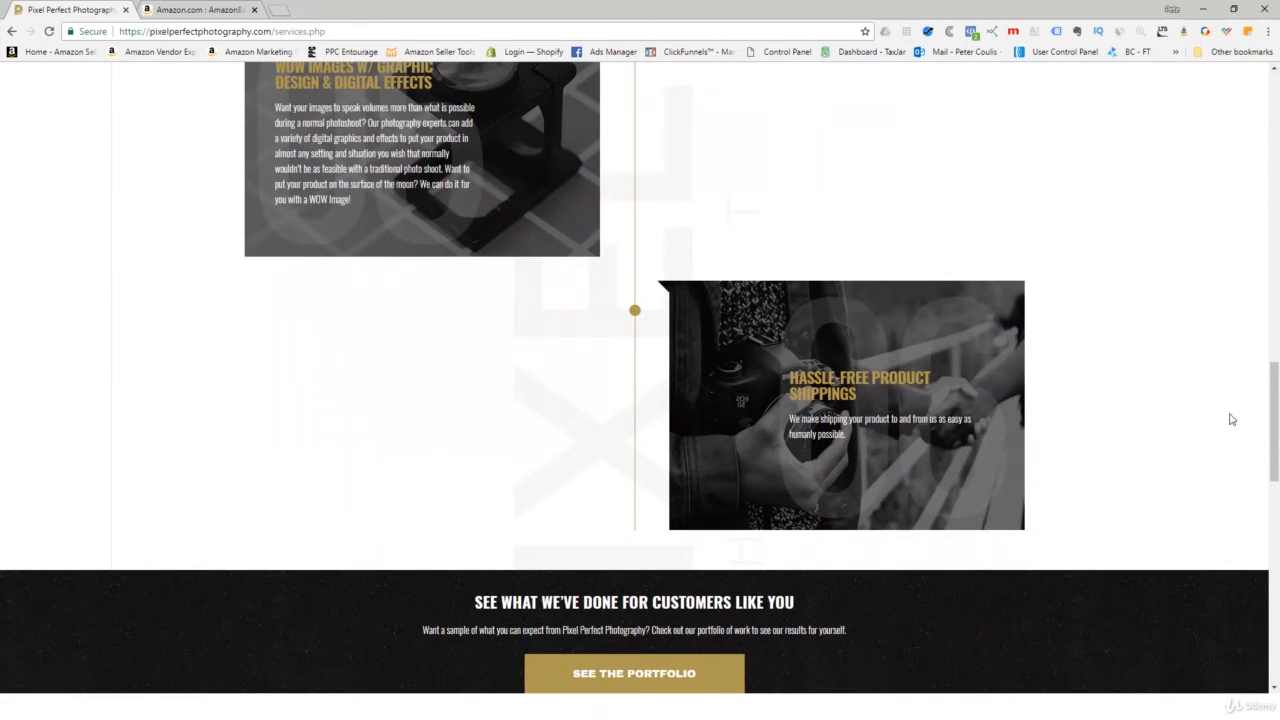
scroll("up", 3)
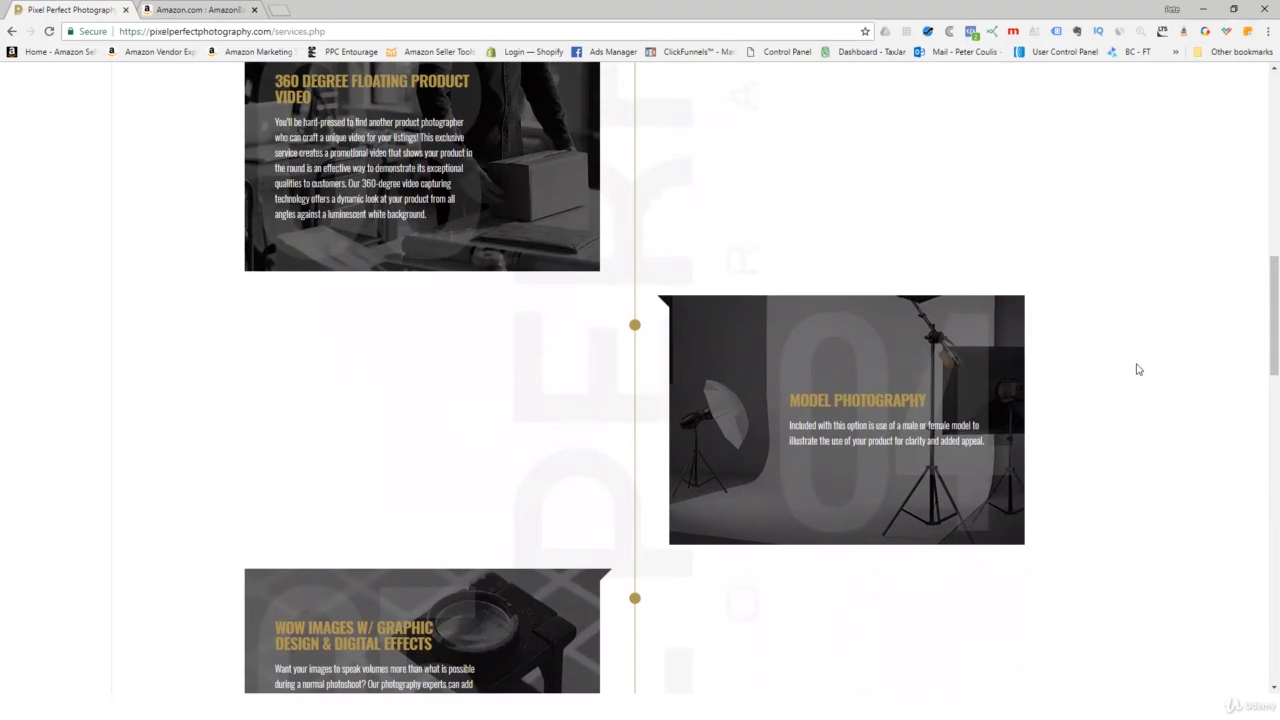
mouse_move(108, 414)
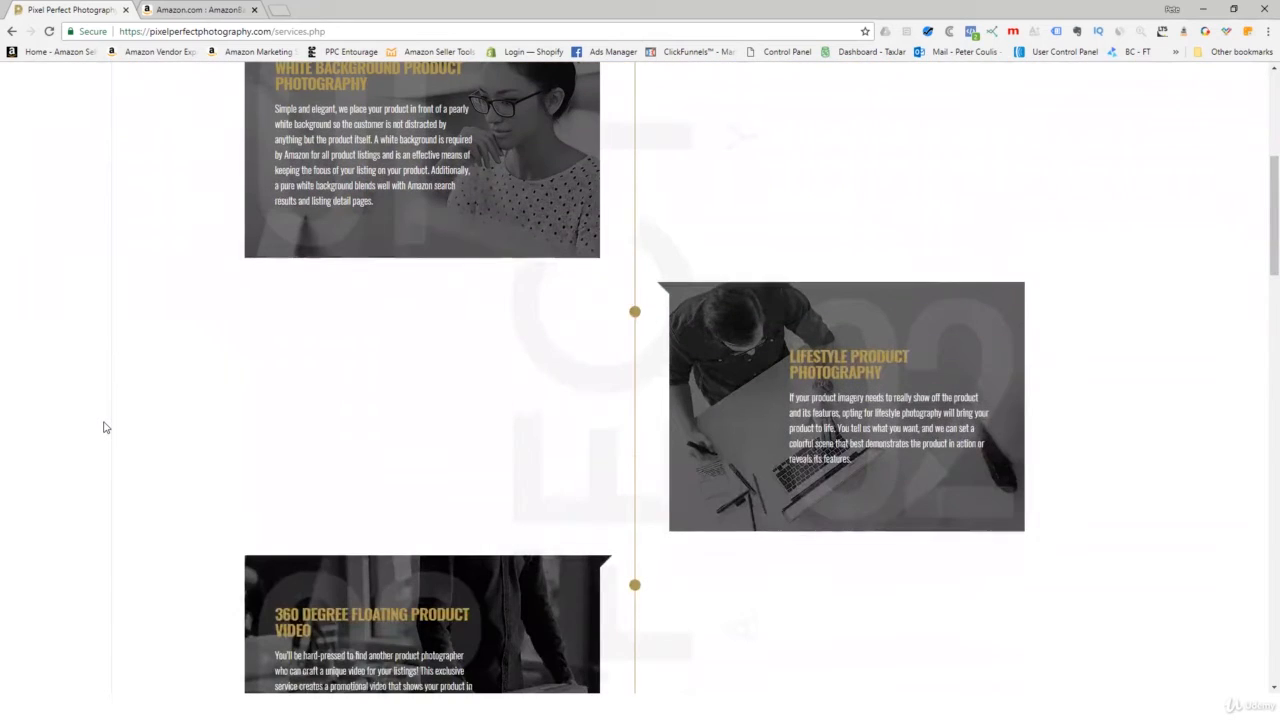
scroll("down", 3)
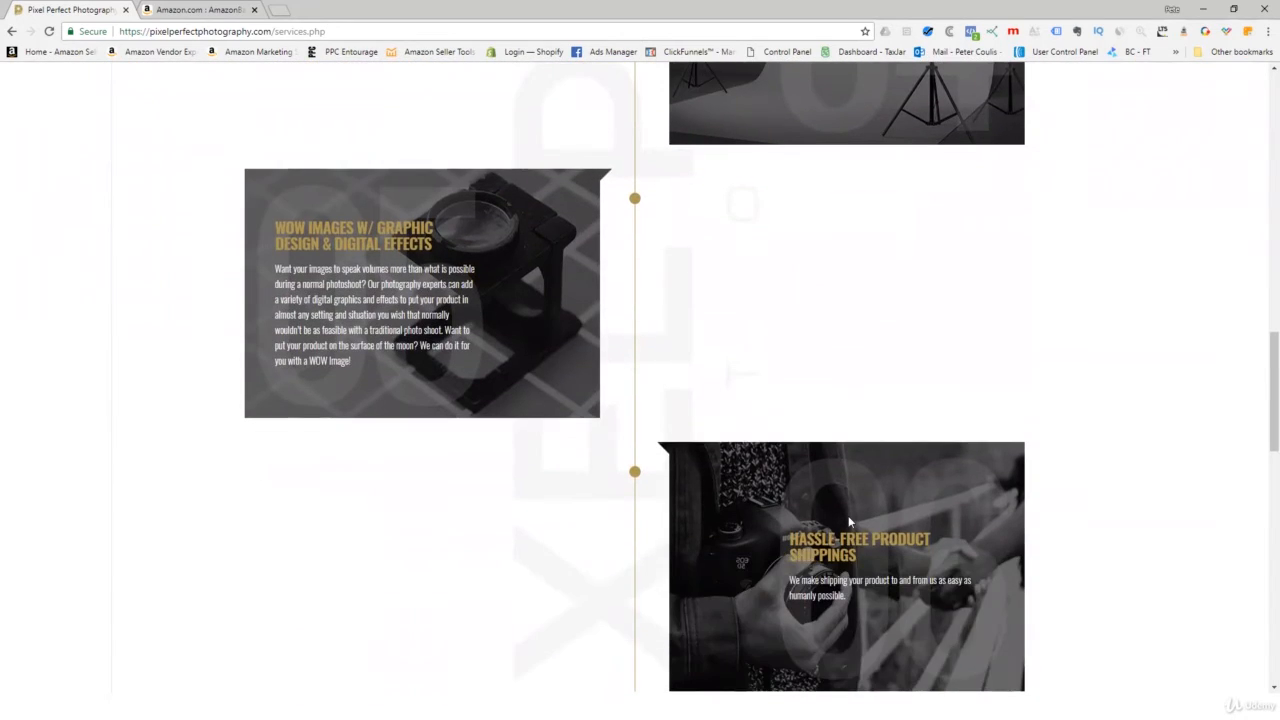
scroll("down", 3)
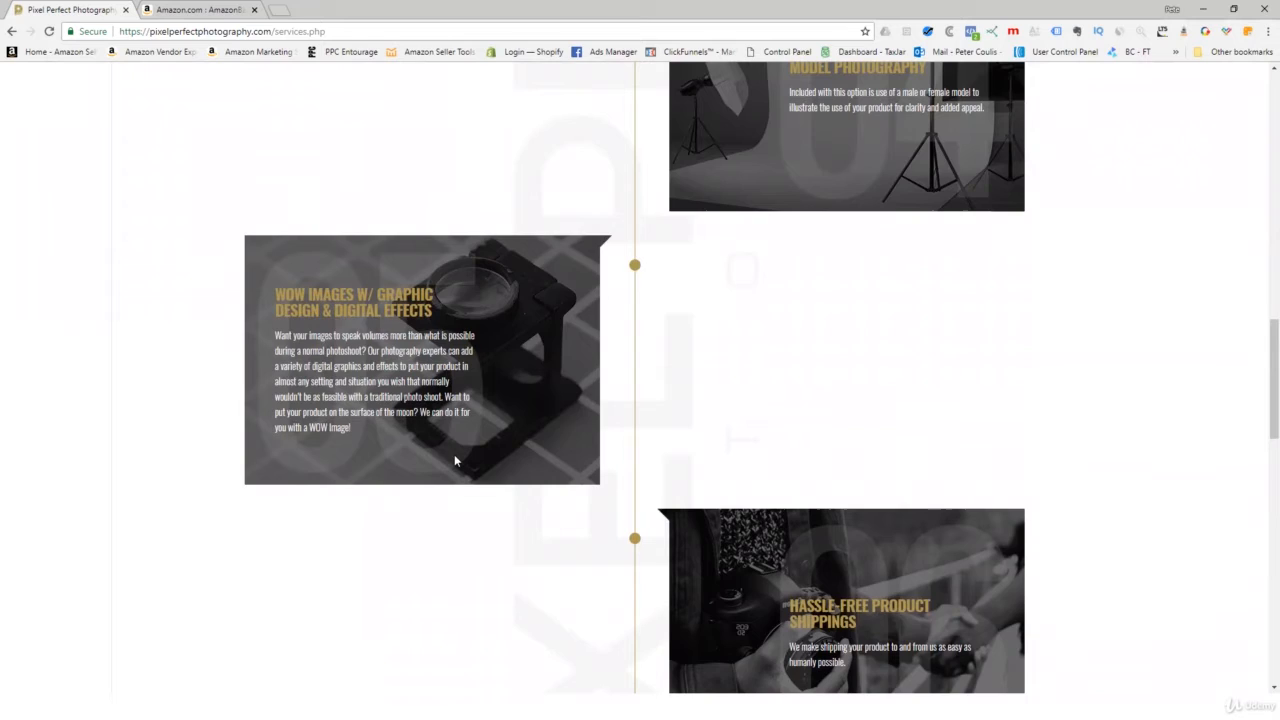
scroll("down", 3)
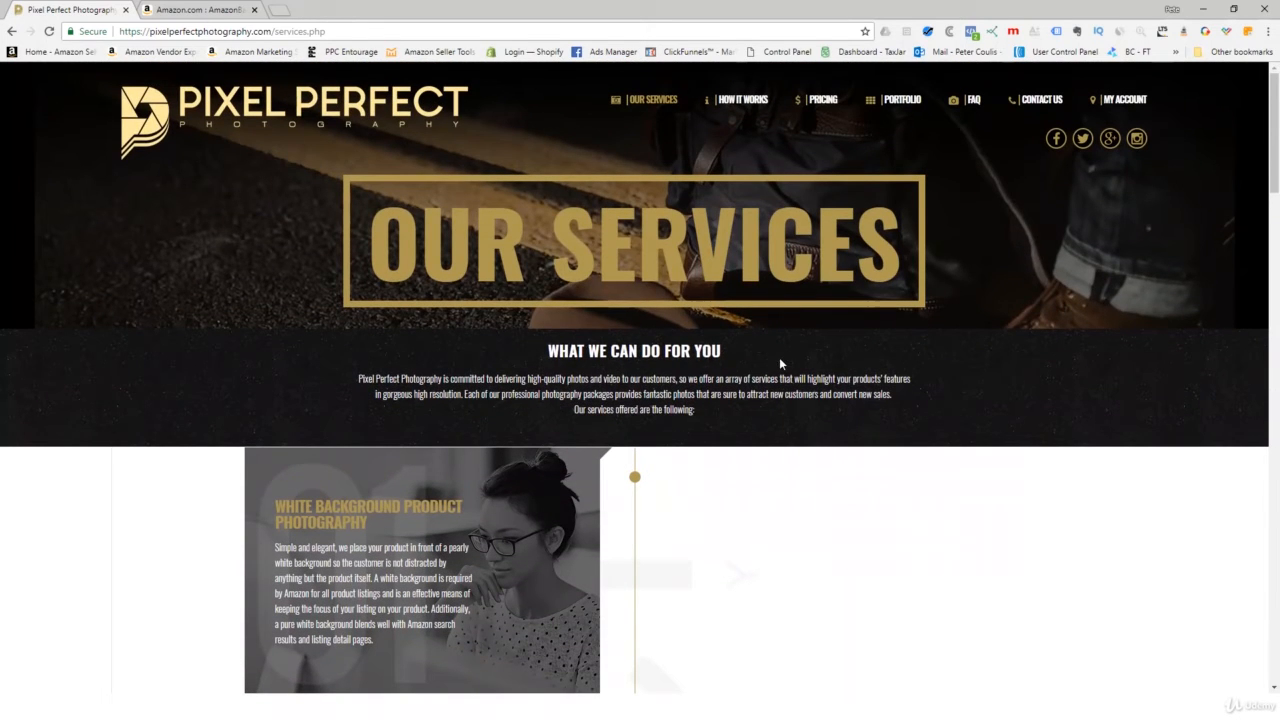
mouse_move(742, 100)
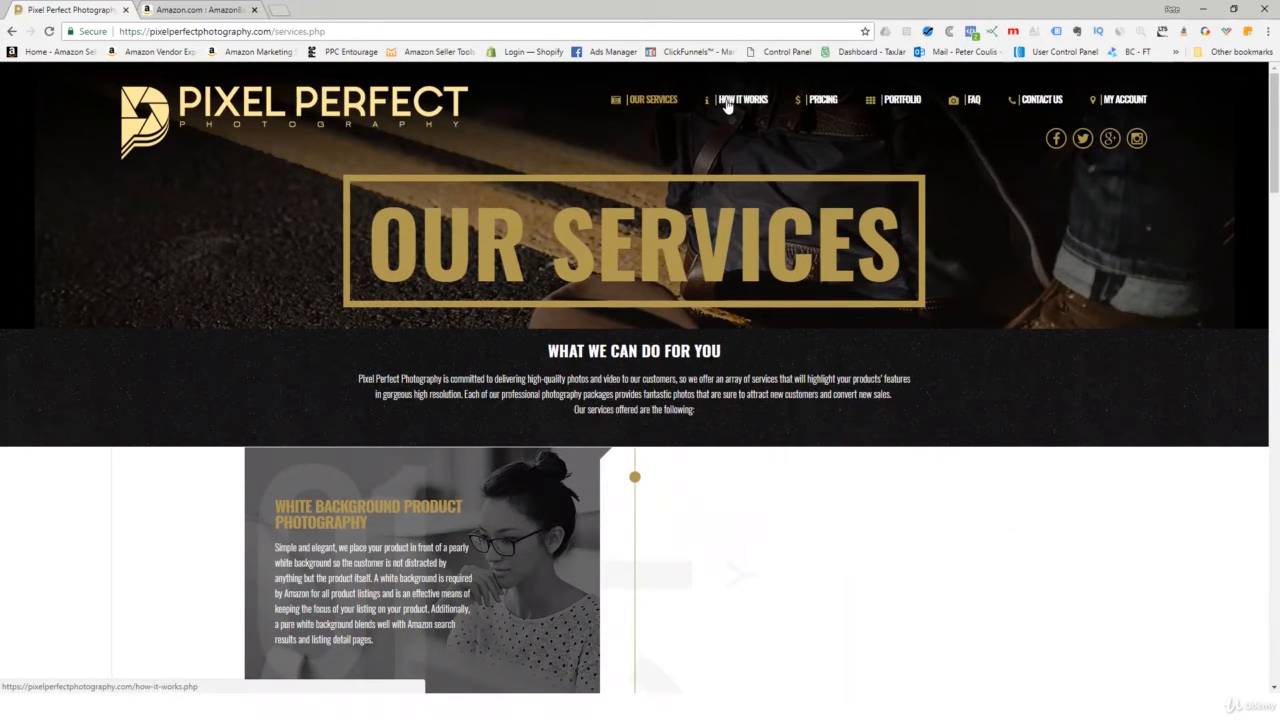
left_click(742, 100)
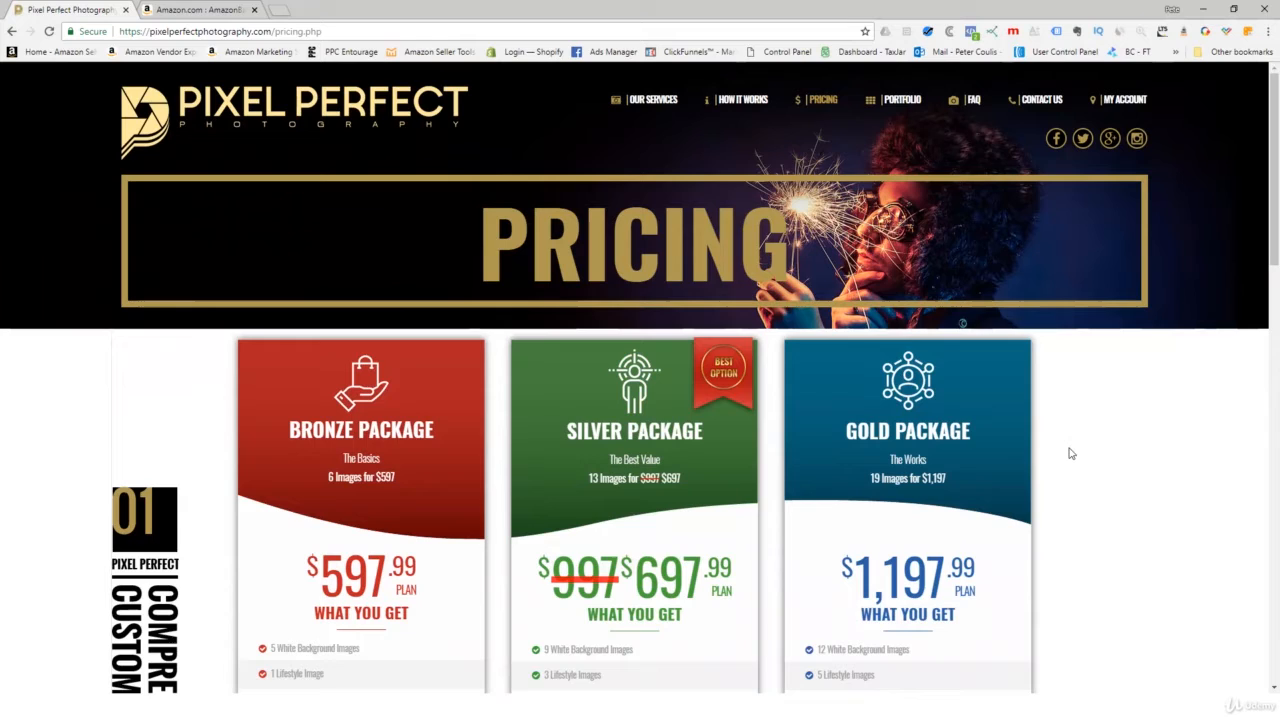
mouse_move(1148, 448)
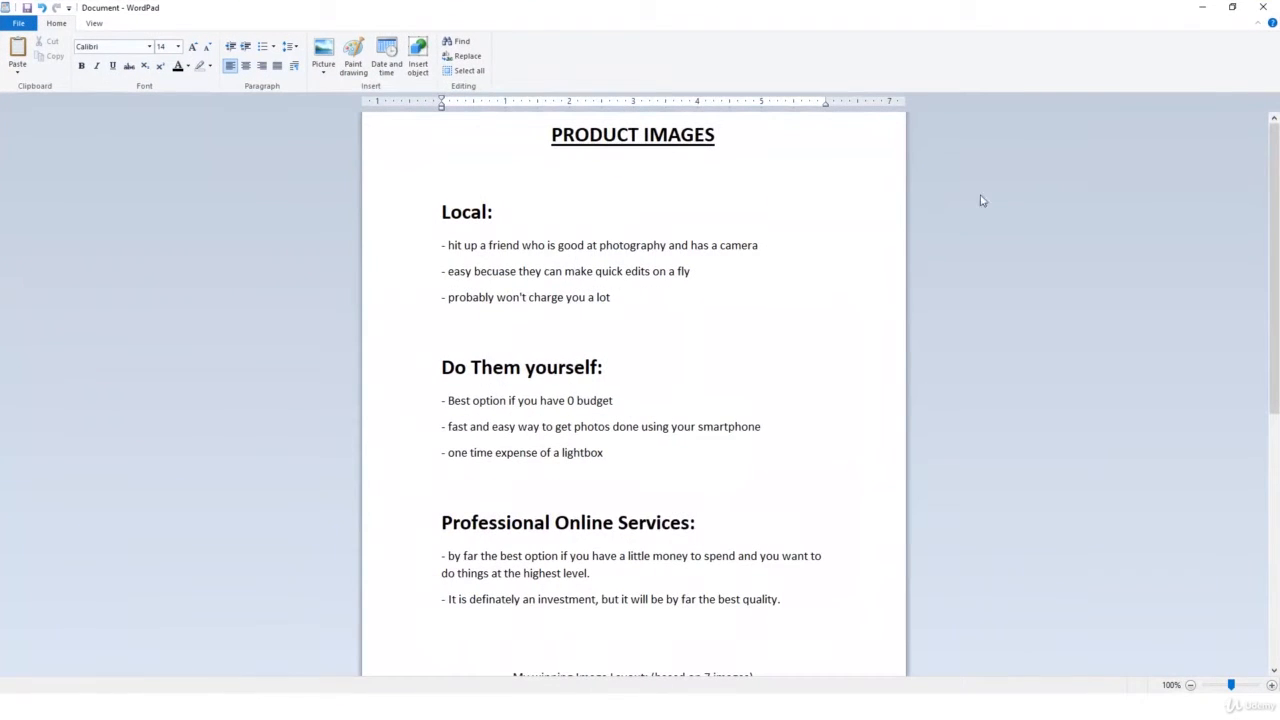
- Scroll to the 'My winning Image Layout' list and zoom the document to about 200%
scroll("down", 3)
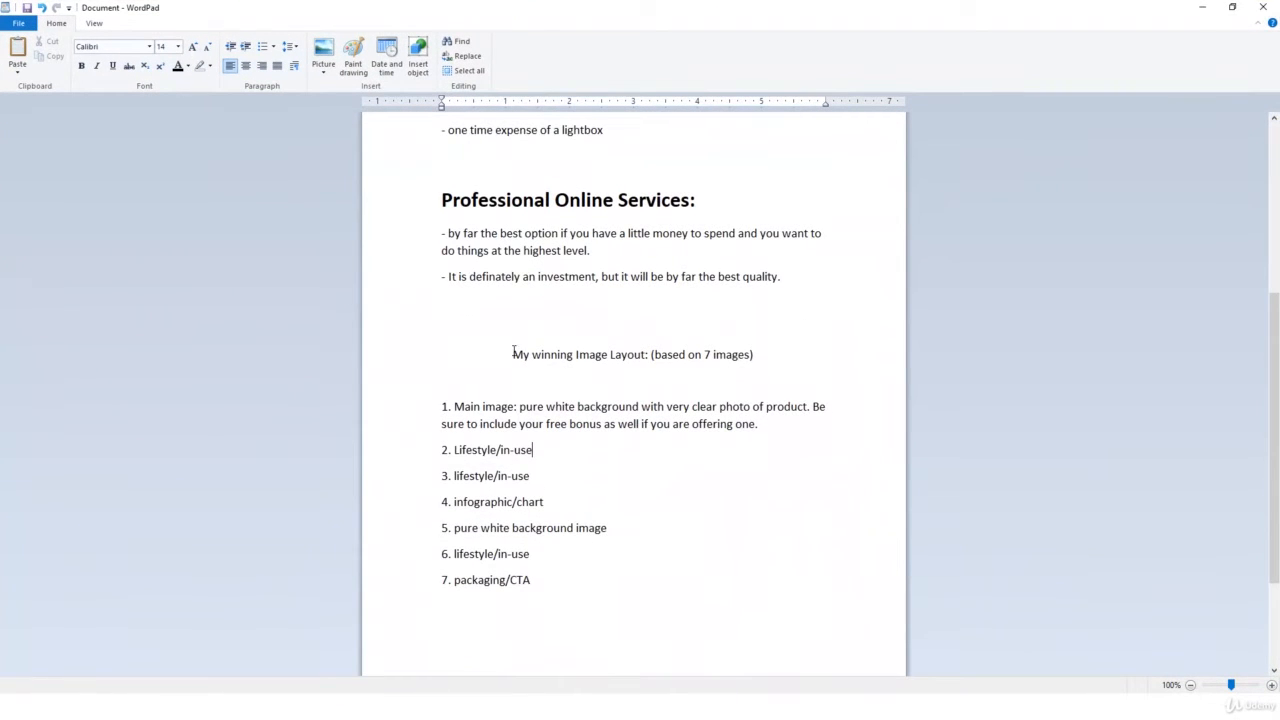
scroll("down", 3)
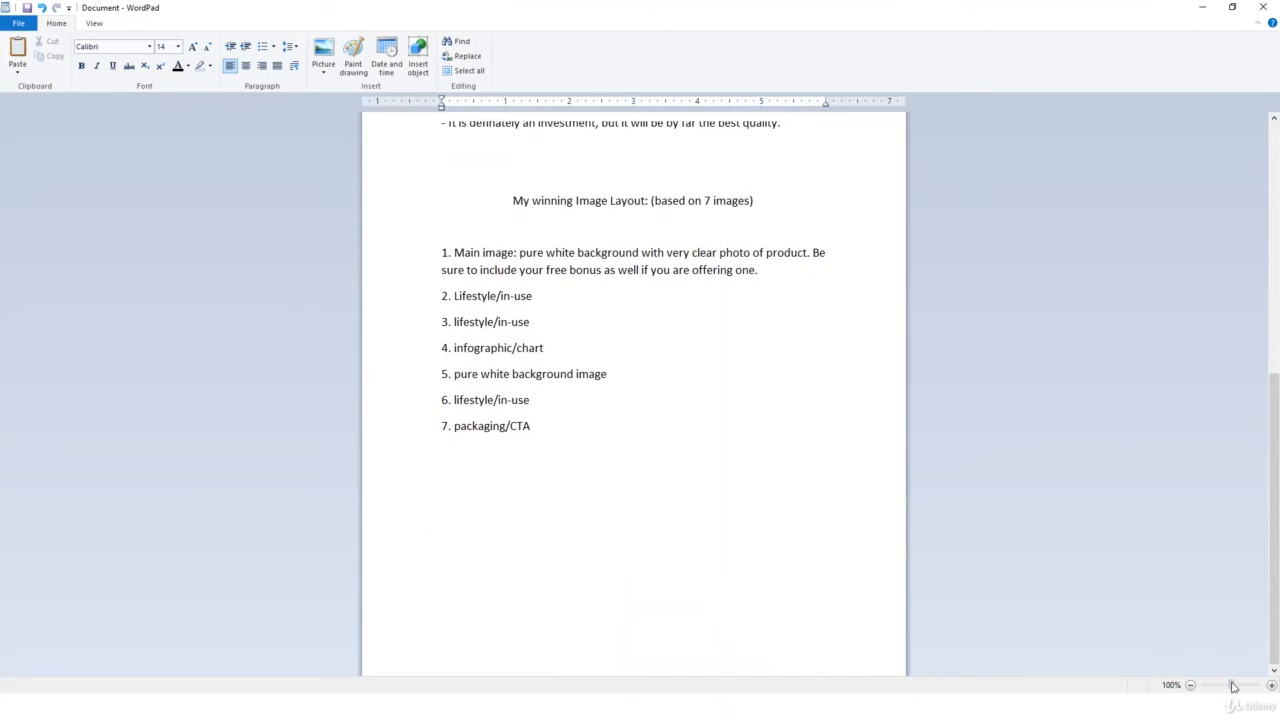
left_click(1272, 684)
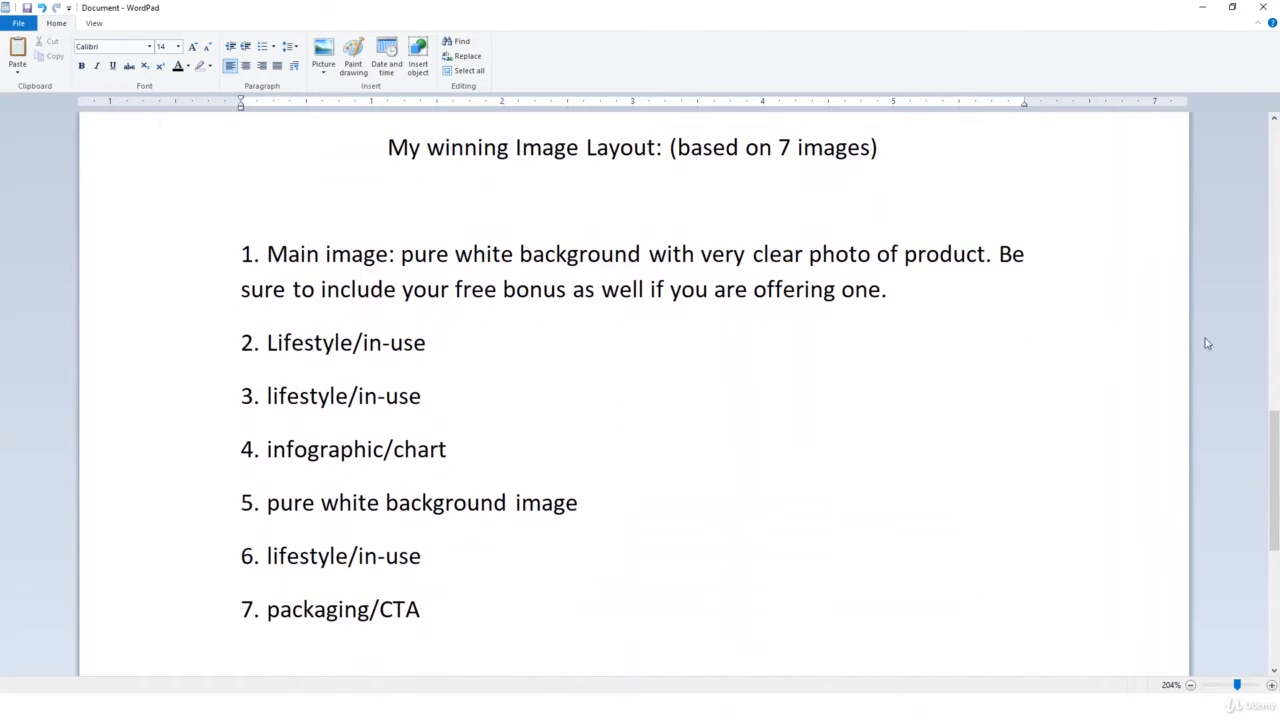
mouse_move(1216, 190)
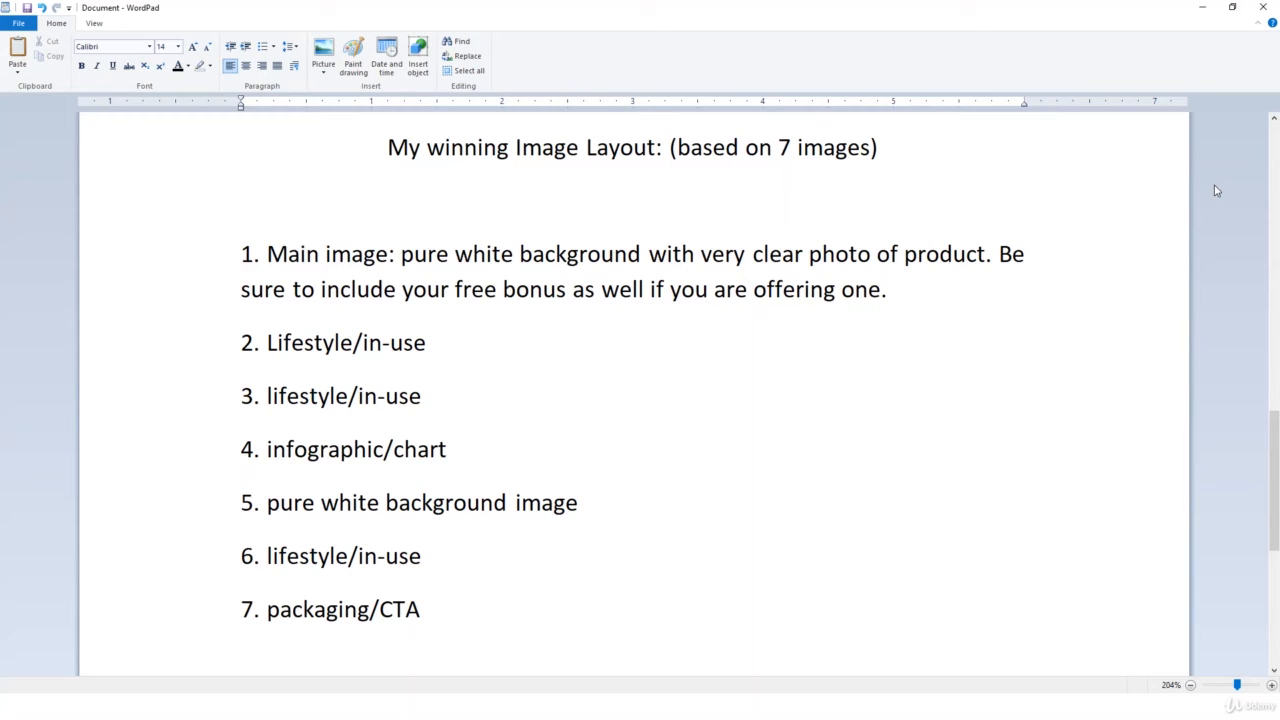
mouse_move(1228, 228)
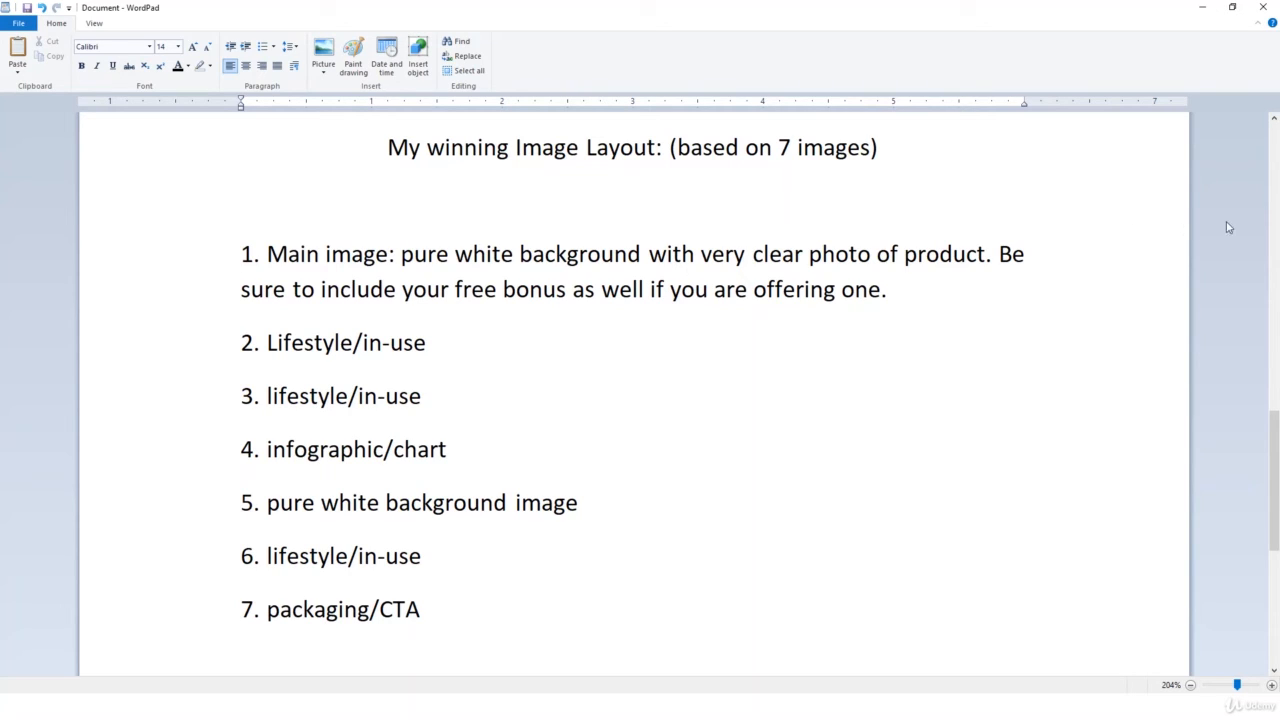
mouse_move(1196, 330)
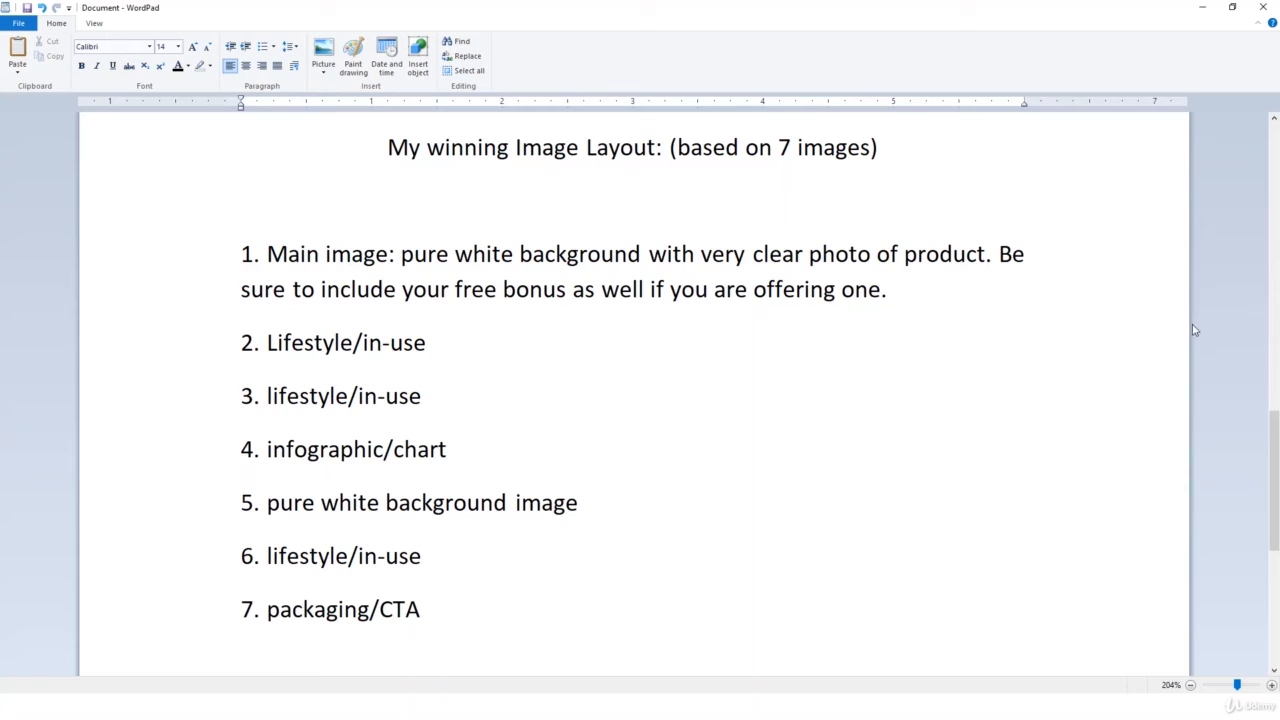
mouse_move(660, 520)
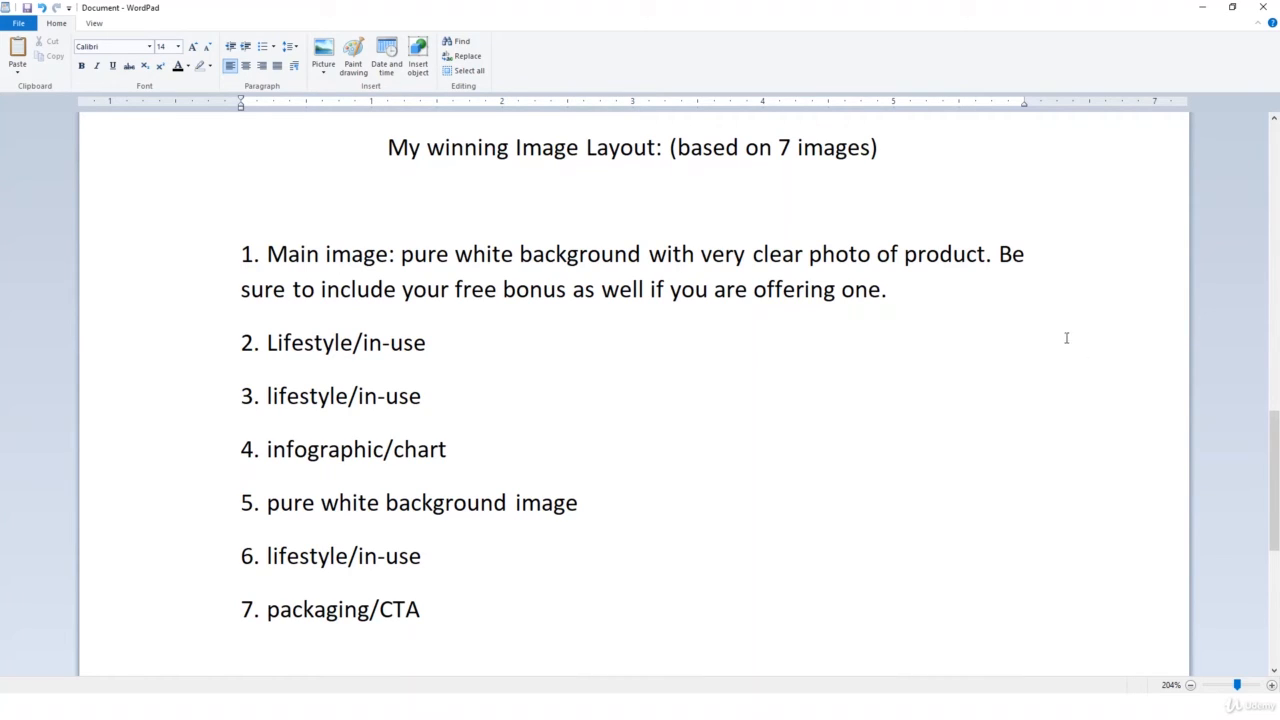
mouse_move(1236, 8)
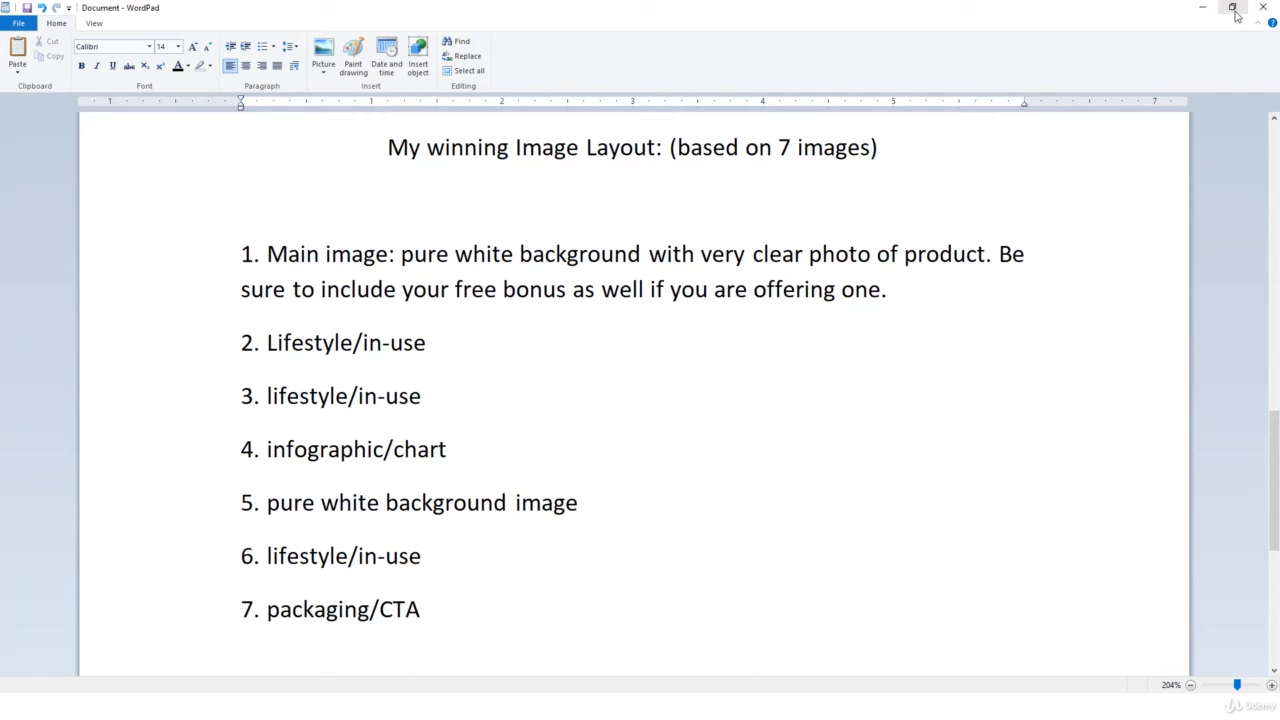
- Restore WordPad down to a smaller window over the Pixel Perfect pricing page
left_click(1232, 8)
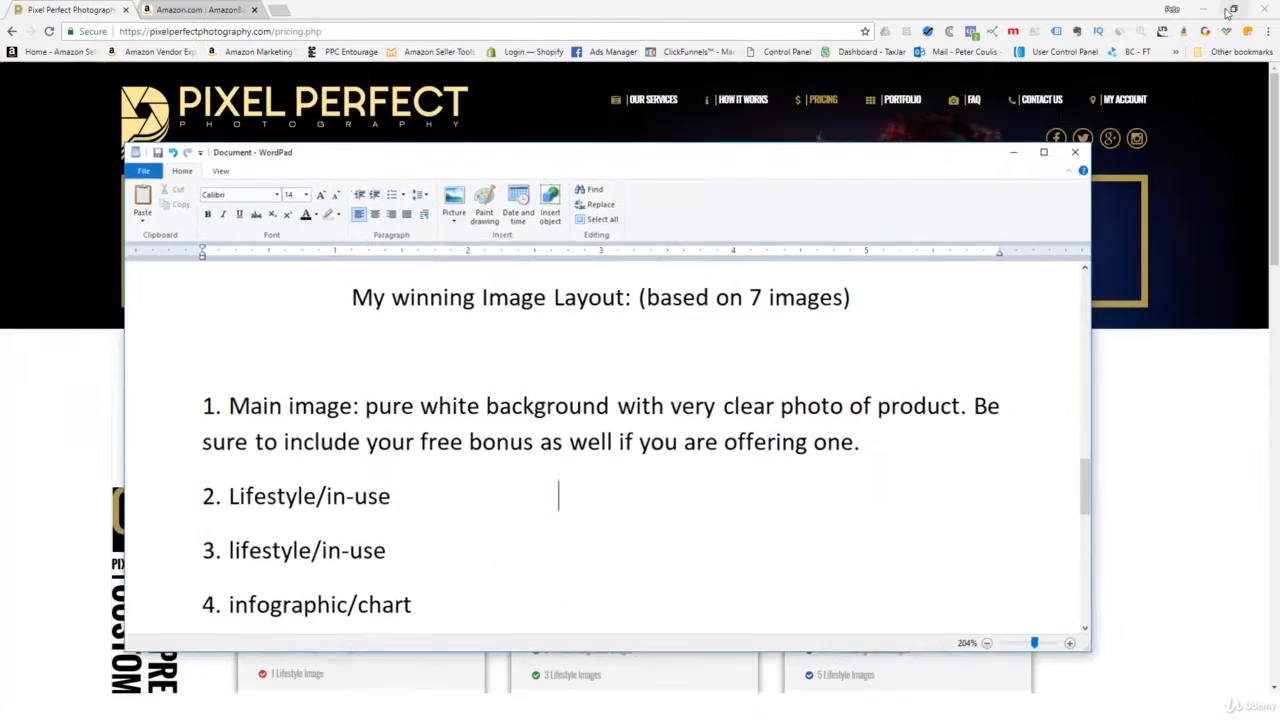
- Search Amazon for 'bluetooth speaker' and open the OontZ Angle 3 ULTRA listing
left_click(200, 8)
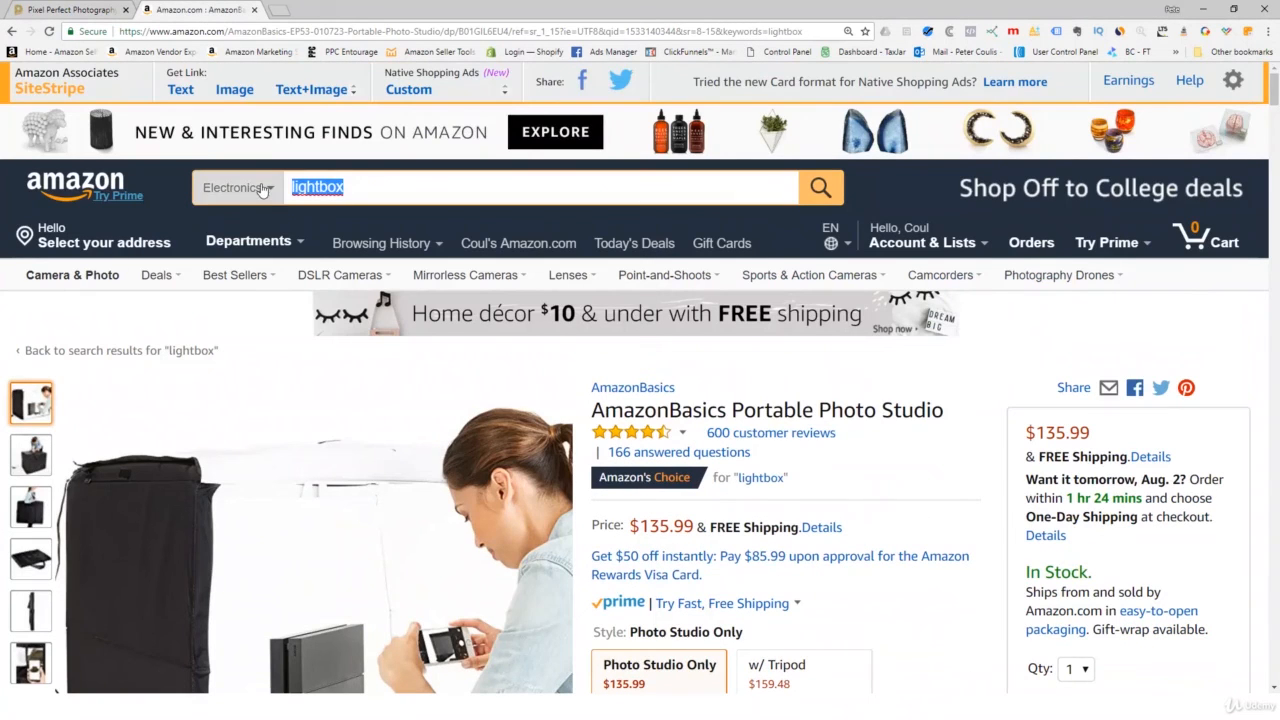
type("bluetoo")
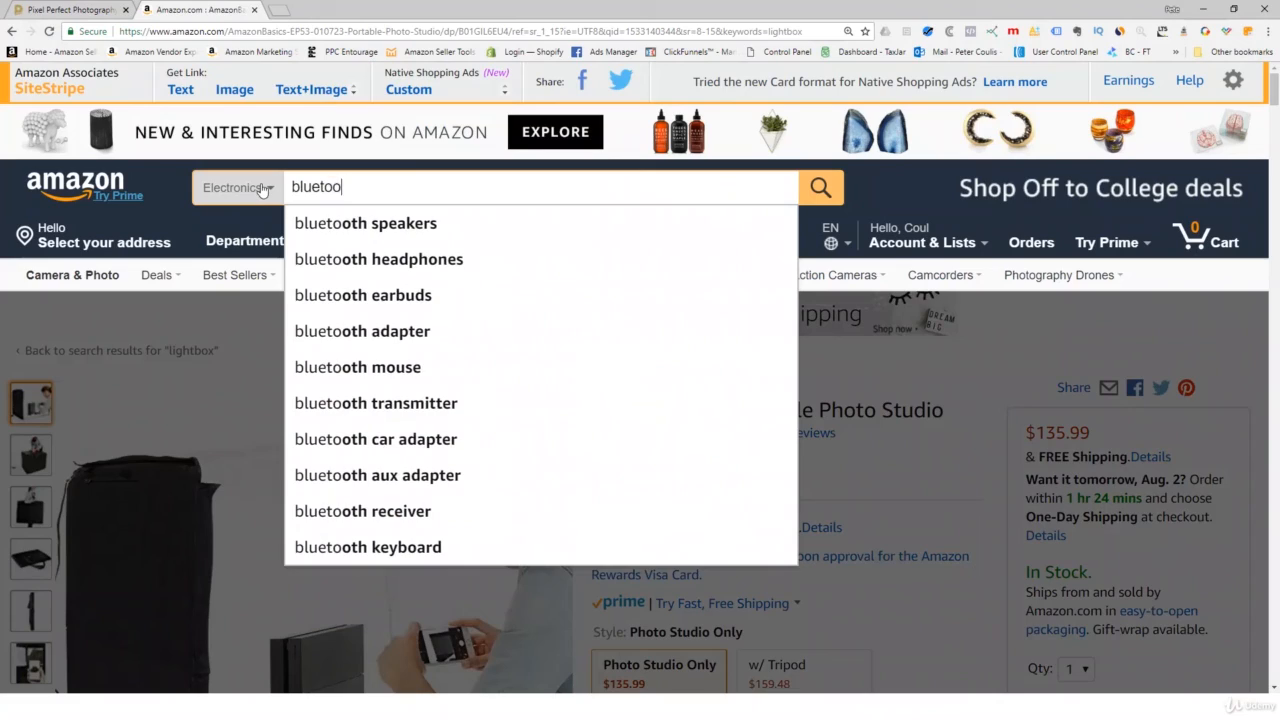
left_click(820, 188)
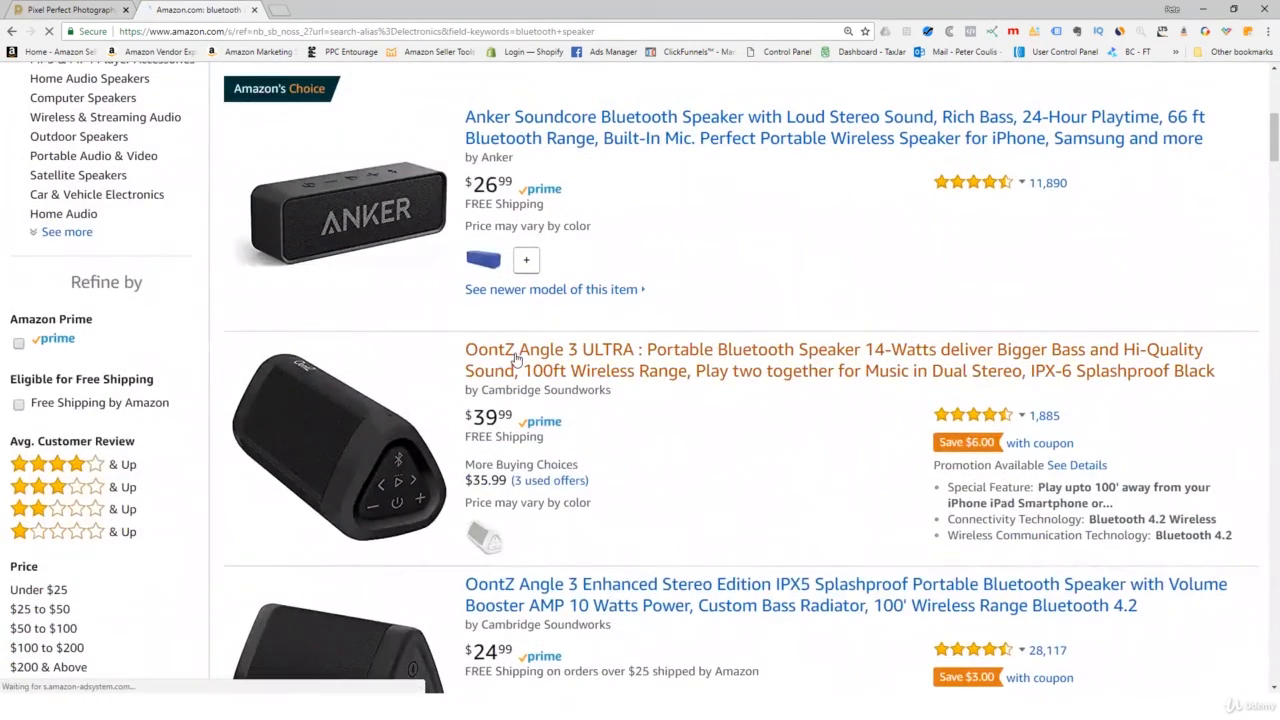
mouse_move(570, 360)
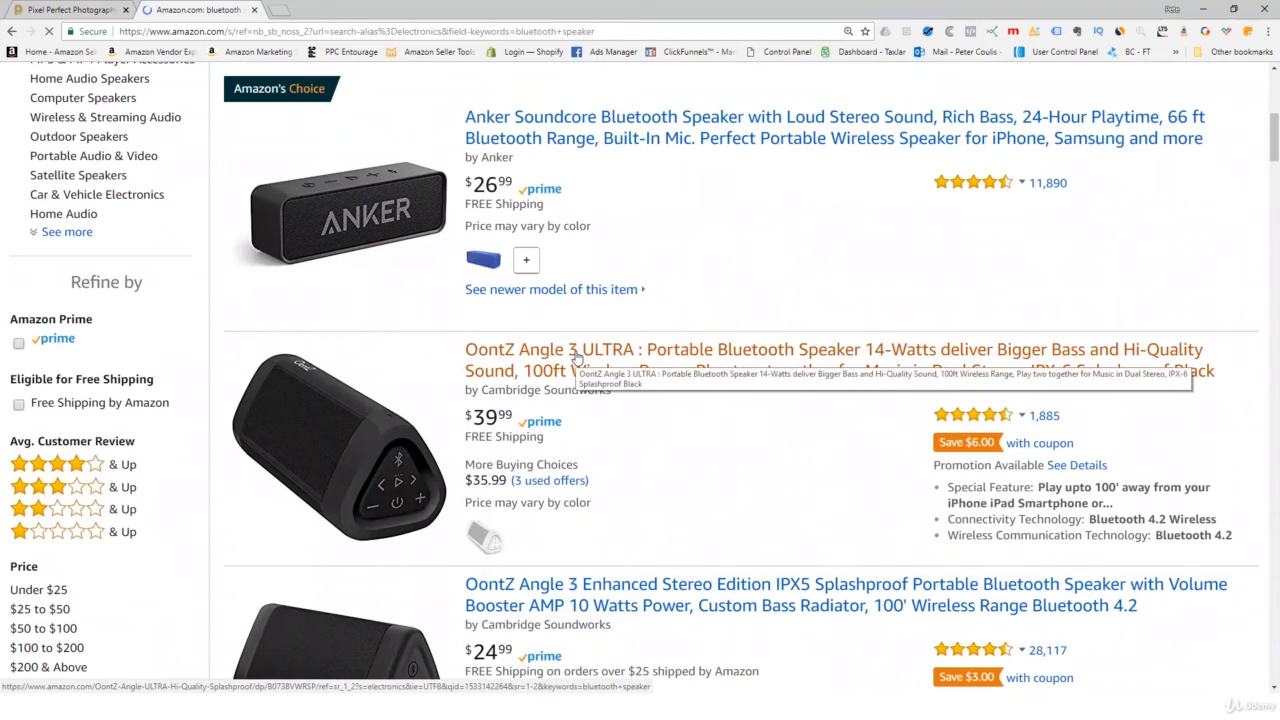
left_click(834, 348)
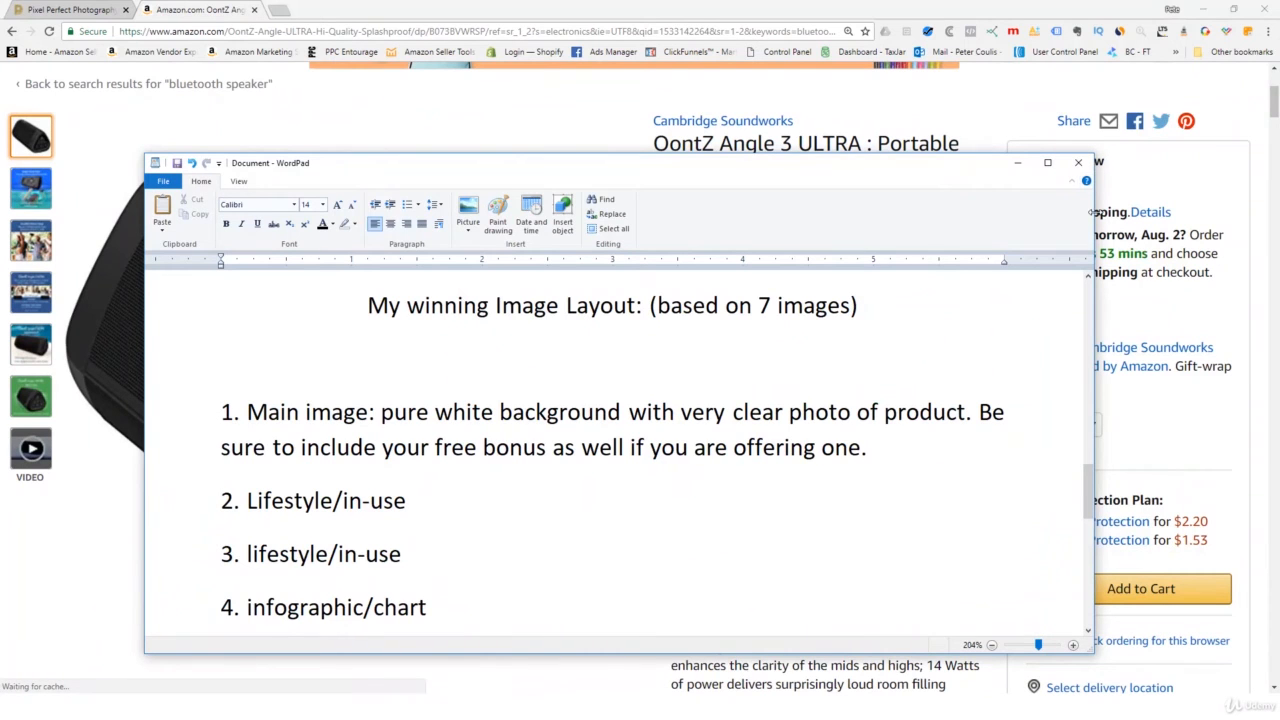
- Narrow the WordPad notes window and move it to the right side of the screen
left_click_drag(620, 162, 284, 162)
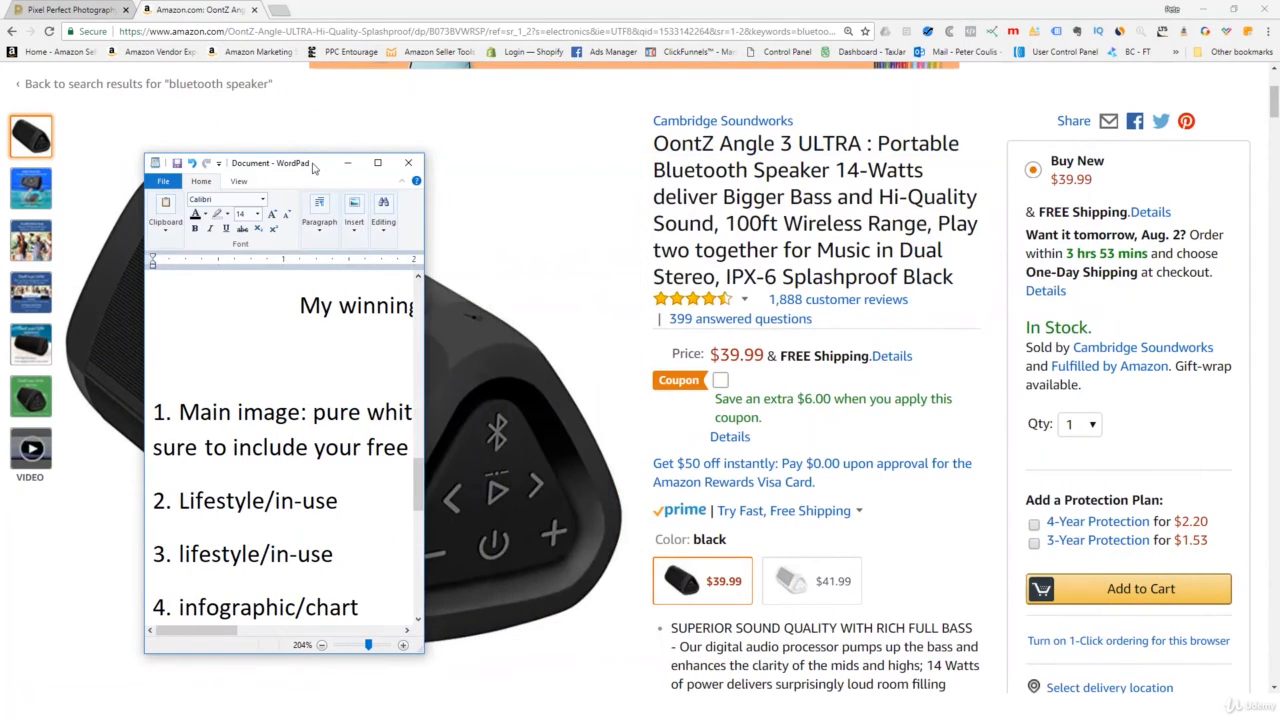
left_click_drag(270, 162, 932, 88)
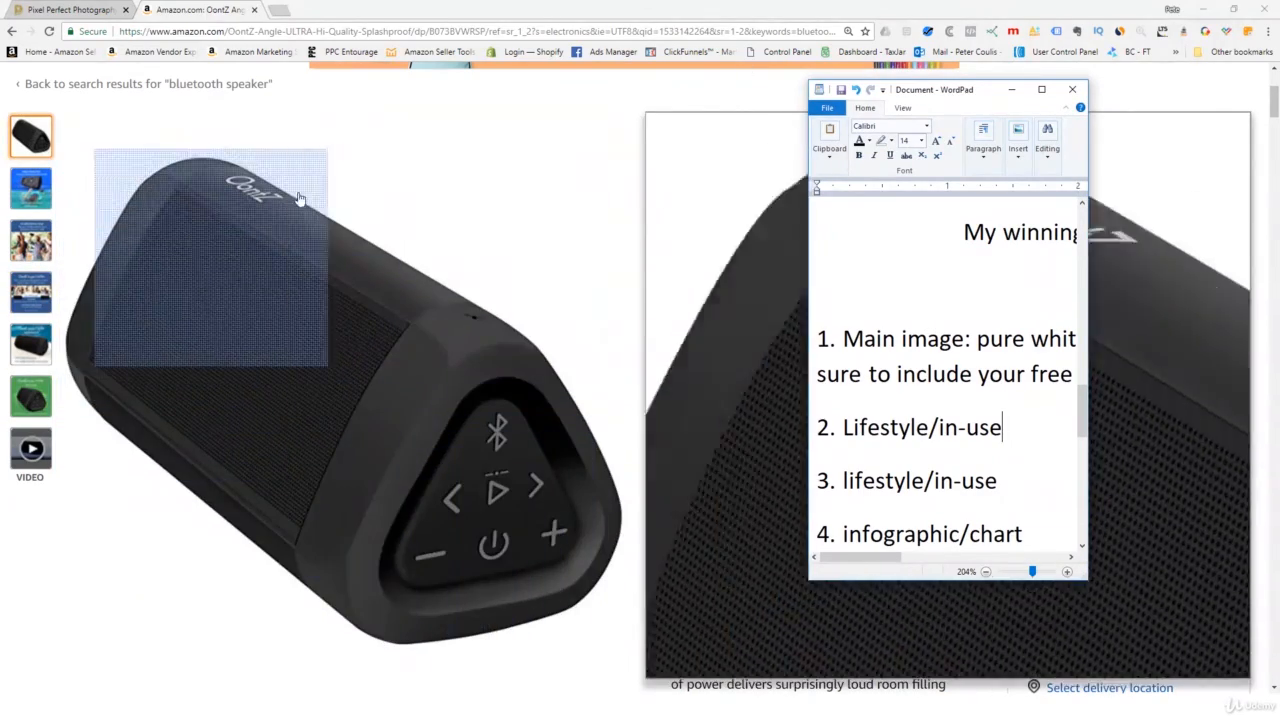
- Step through the OontZ images from Deeper Richer Bass to Sleek Design and the product video
left_click(30, 188)
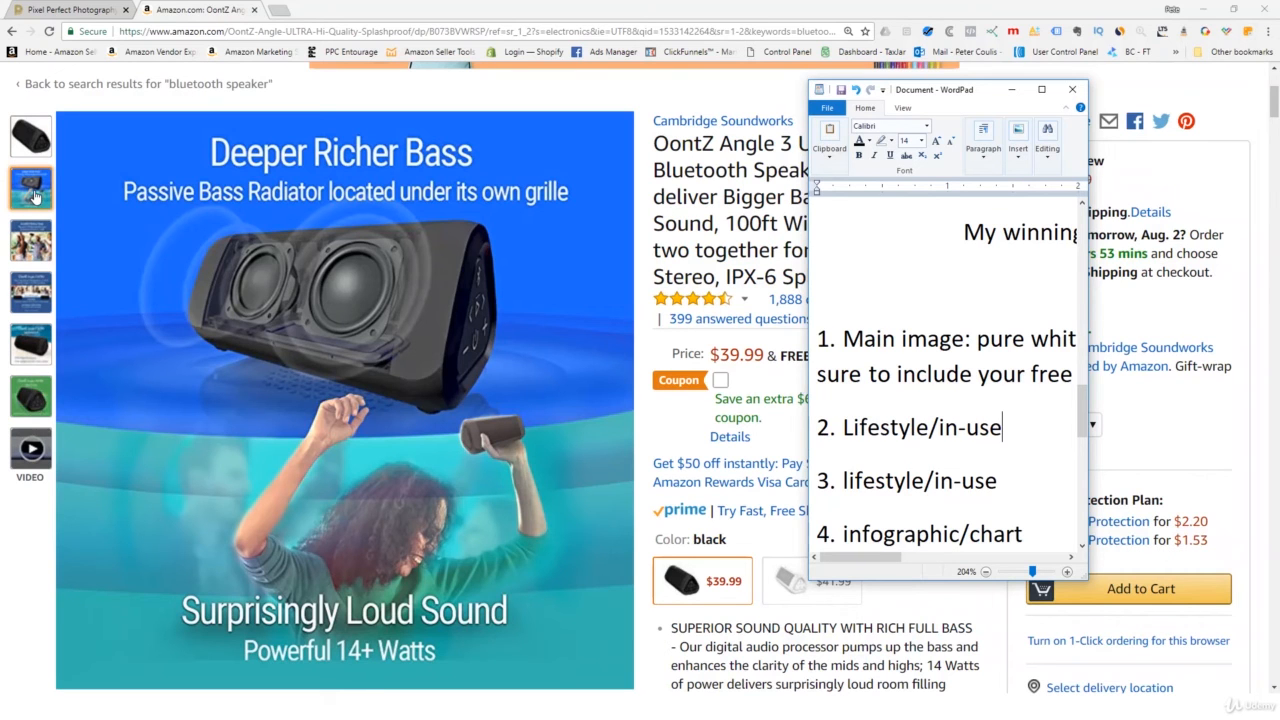
left_click(30, 240)
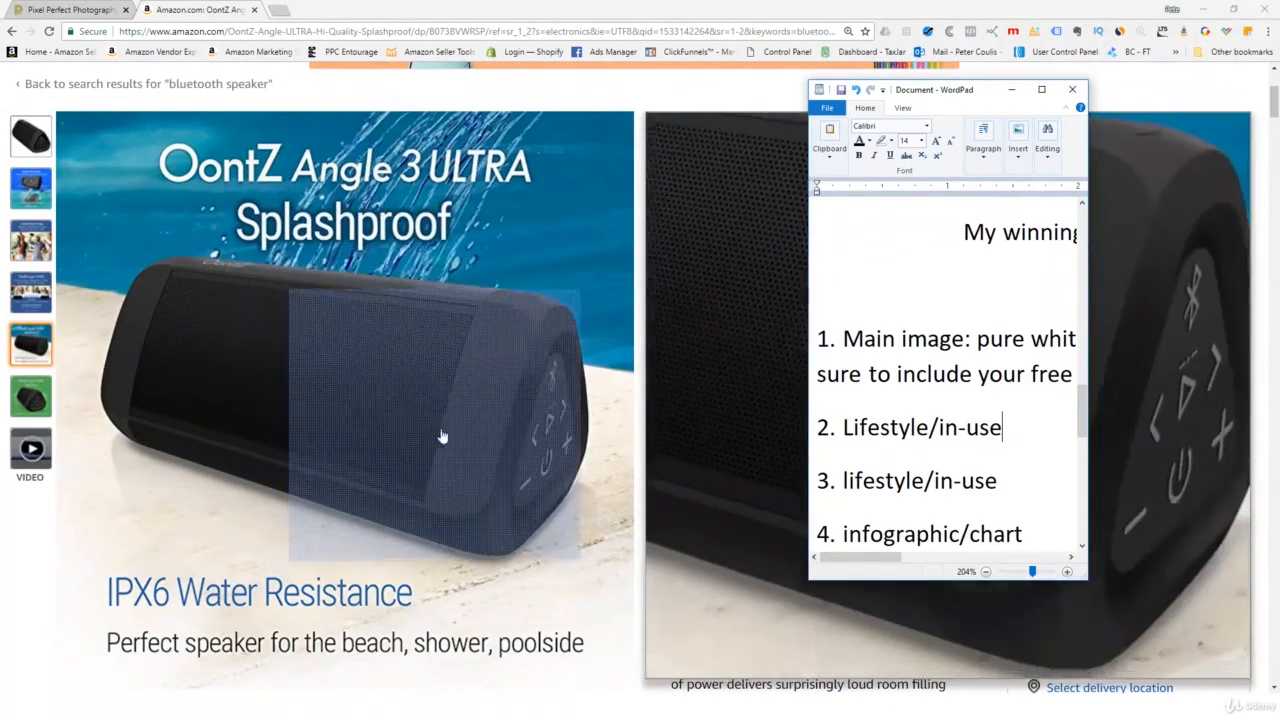
left_click(32, 396)
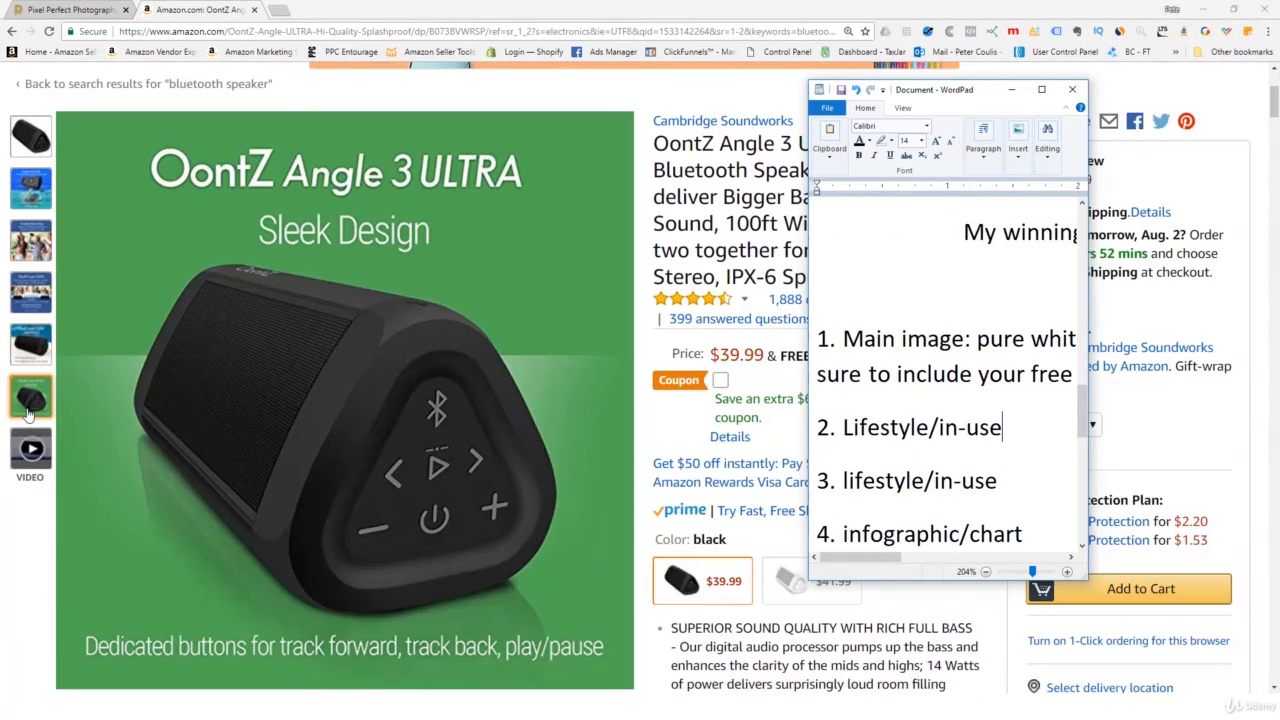
left_click(30, 450)
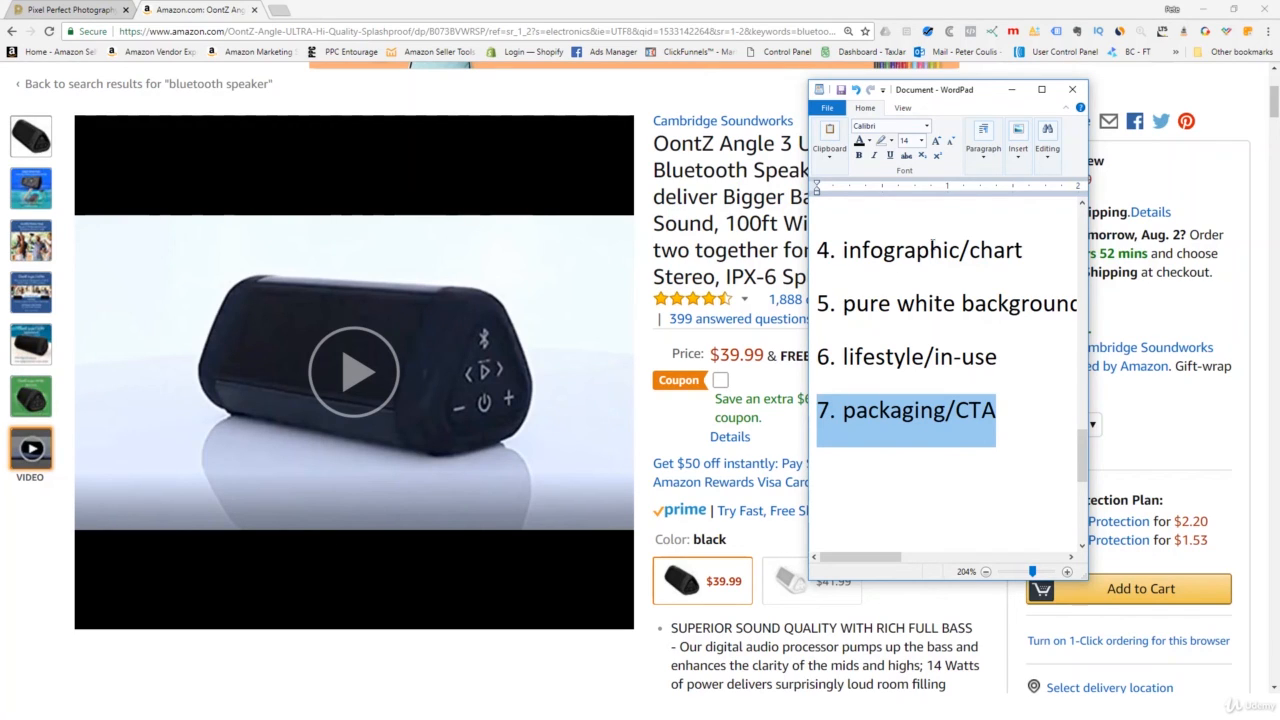
mouse_move(984, 136)
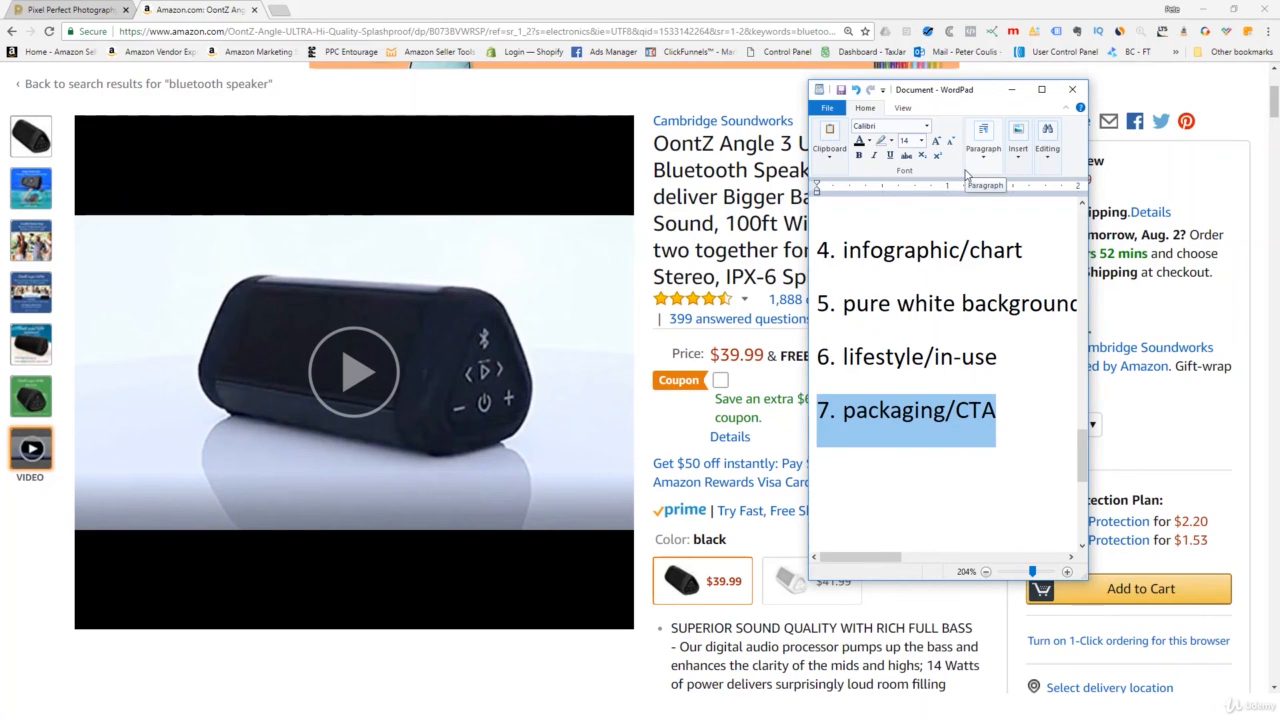
mouse_move(1012, 404)
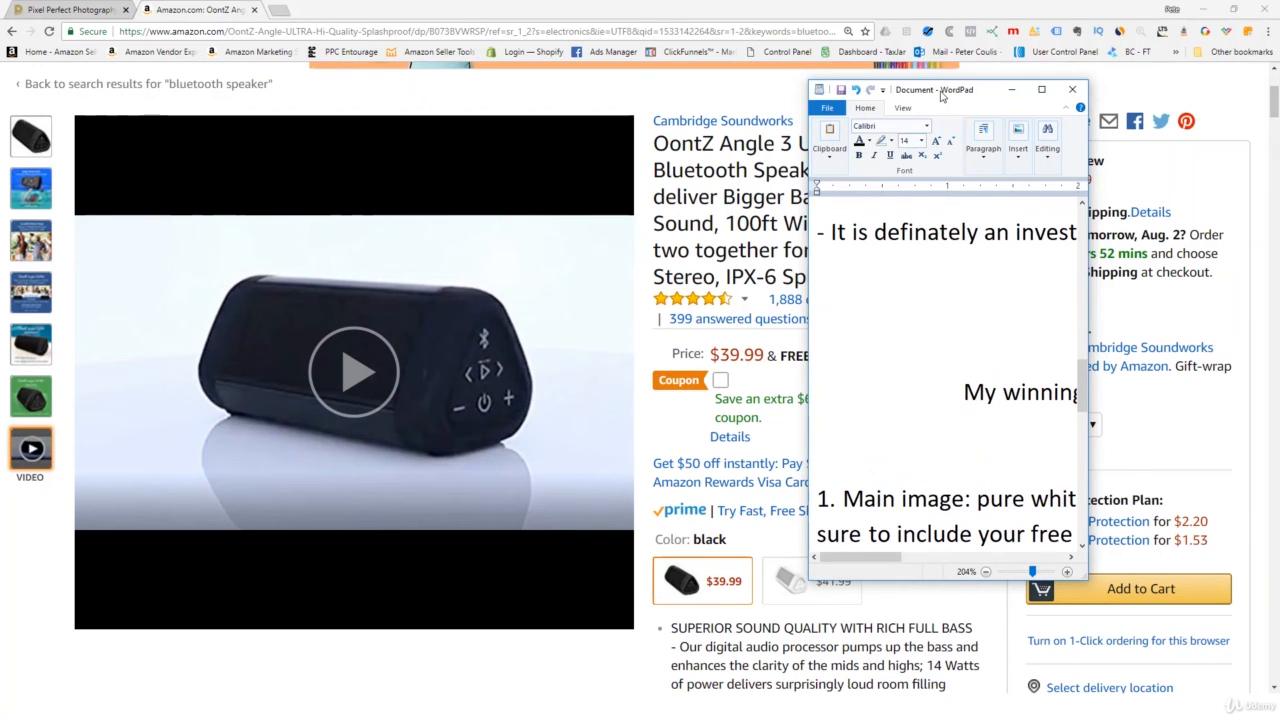
- Bring the OontZ listing forward and highlight text in its feature bullet list
left_click_drag(936, 90, 312, 94)
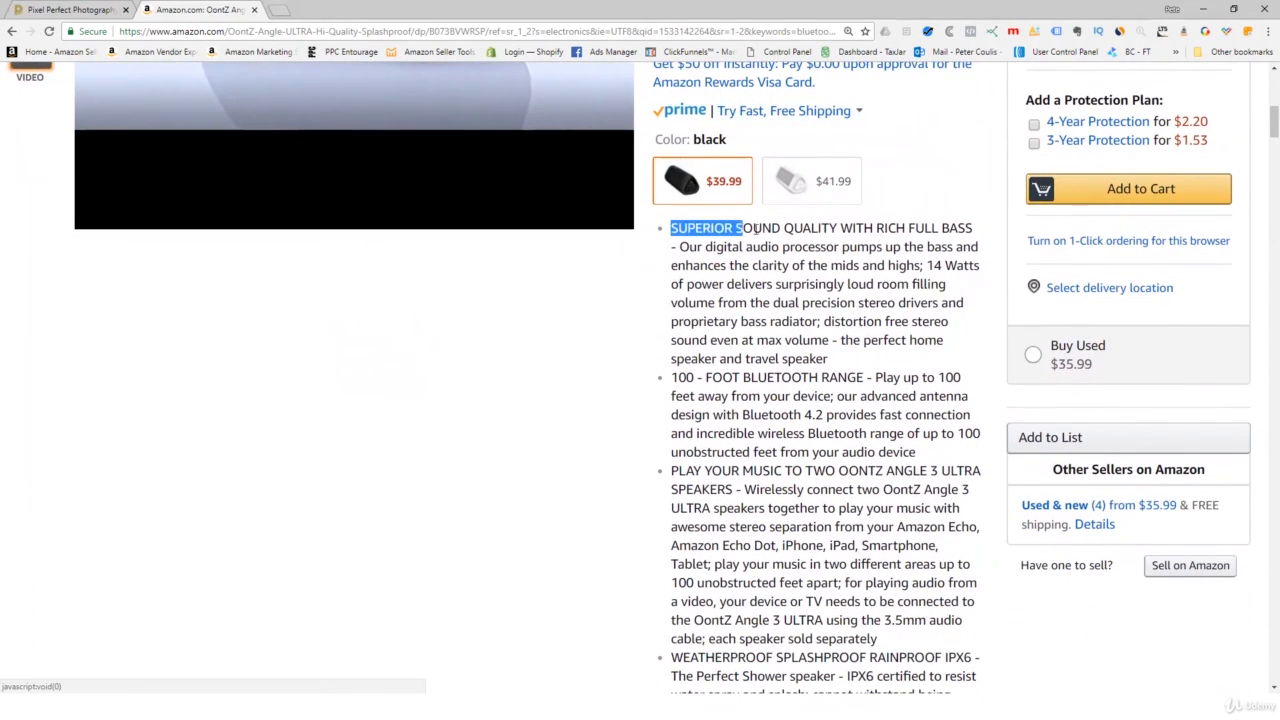
left_click_drag(672, 228, 904, 470)
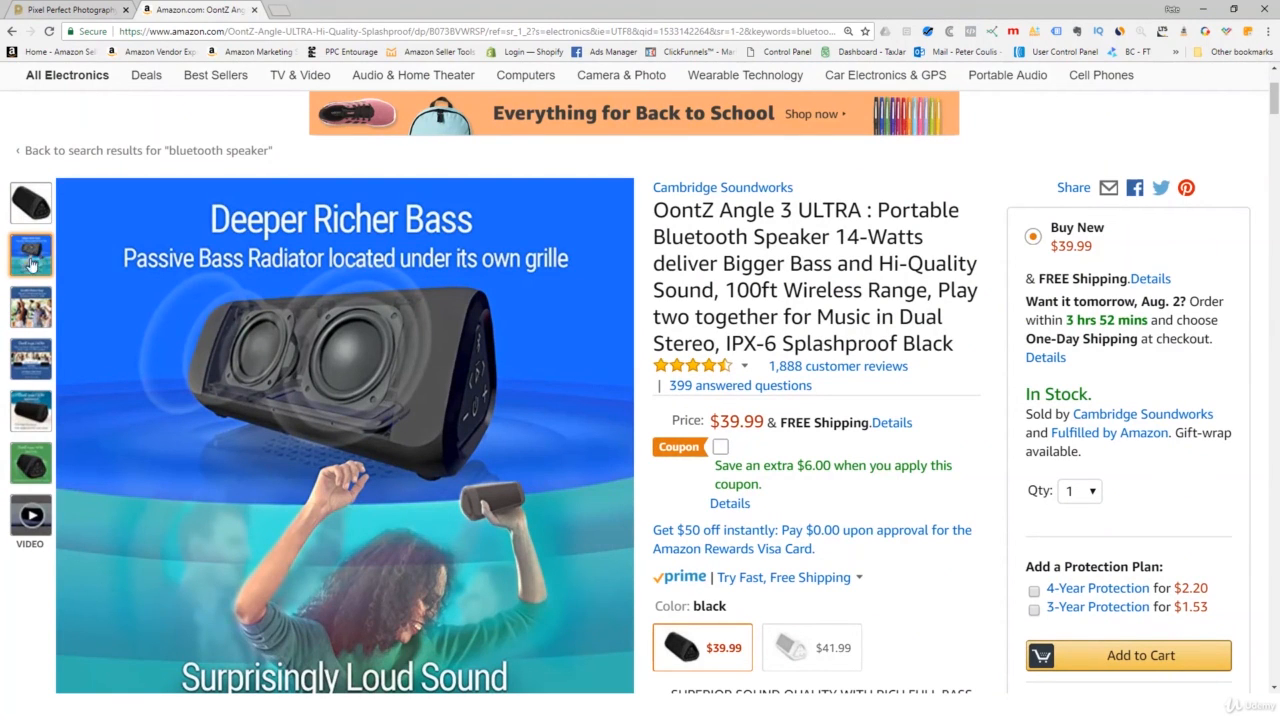
- Scroll the listing's images and 4.3-star rating breakdown, then return to the WordPad layout list
scroll("down", 3)
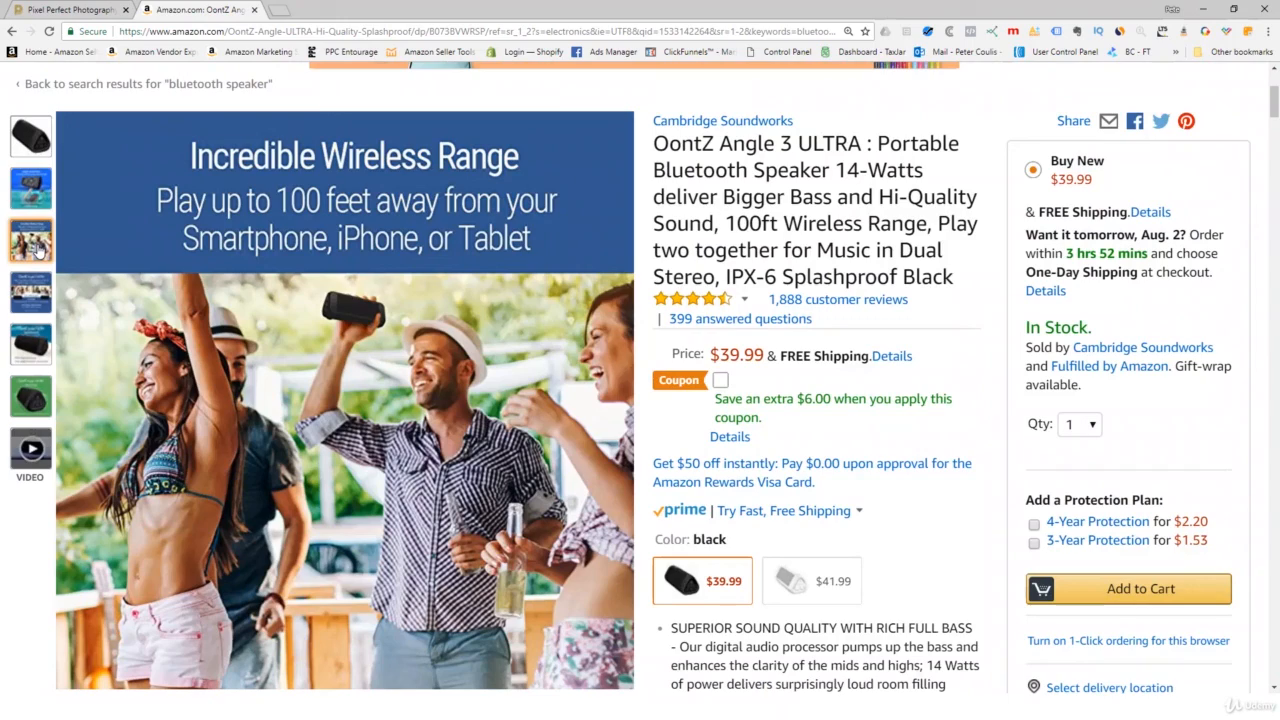
mouse_move(32, 248)
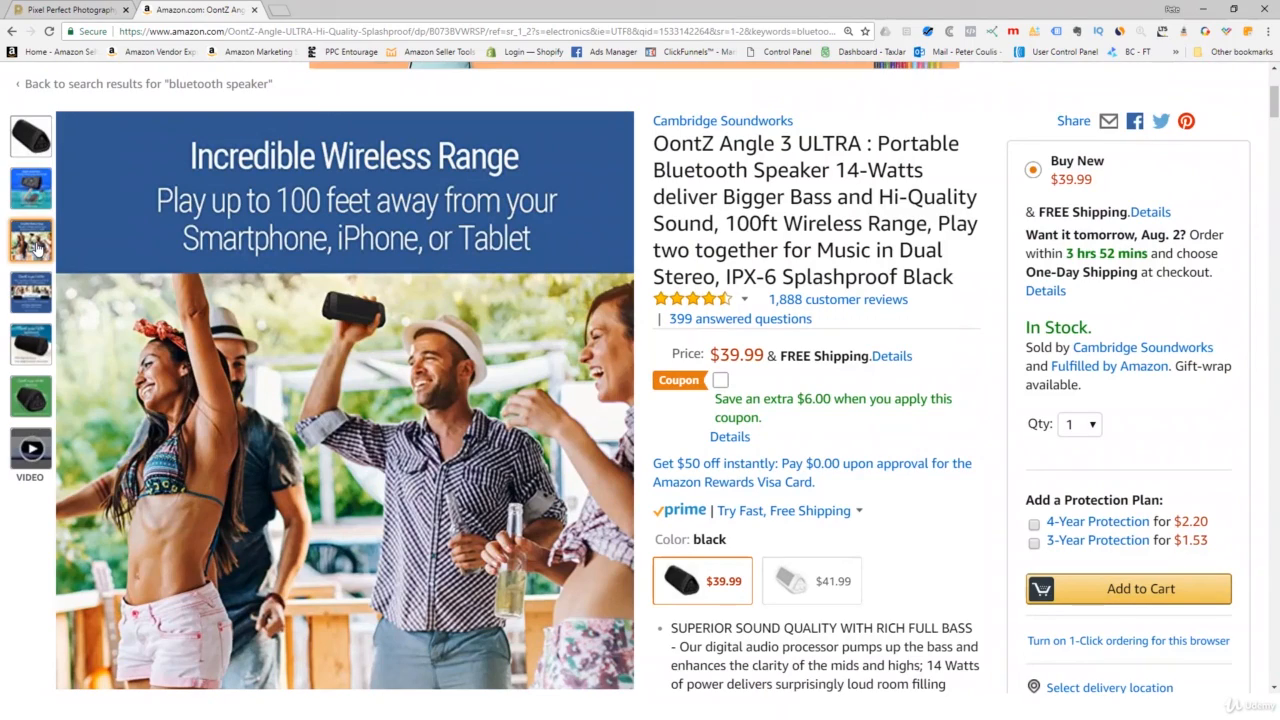
scroll("down", 3)
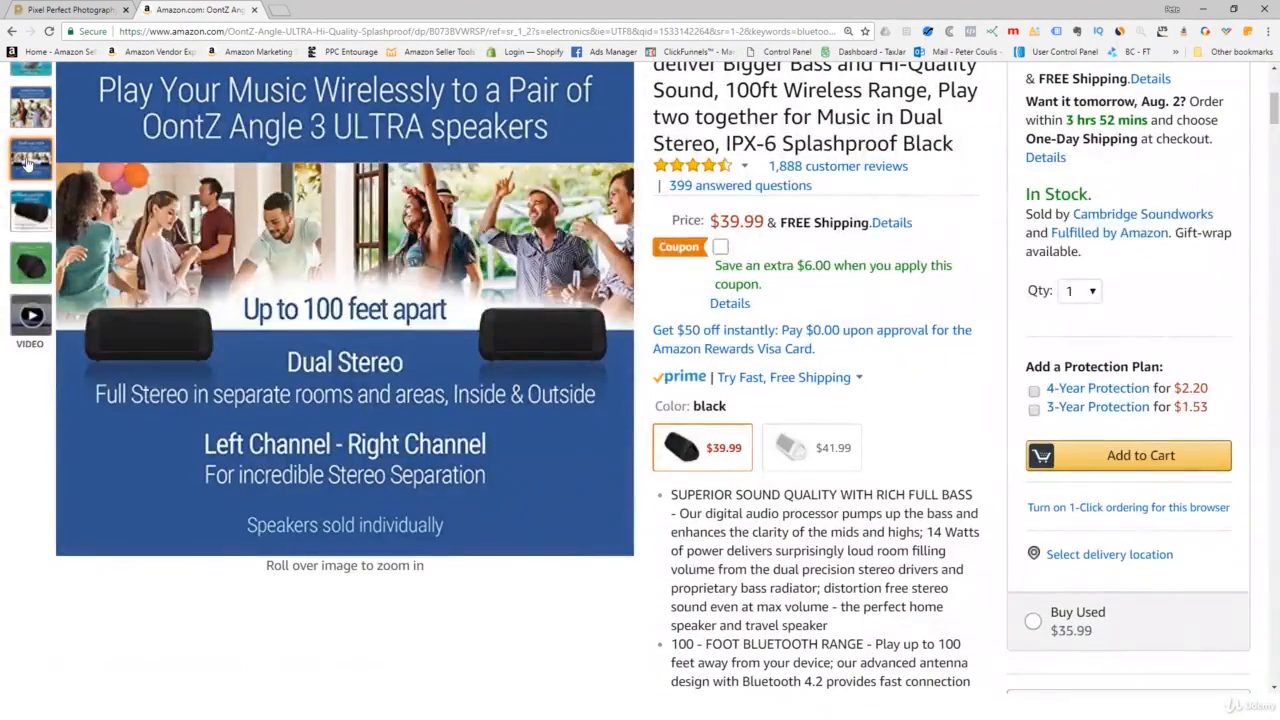
scroll("down", 3)
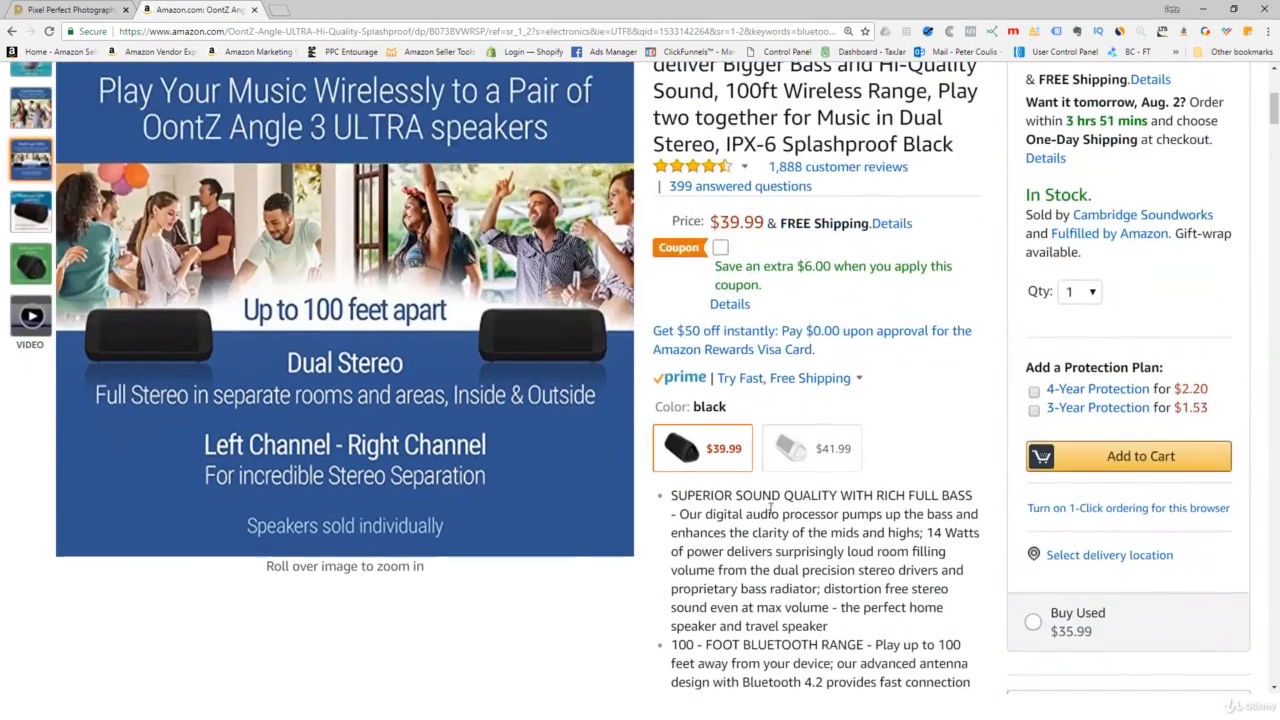
scroll("up", 3)
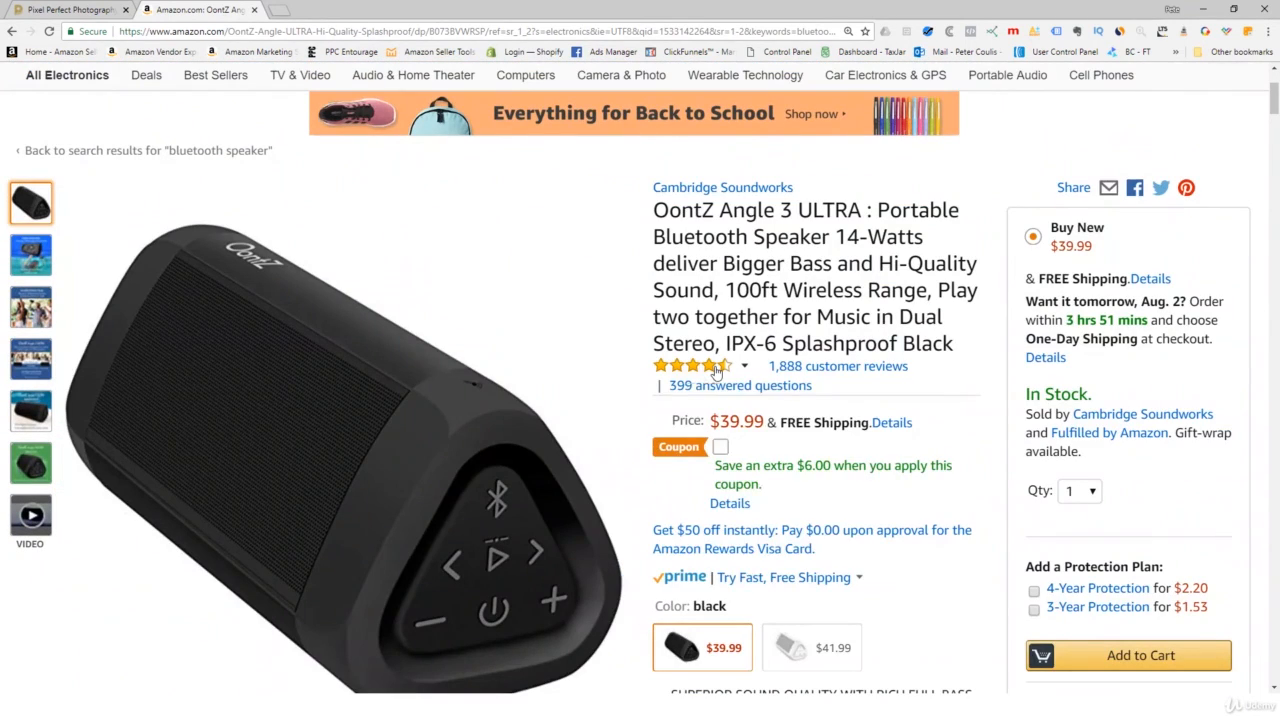
mouse_move(700, 364)
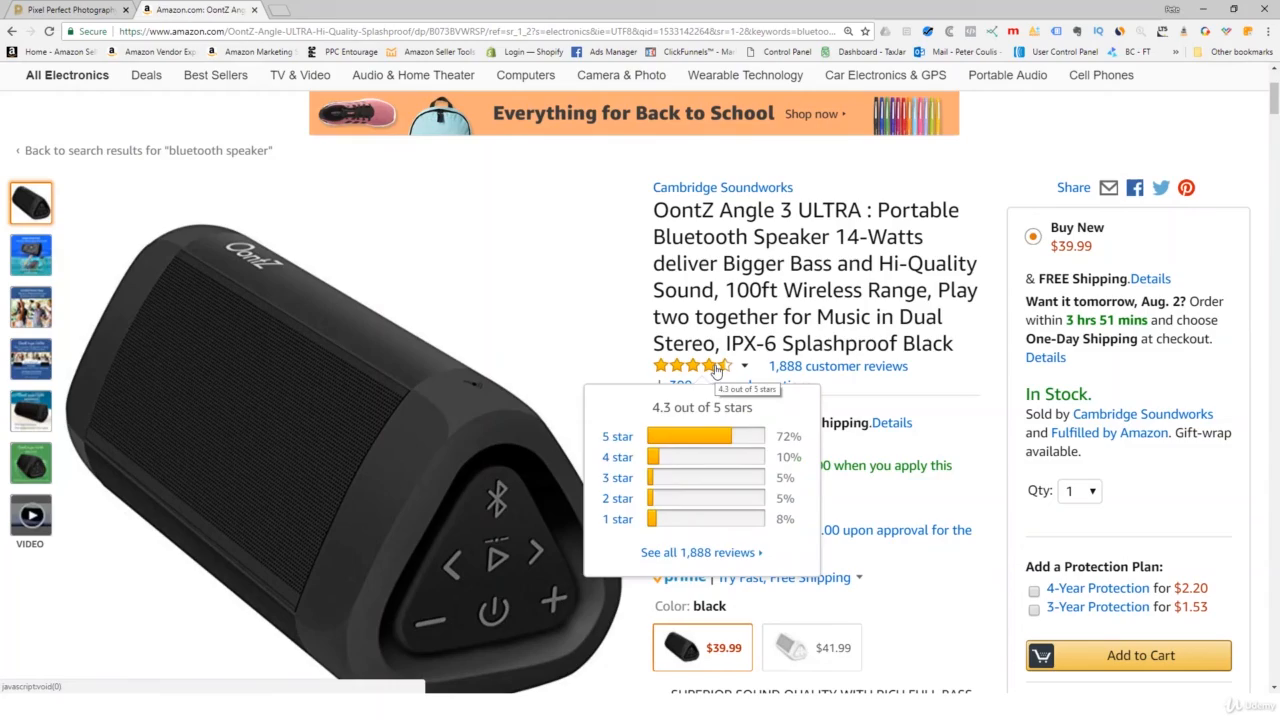
mouse_move(940, 408)
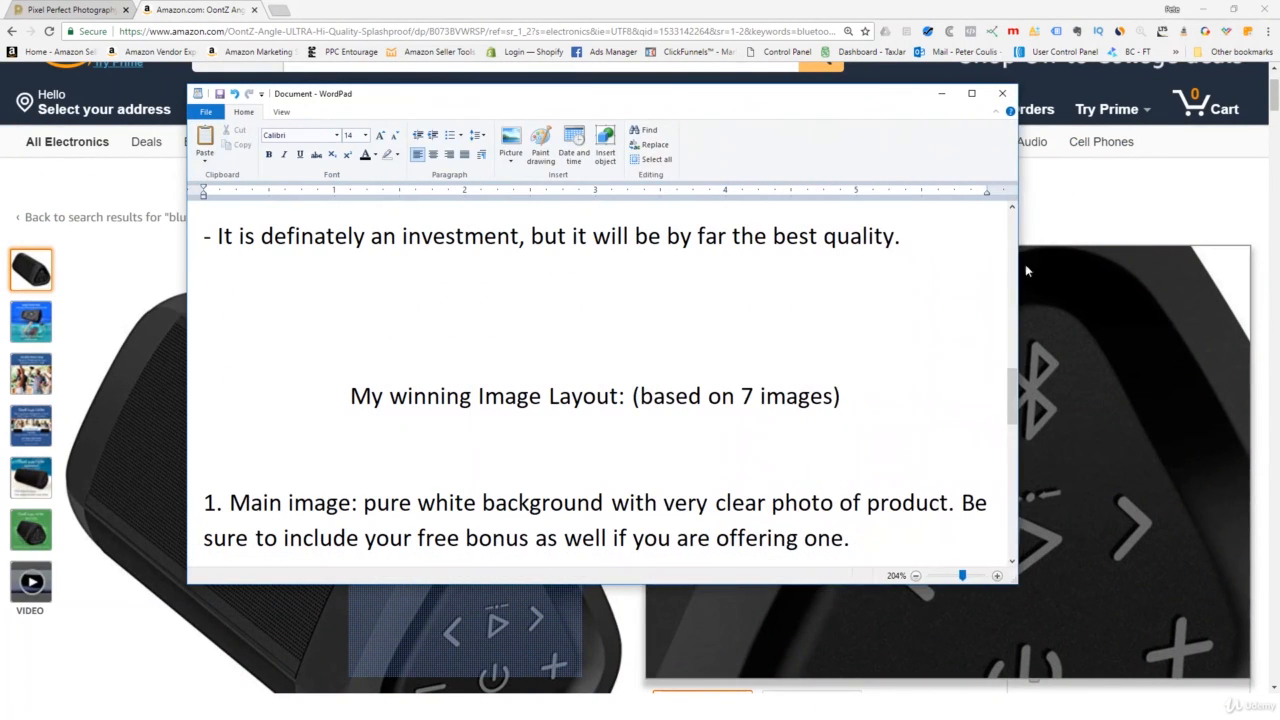
scroll("down", 3)
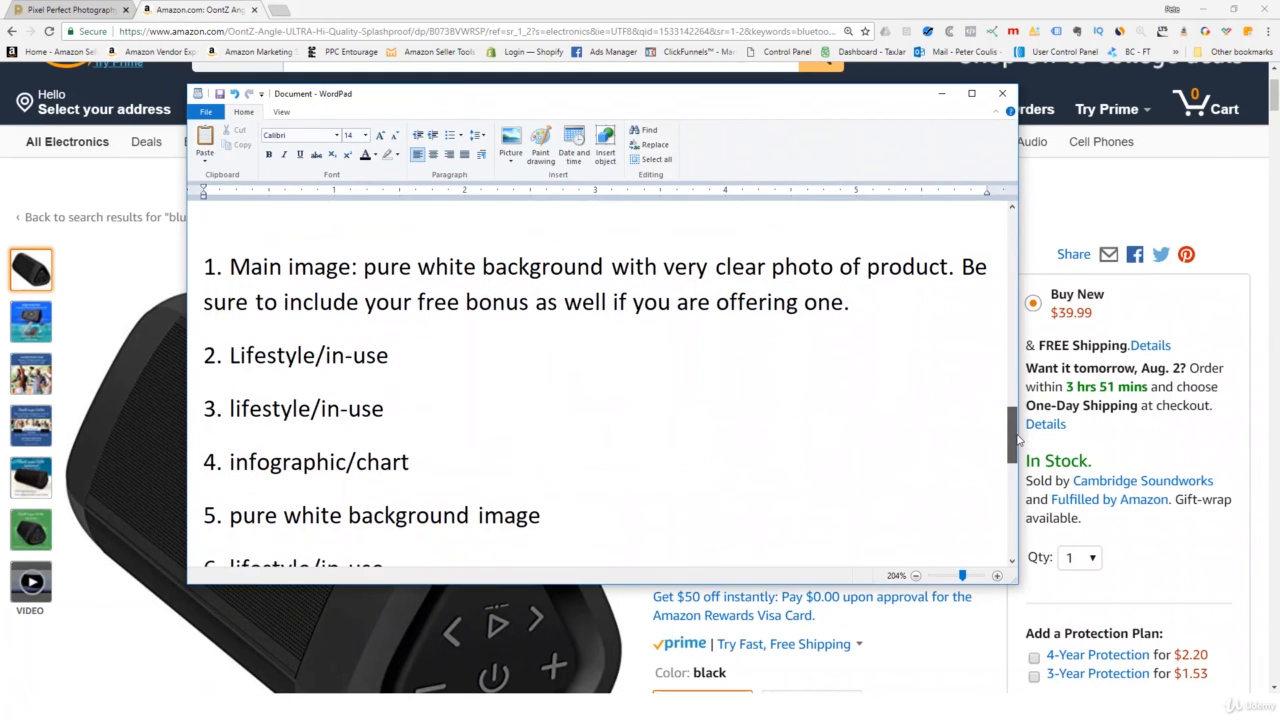